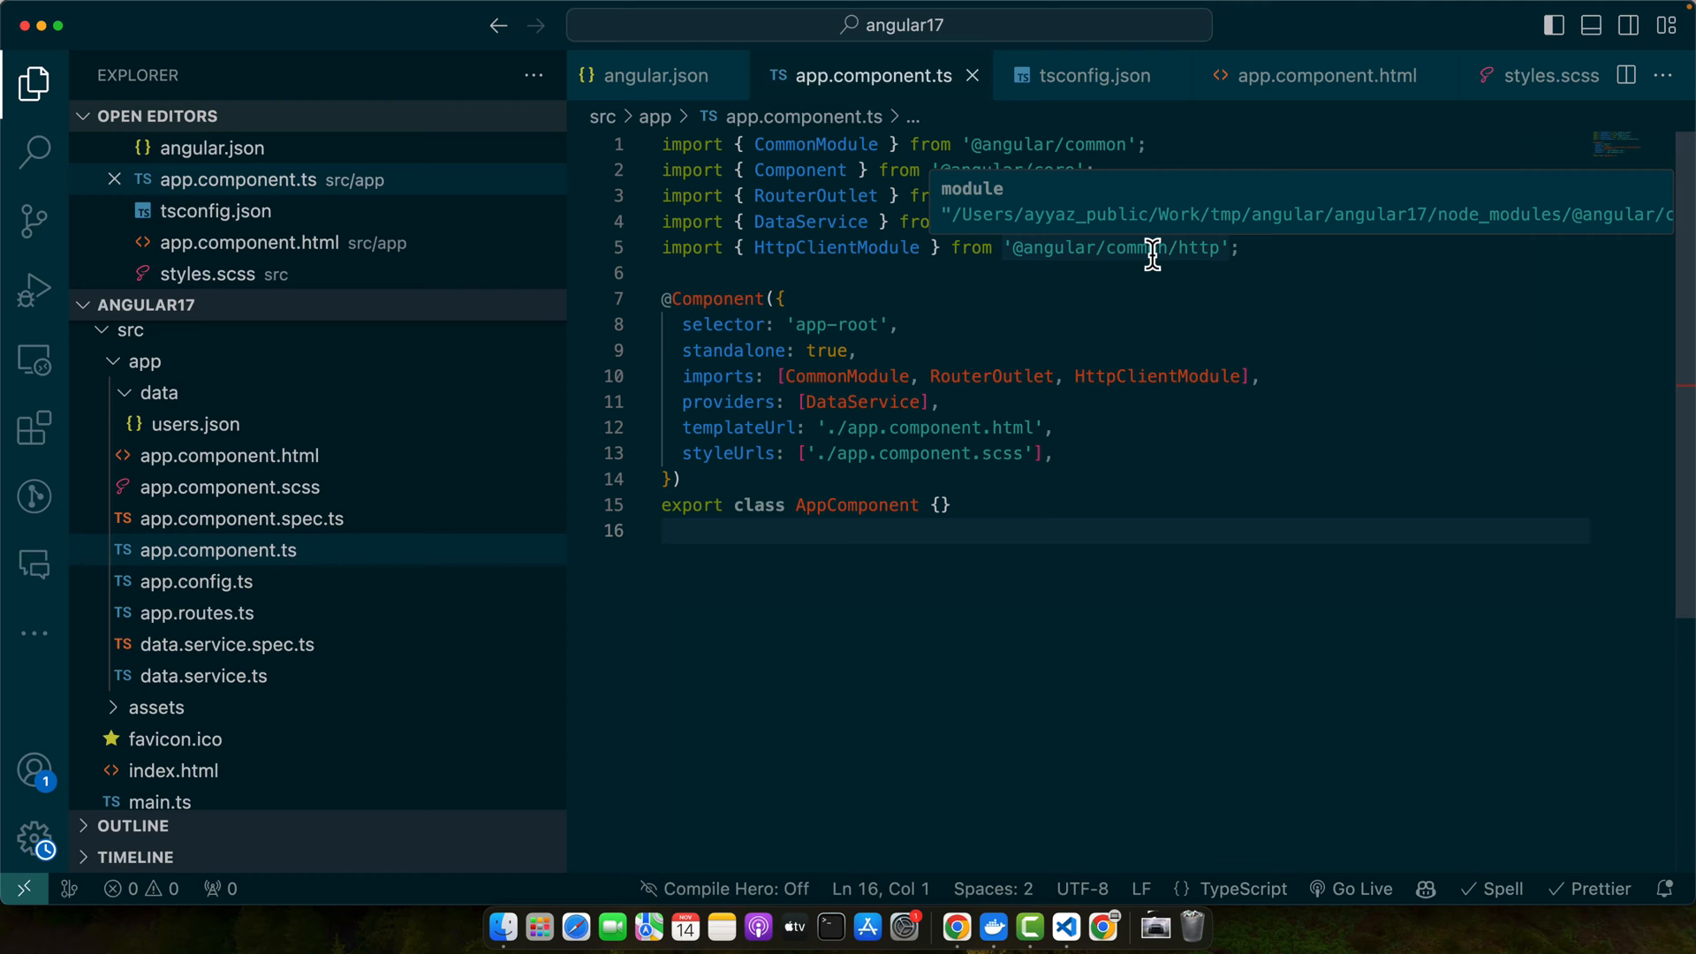
# Write a form in app.component.html with a date input whose [max] is bound to maxDate.
pyautogui.click(665, 530)
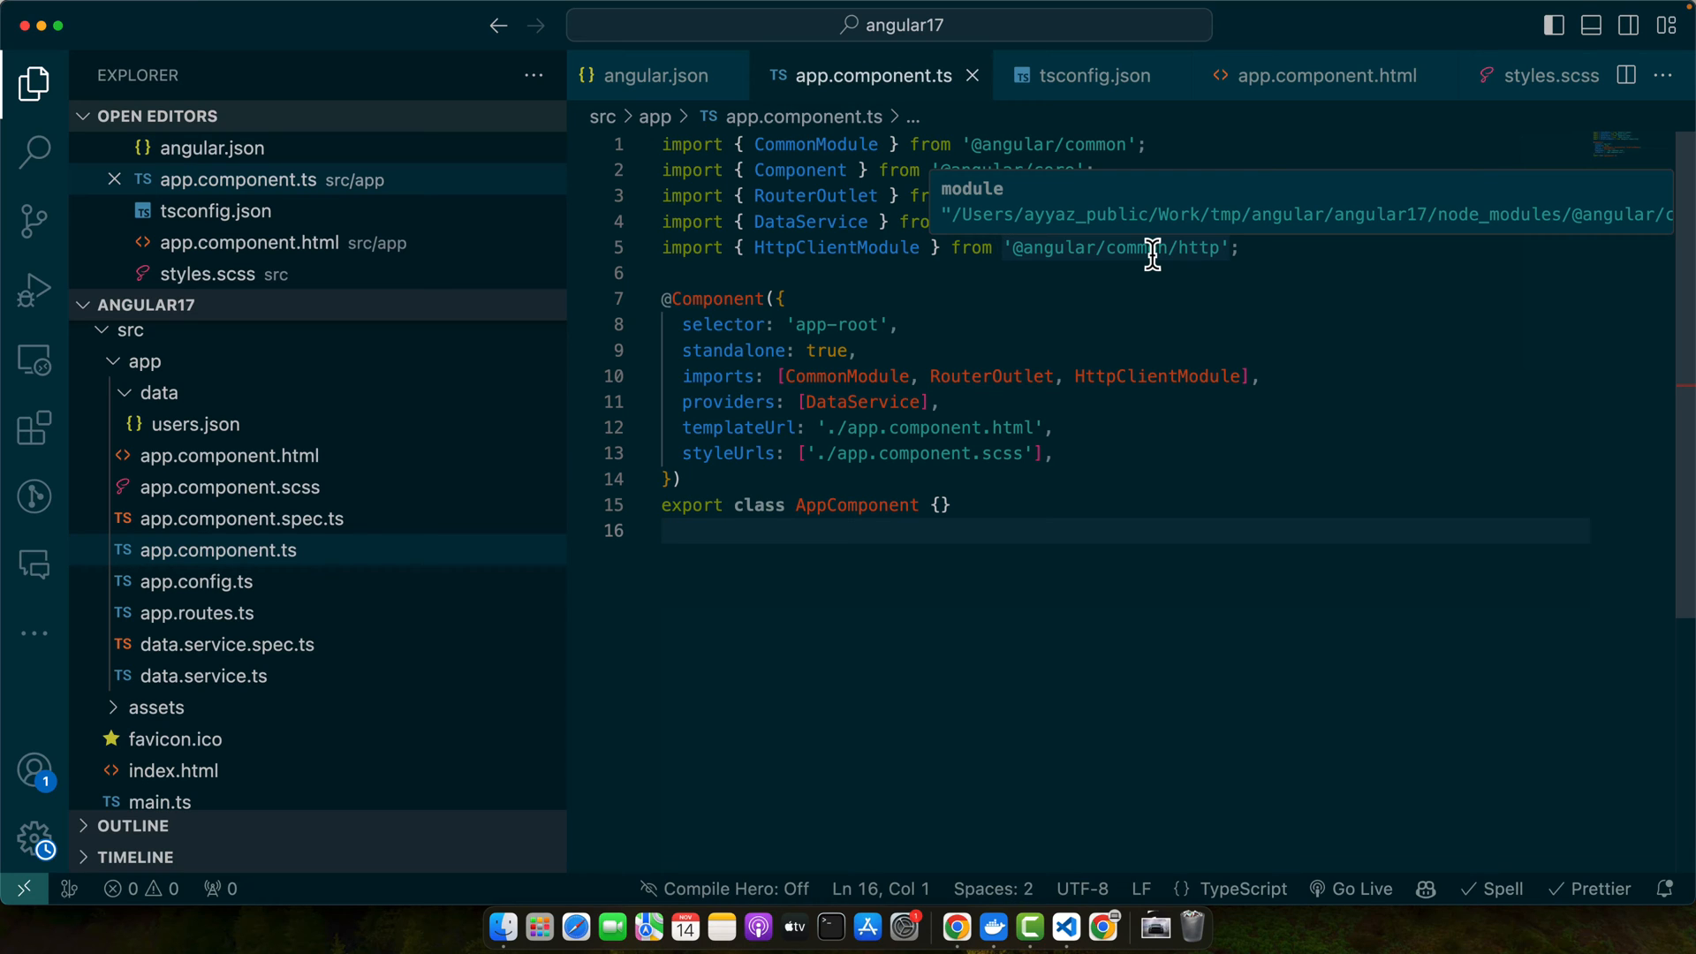
pyautogui.moveTo(1133, 261)
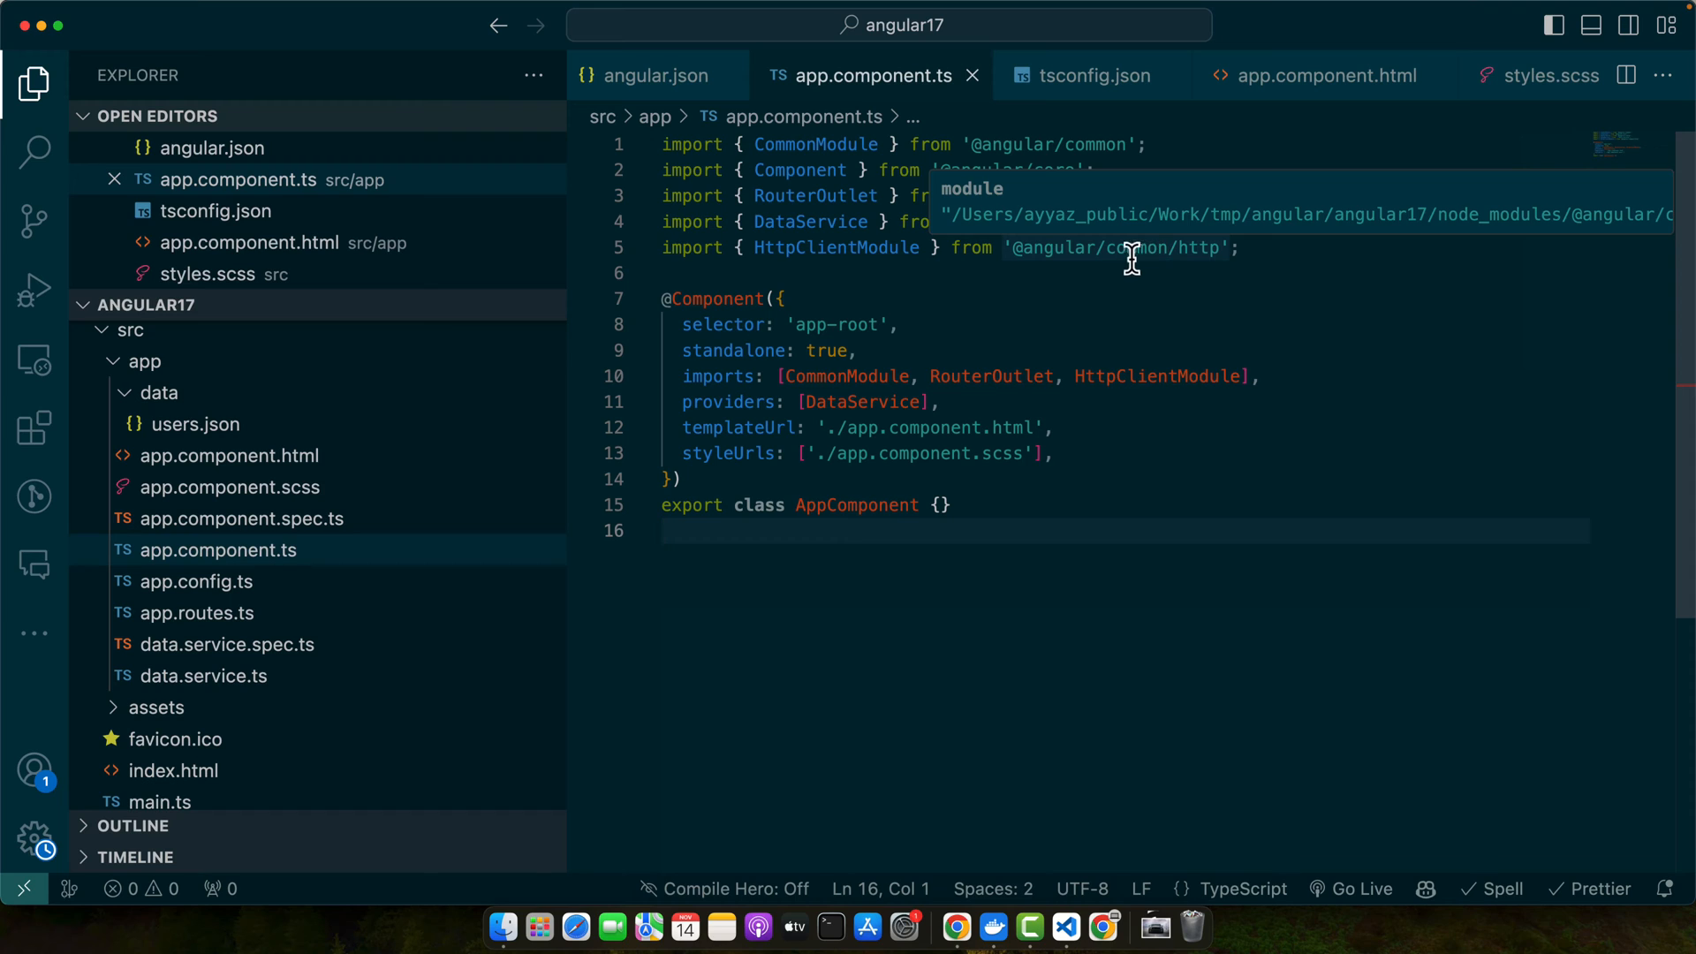
pyautogui.moveTo(1118, 279)
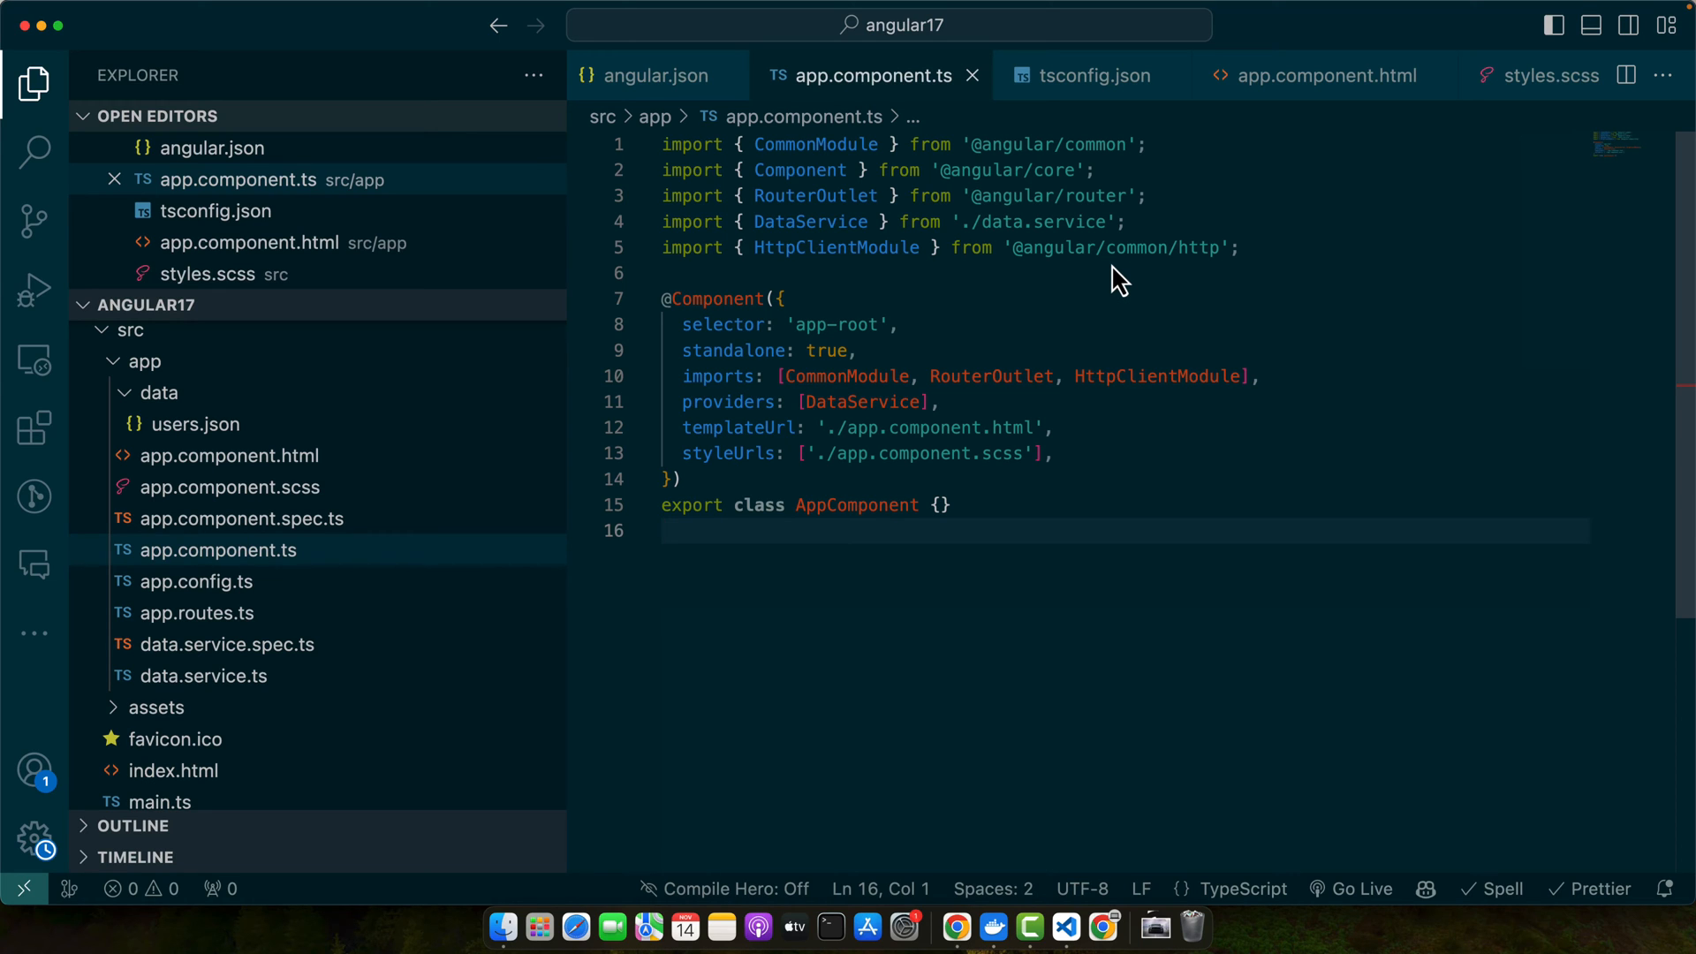
pyautogui.moveTo(313, 424)
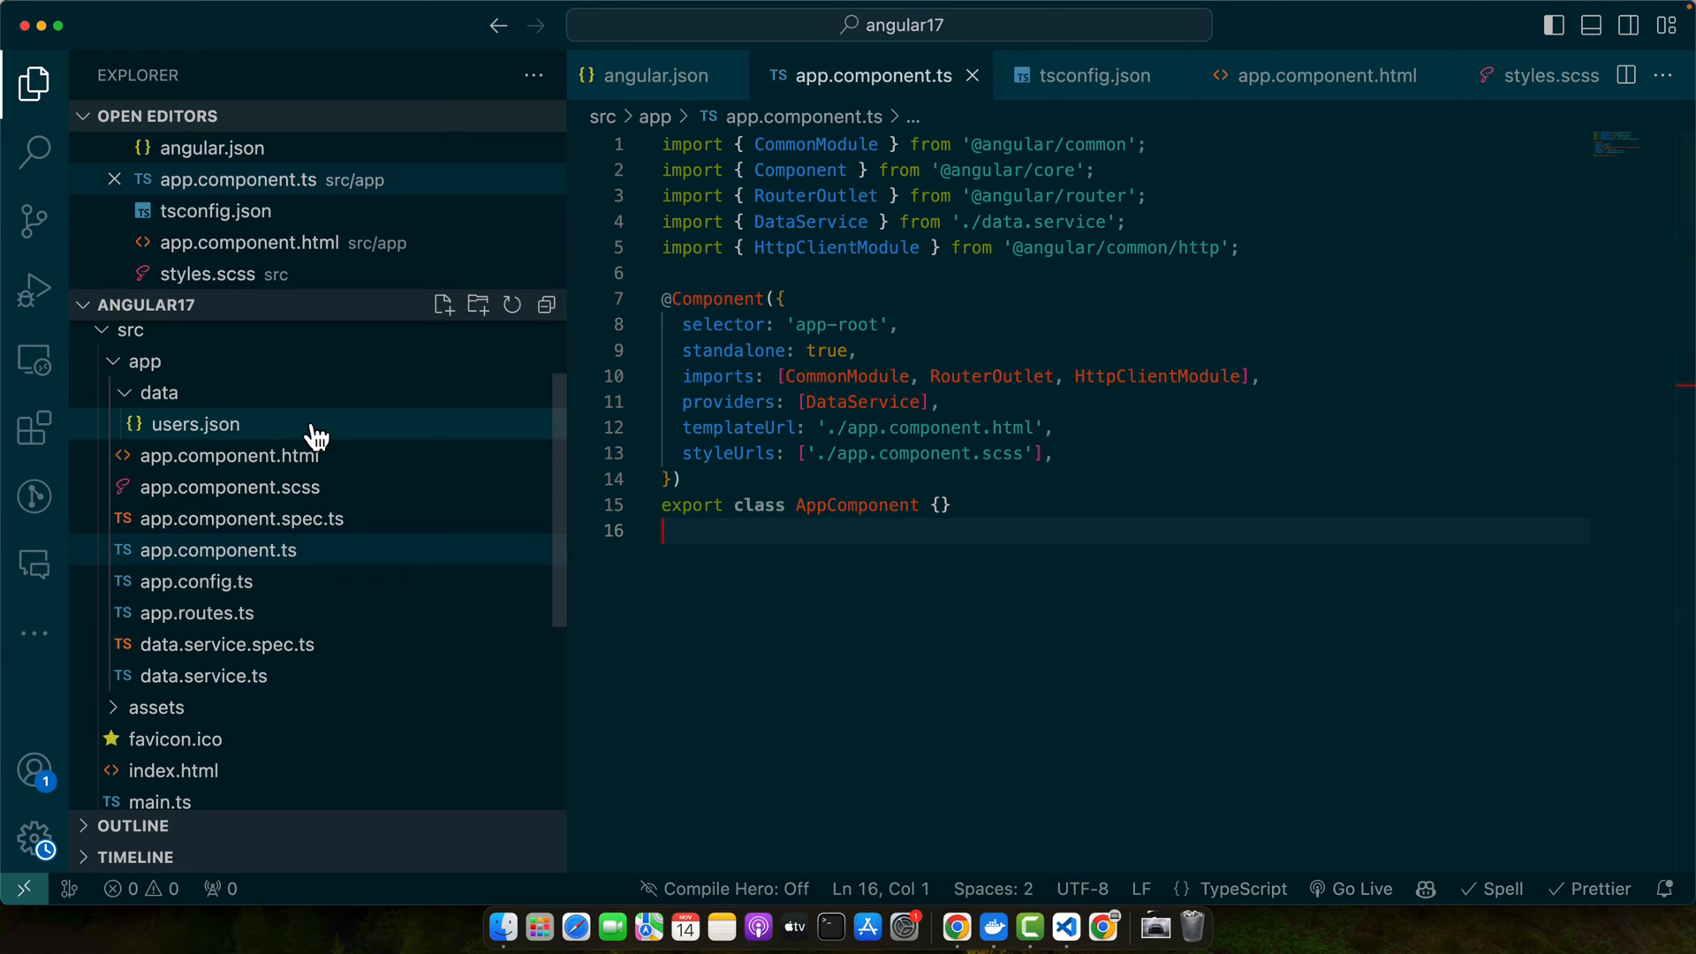
pyautogui.click(228, 456)
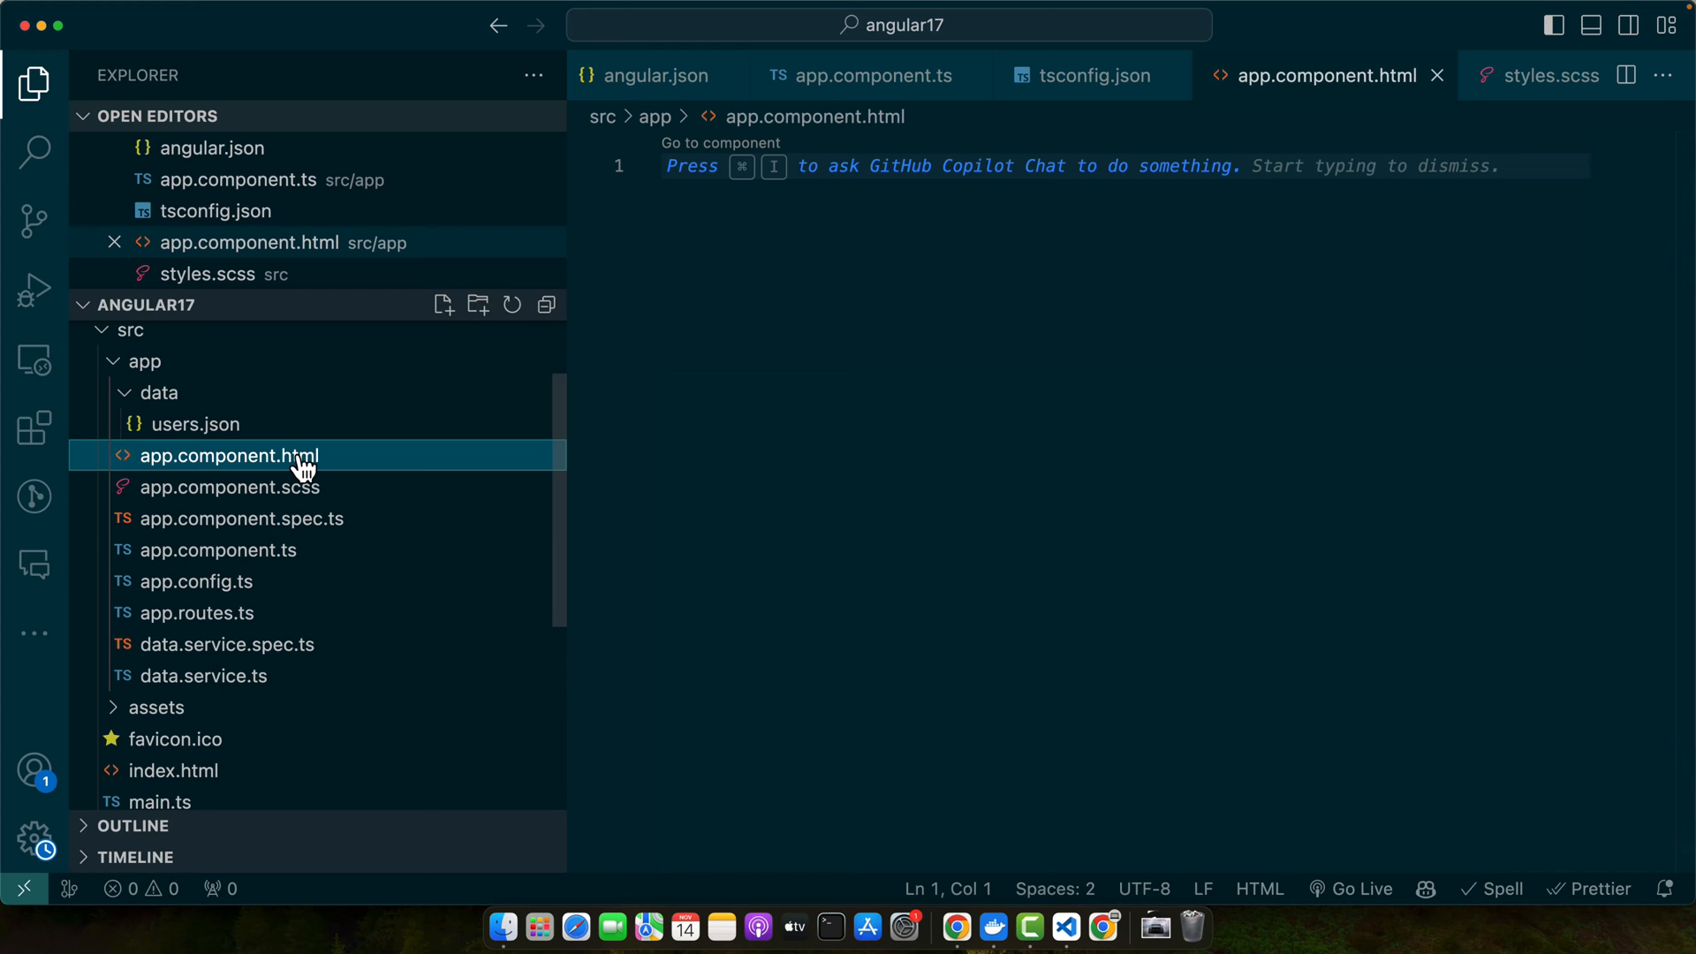
pyautogui.write('\\')
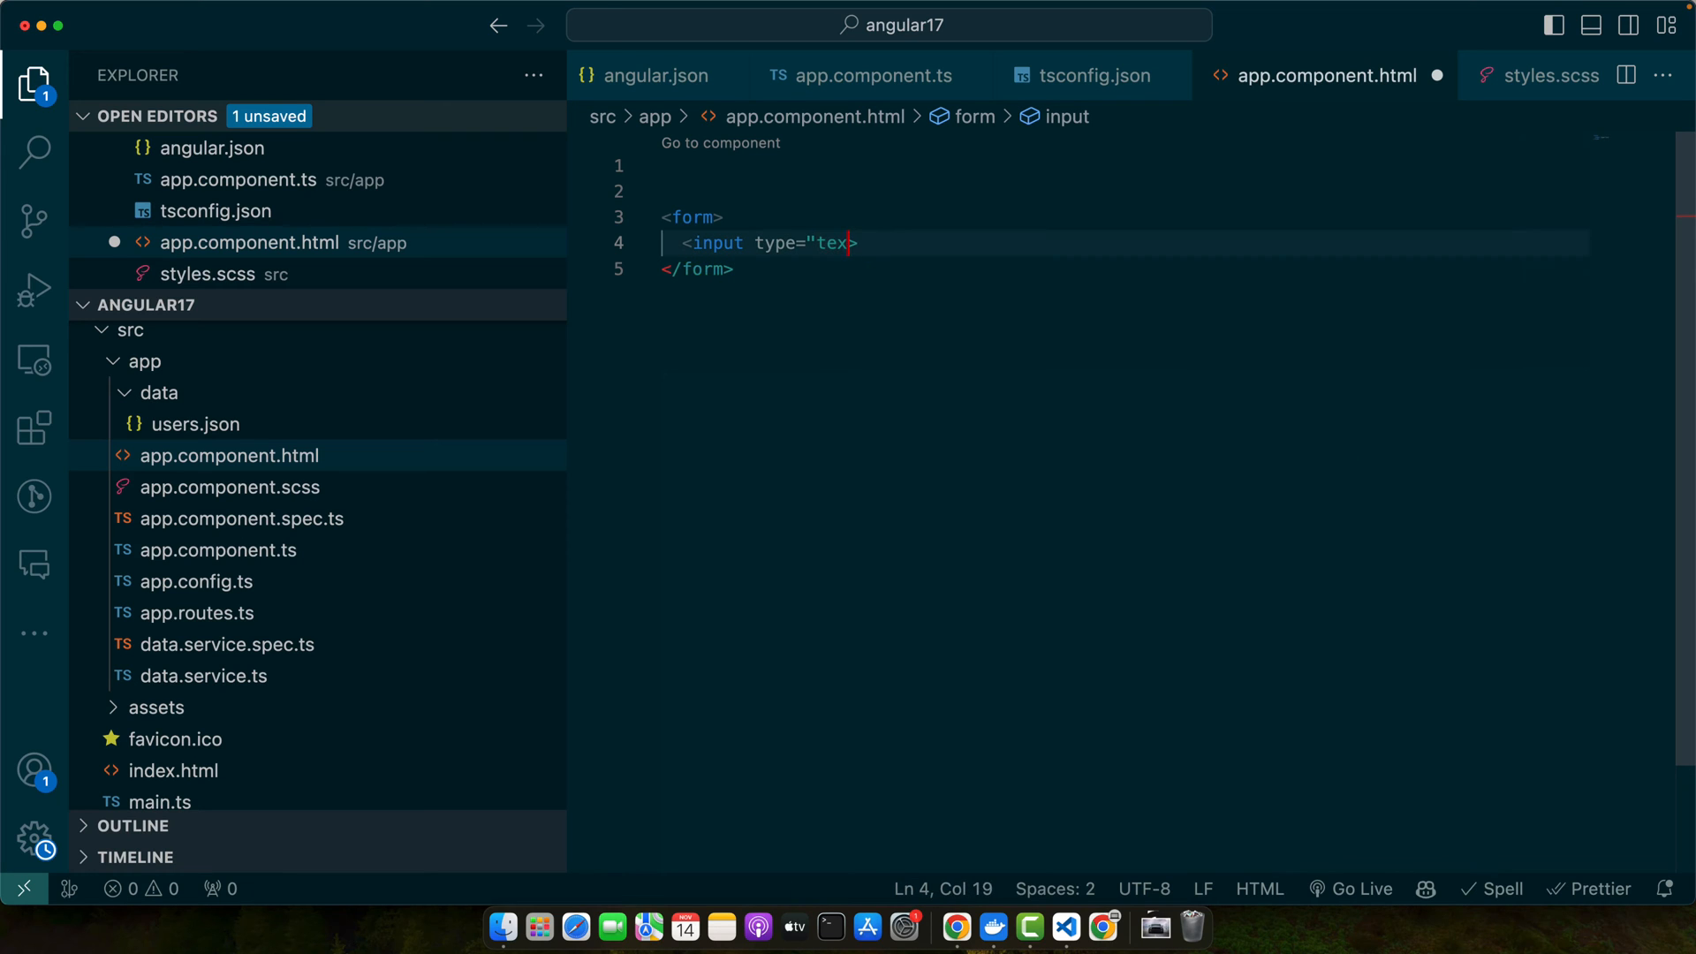
pyautogui.write('date"')
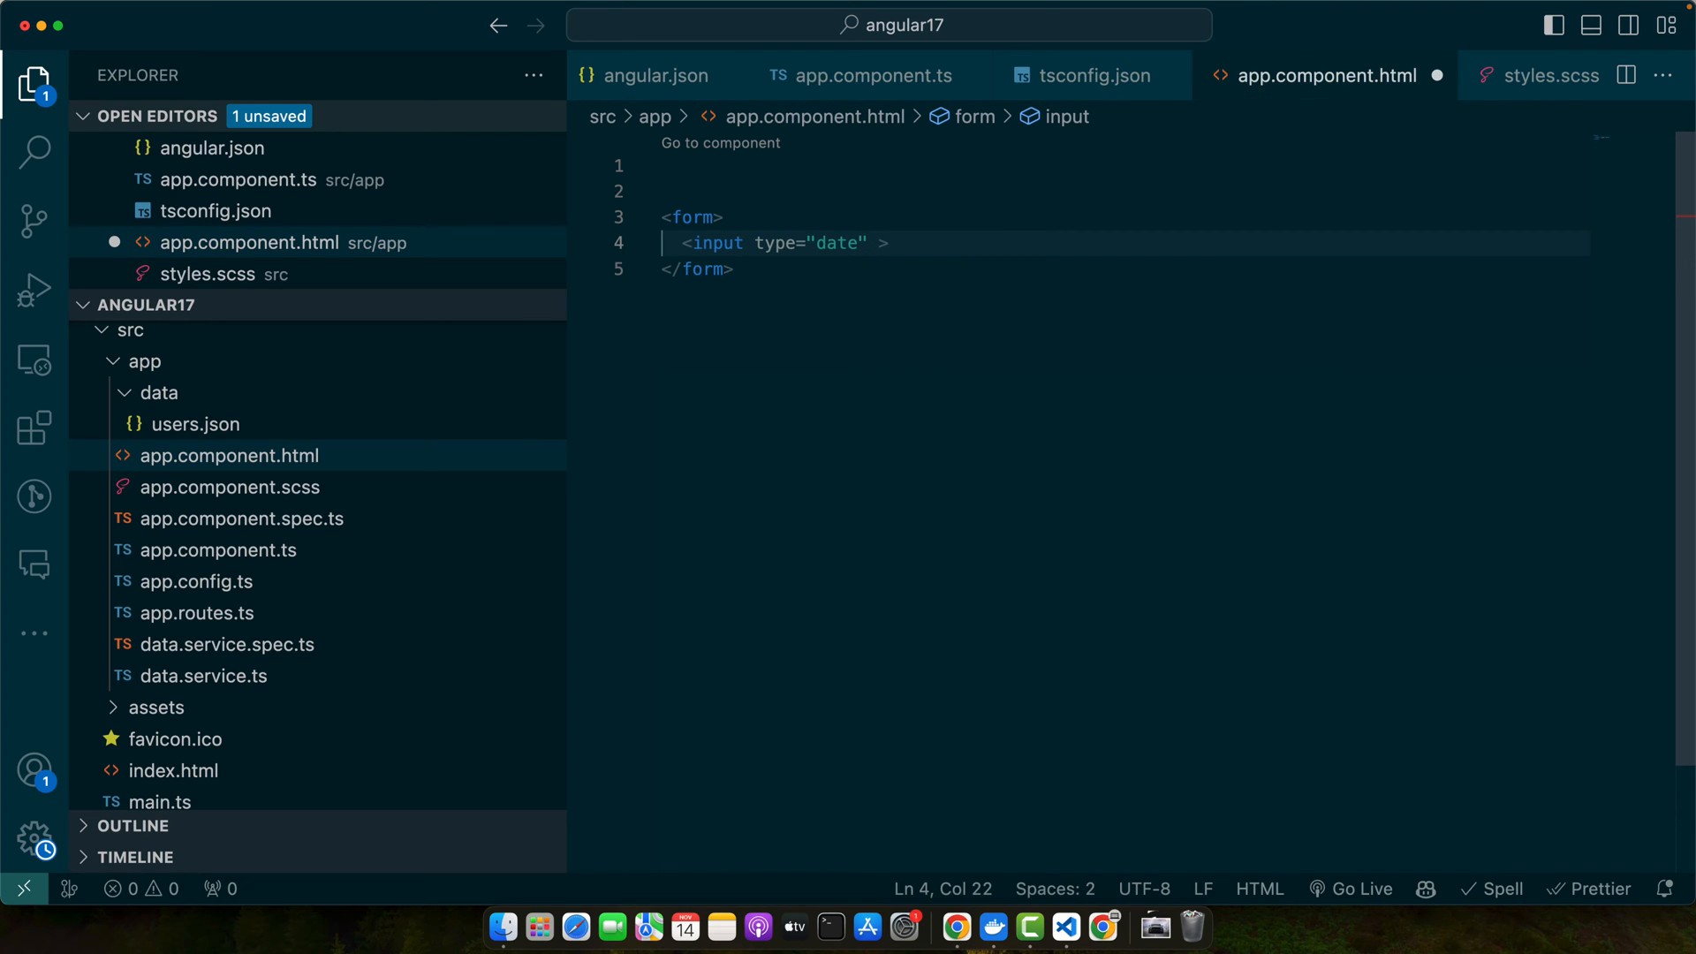
pyautogui.write('[max')
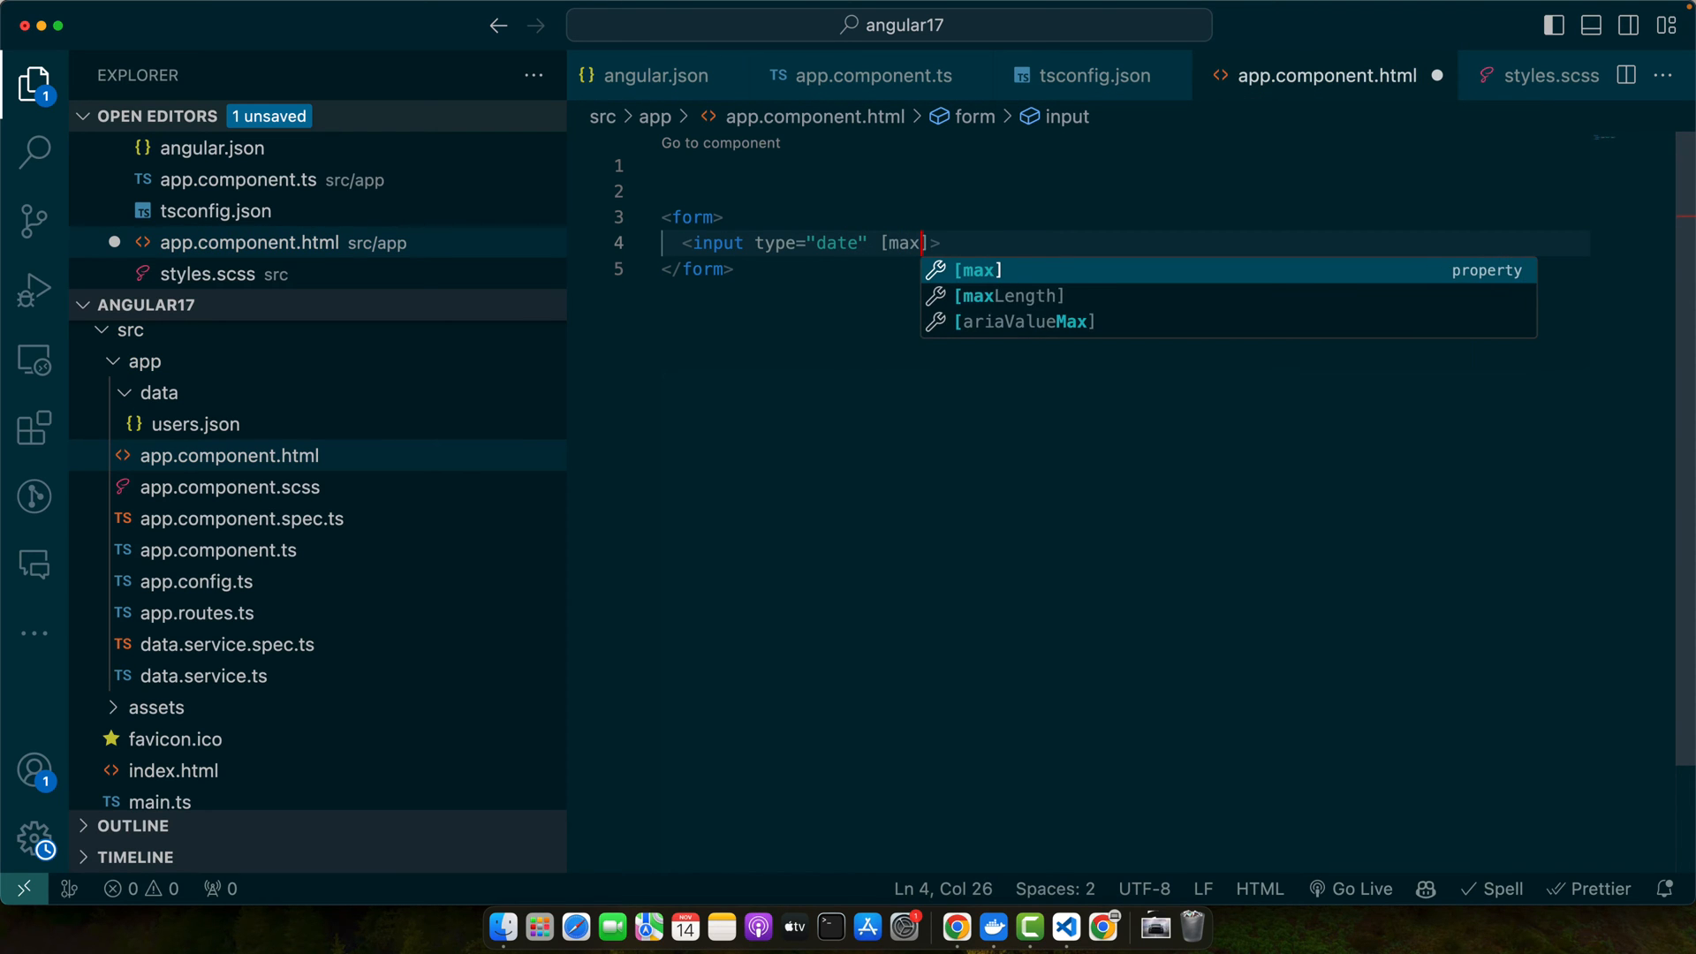
pyautogui.write(']=')
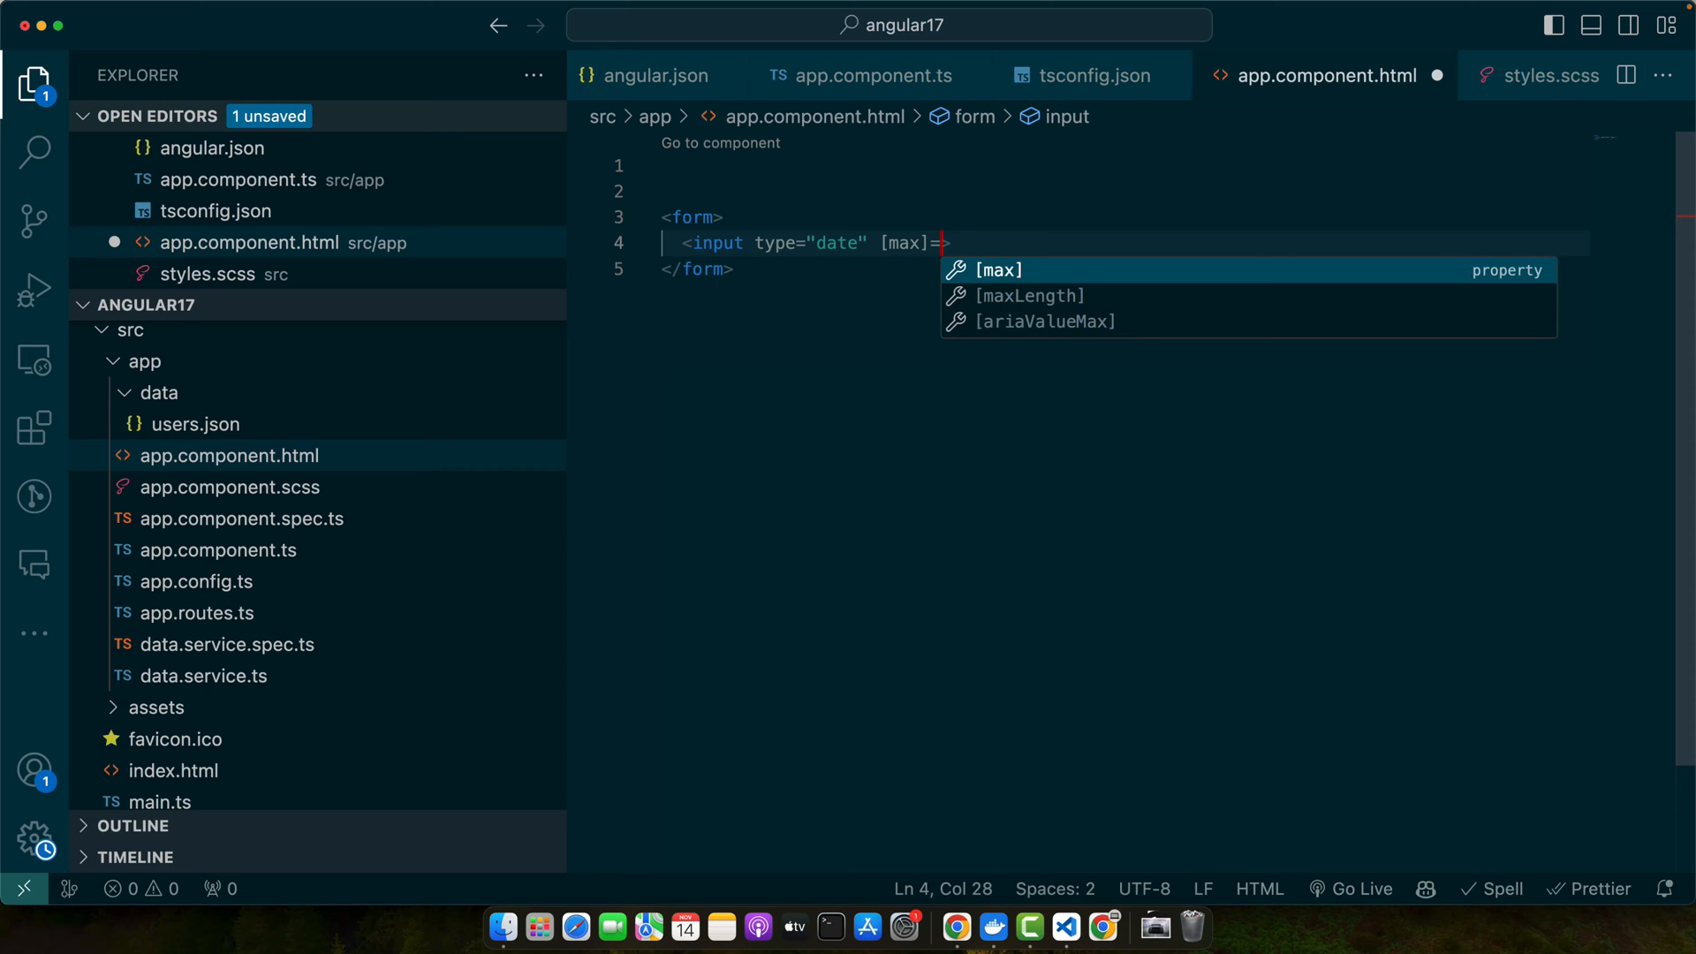
pyautogui.write('"')
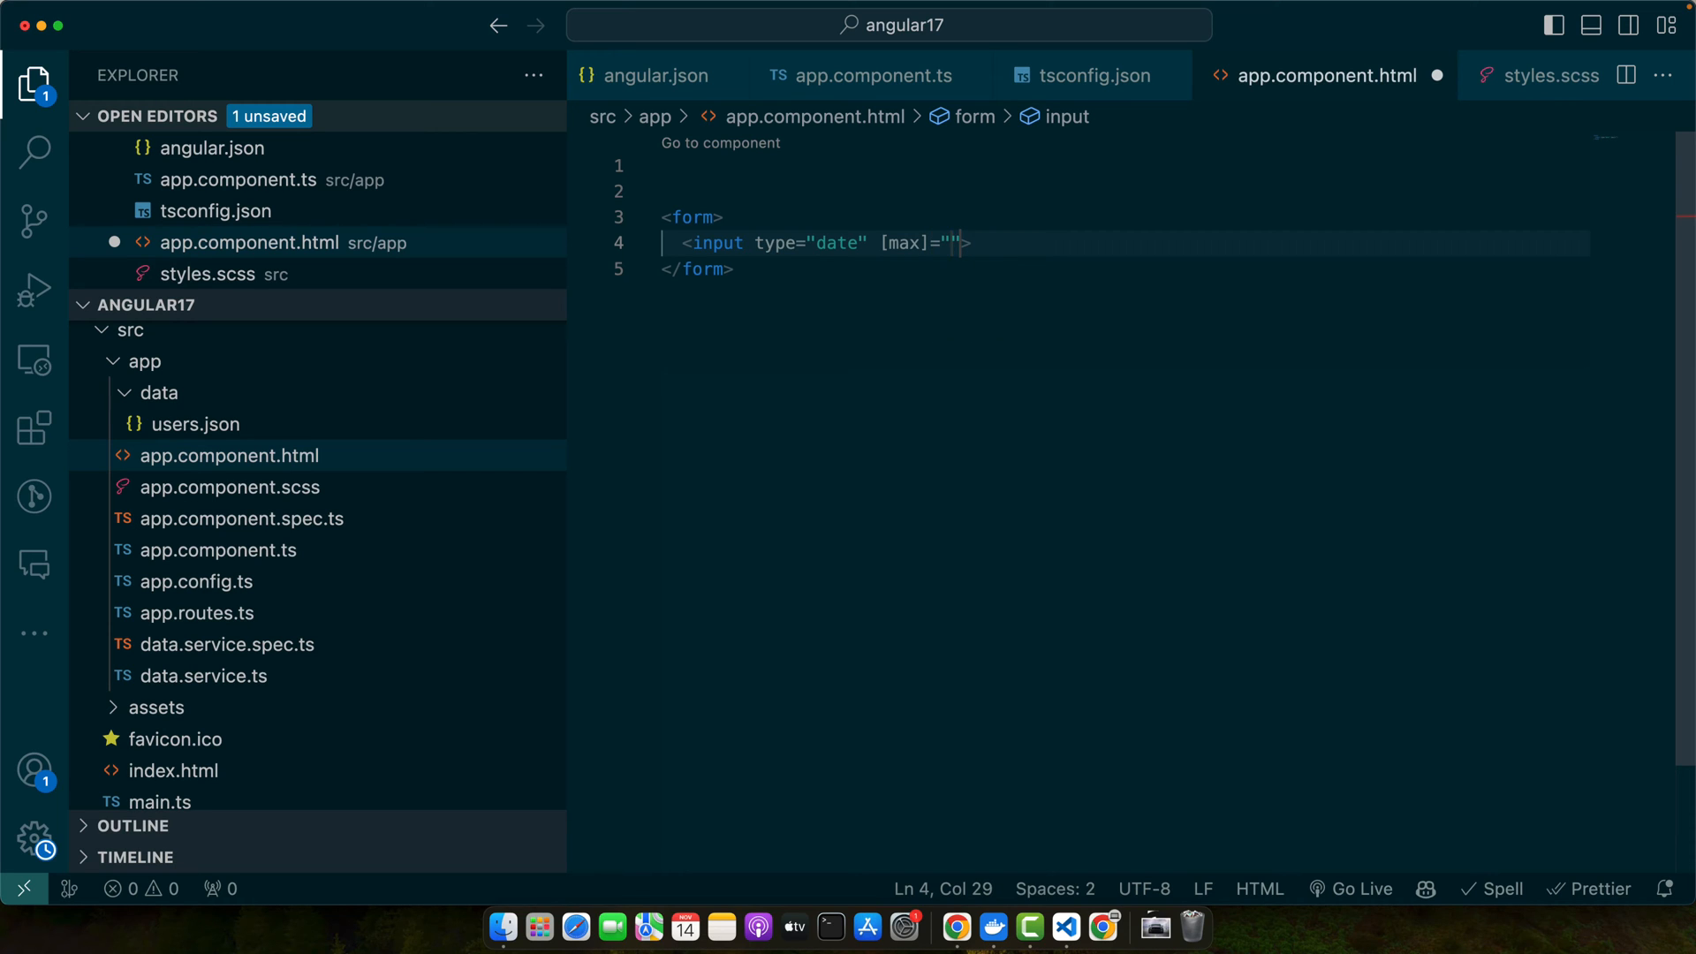
pyautogui.write('maxDate')
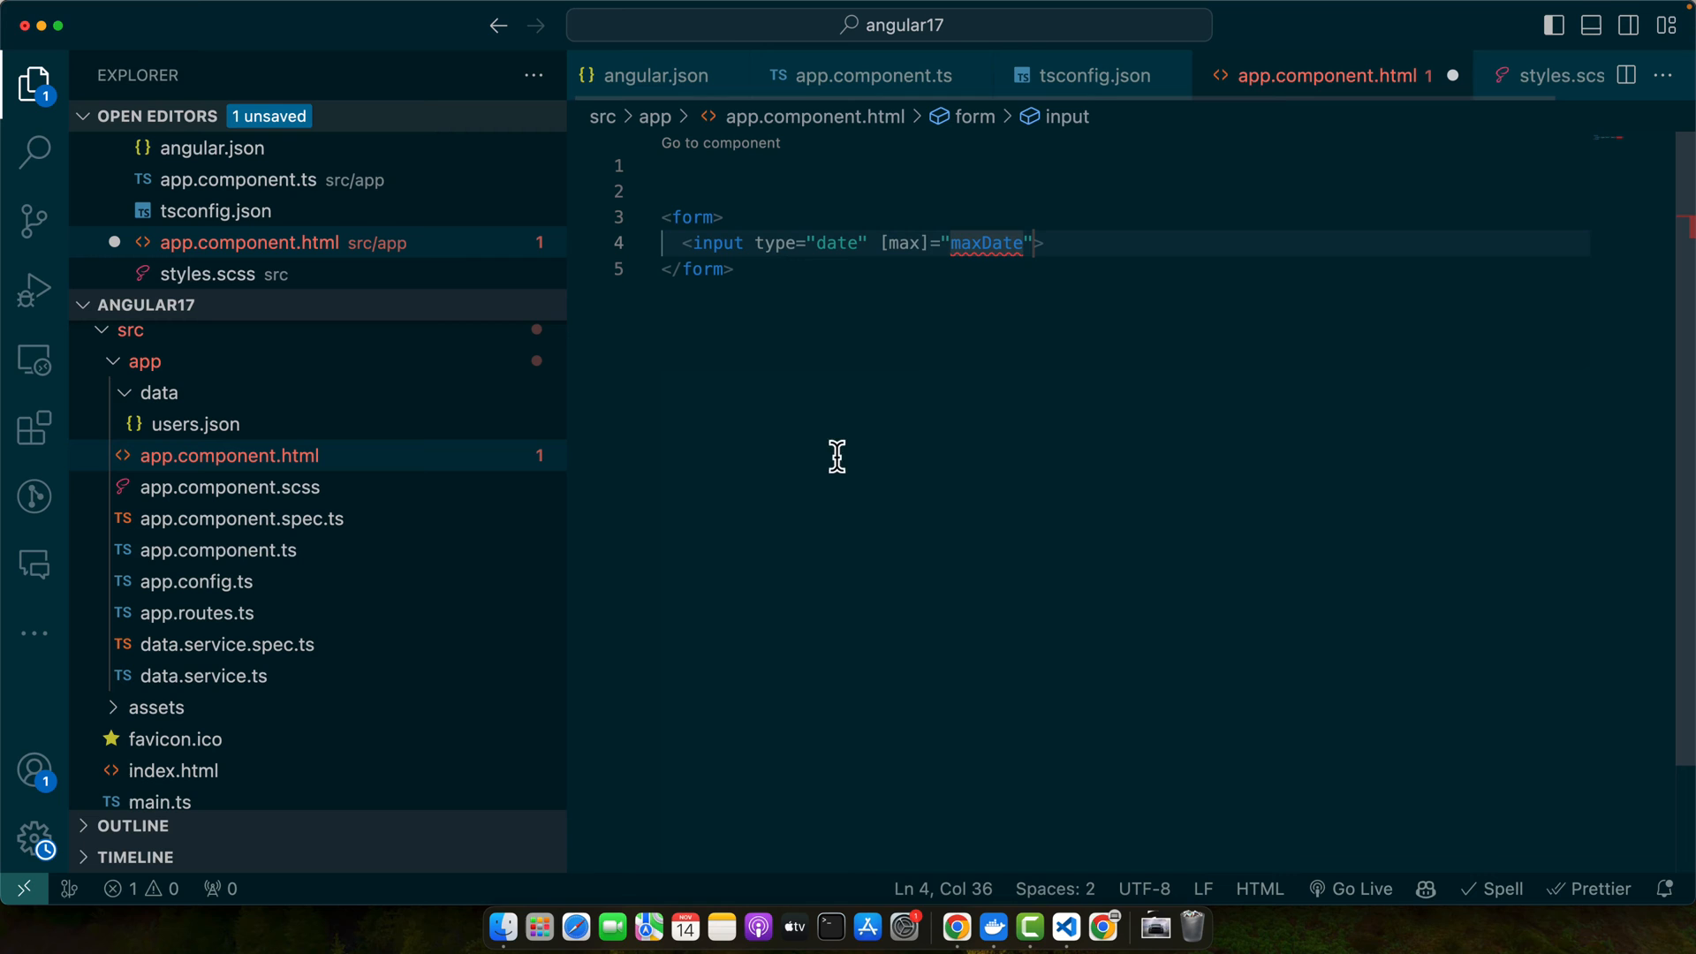
pyautogui.doubleClick(986, 242)
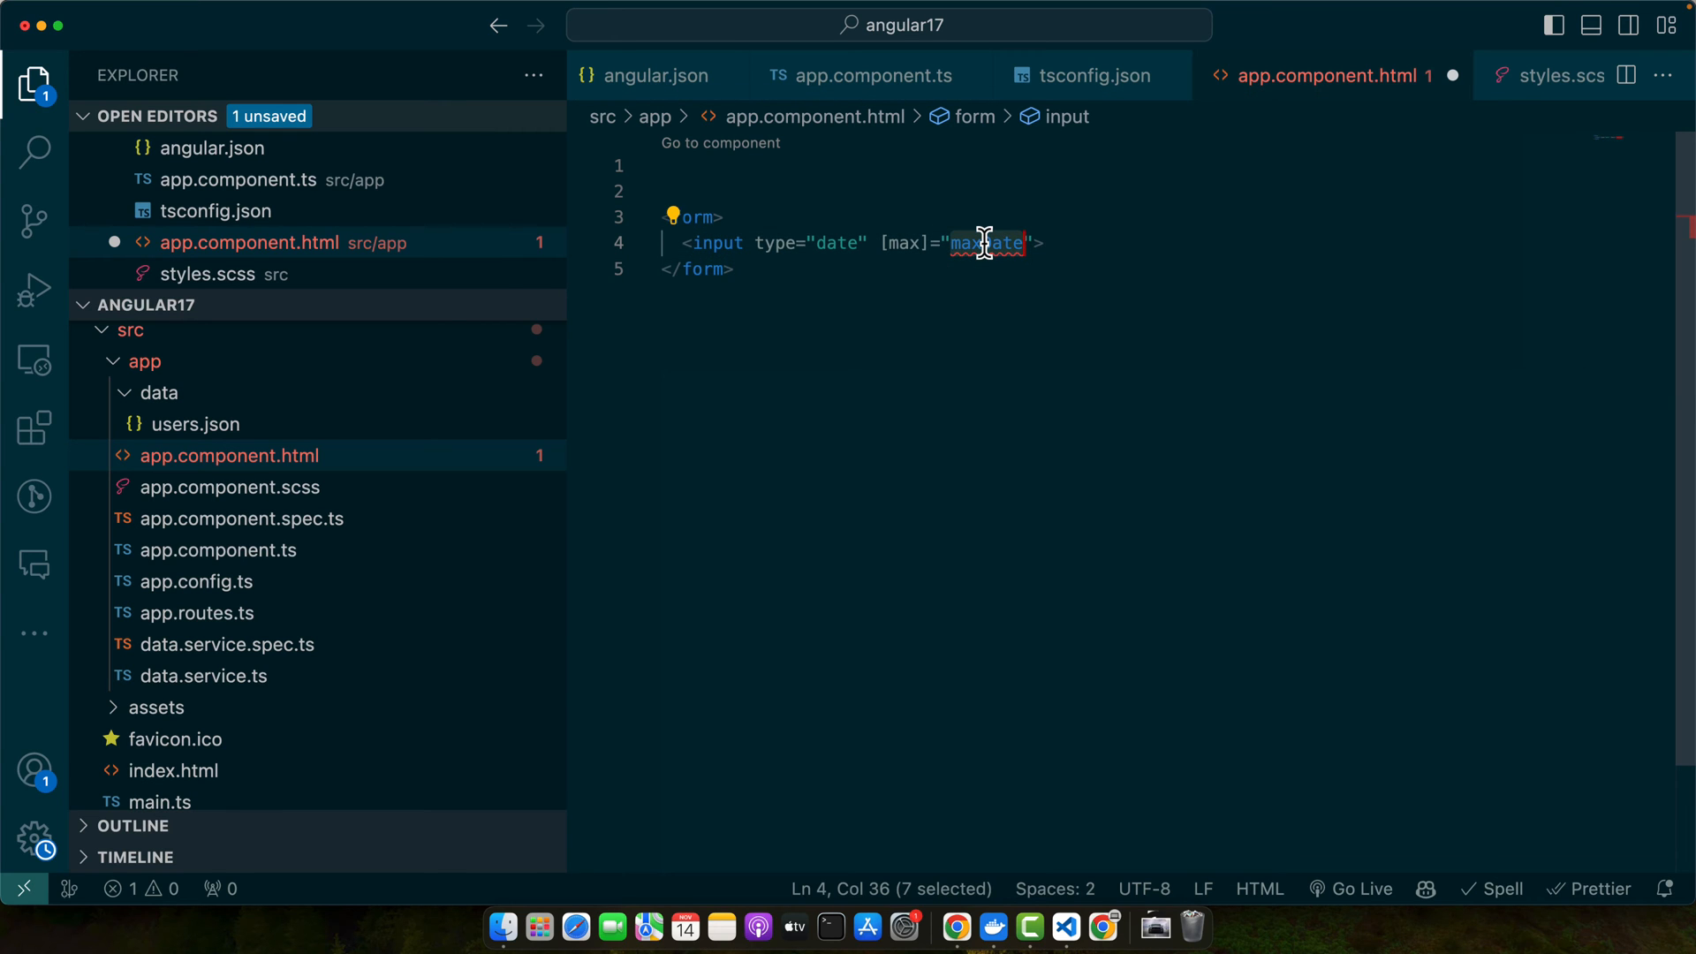
# Declare maxDate?: string in app.component.ts, set in a constructor to today.toISOString().split('T')[0].
pyautogui.click(218, 549)
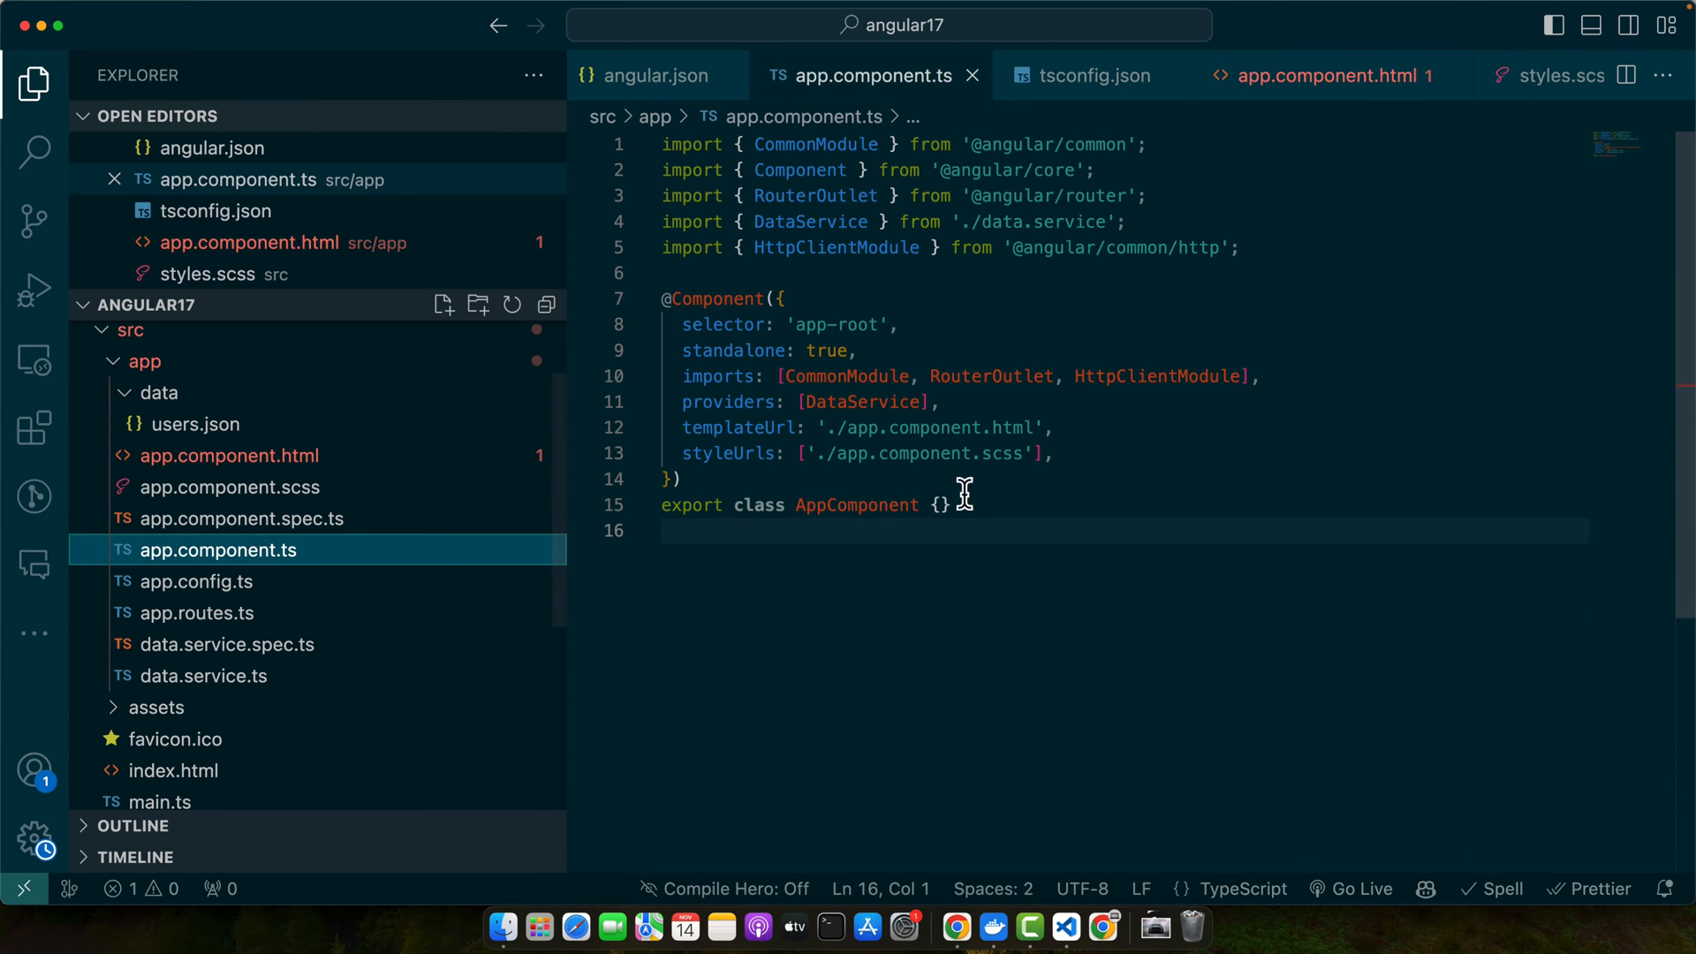
pyautogui.write('maxDate = new Date();')
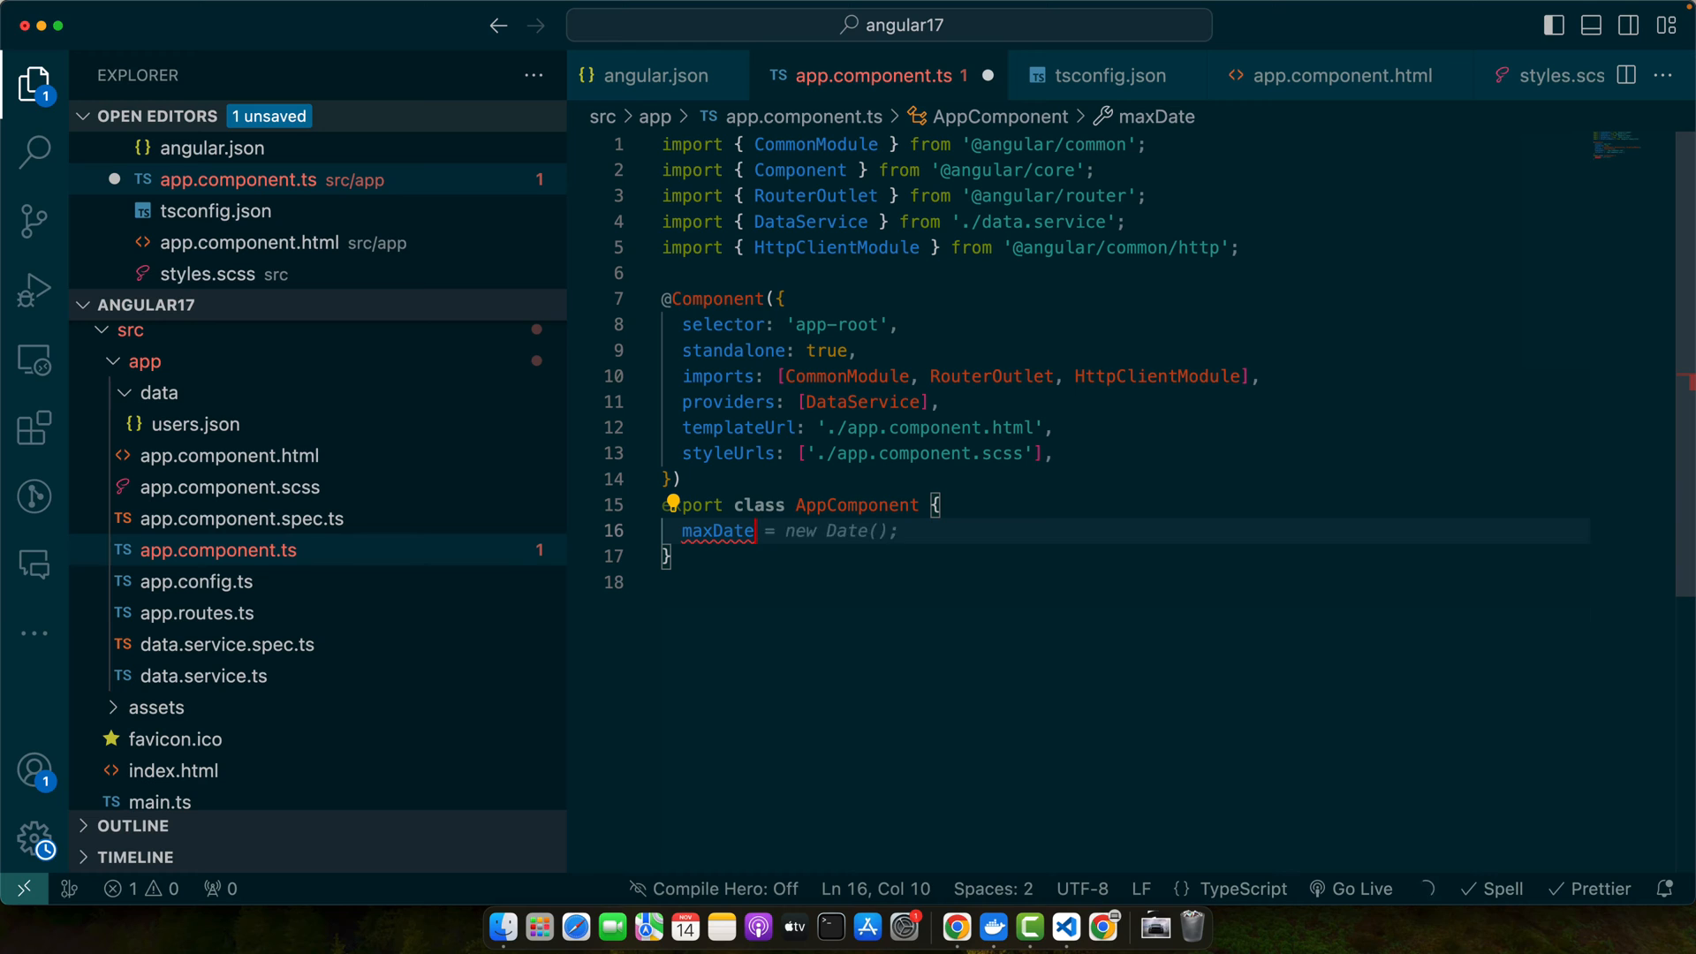
pyautogui.write(': string;')
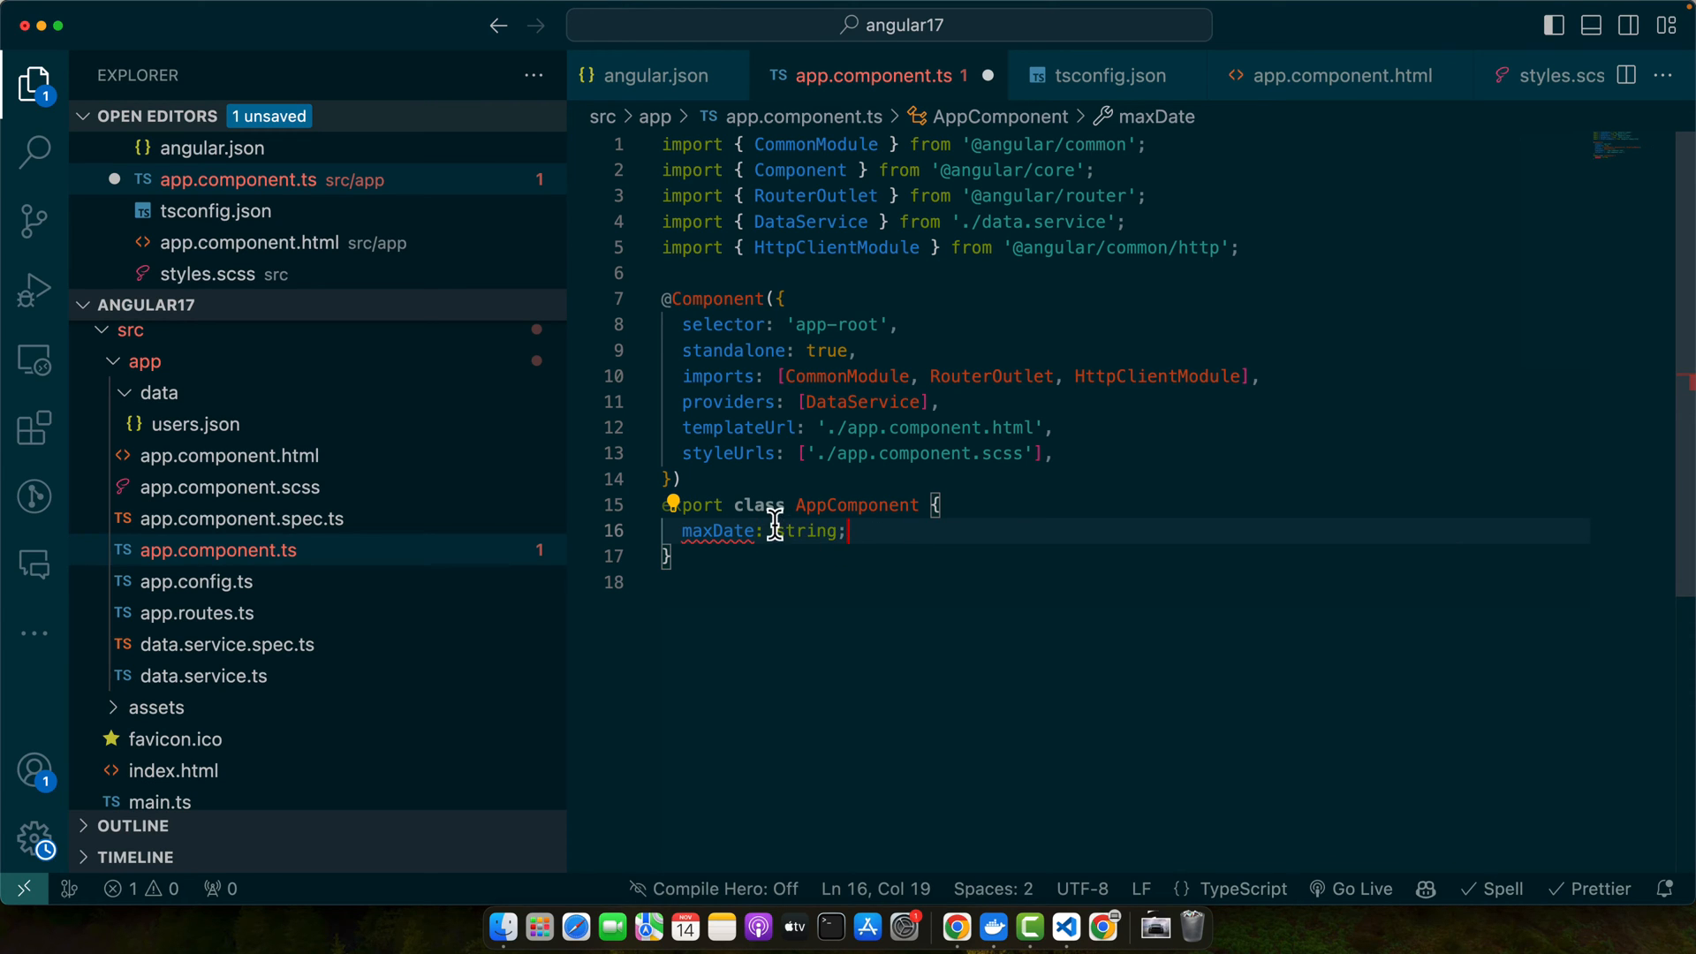
pyautogui.write('const')
pyautogui.write('?')
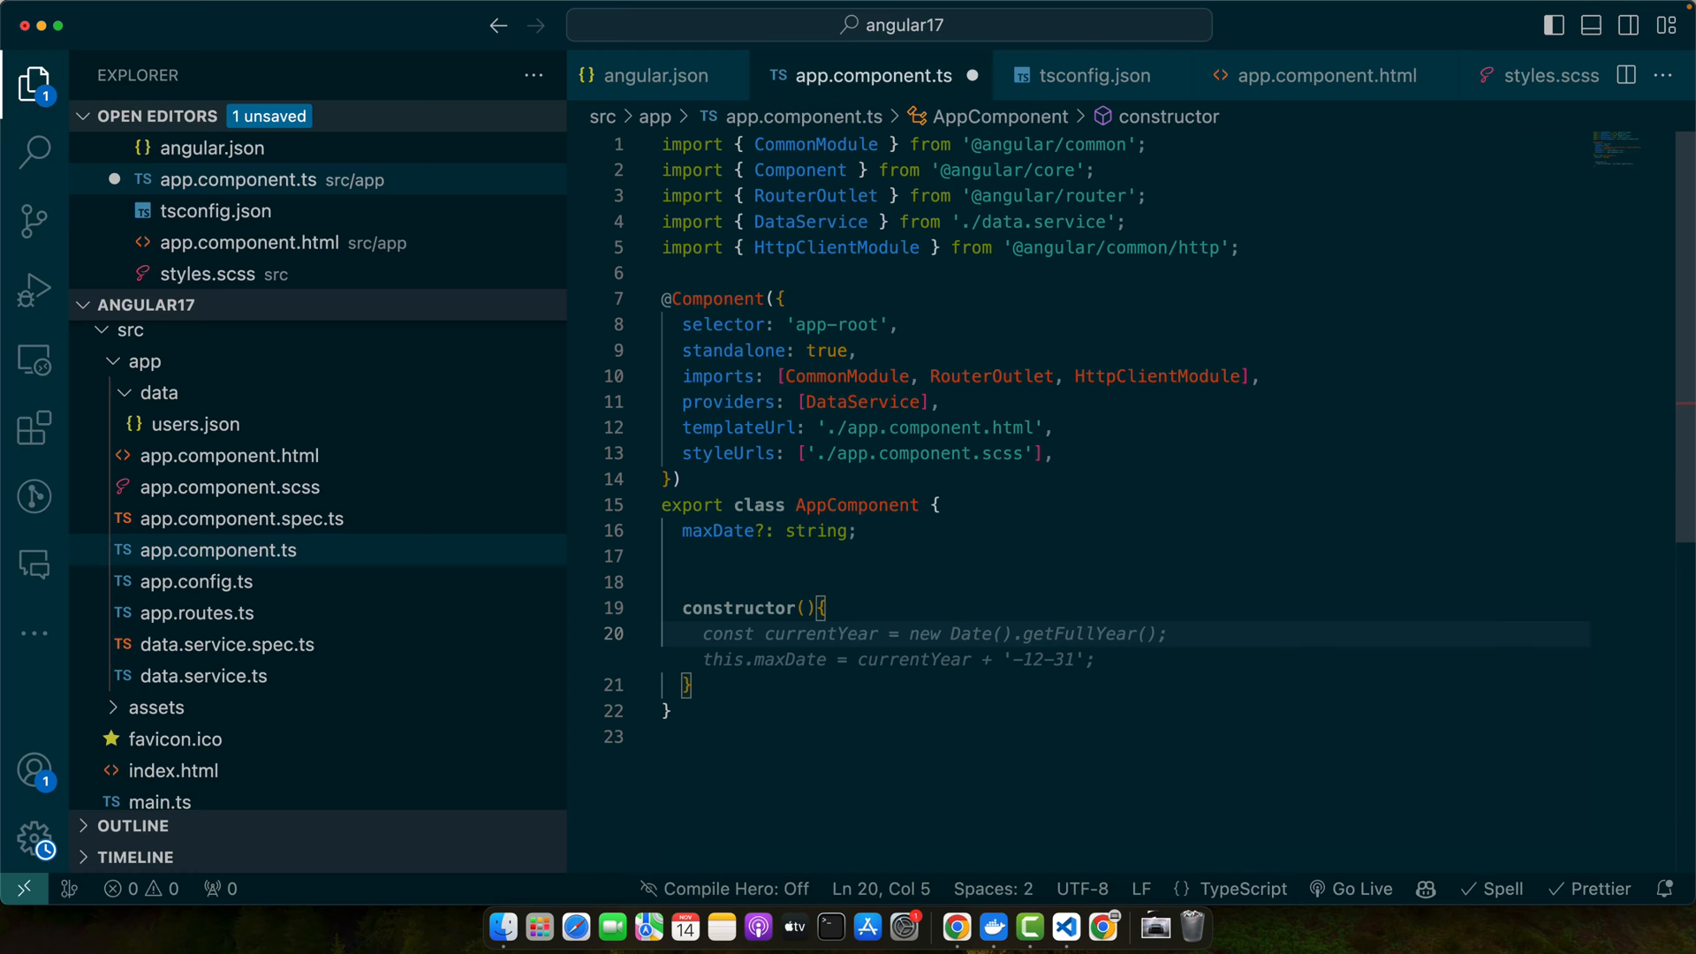
pyautogui.write('const today = new Date();')
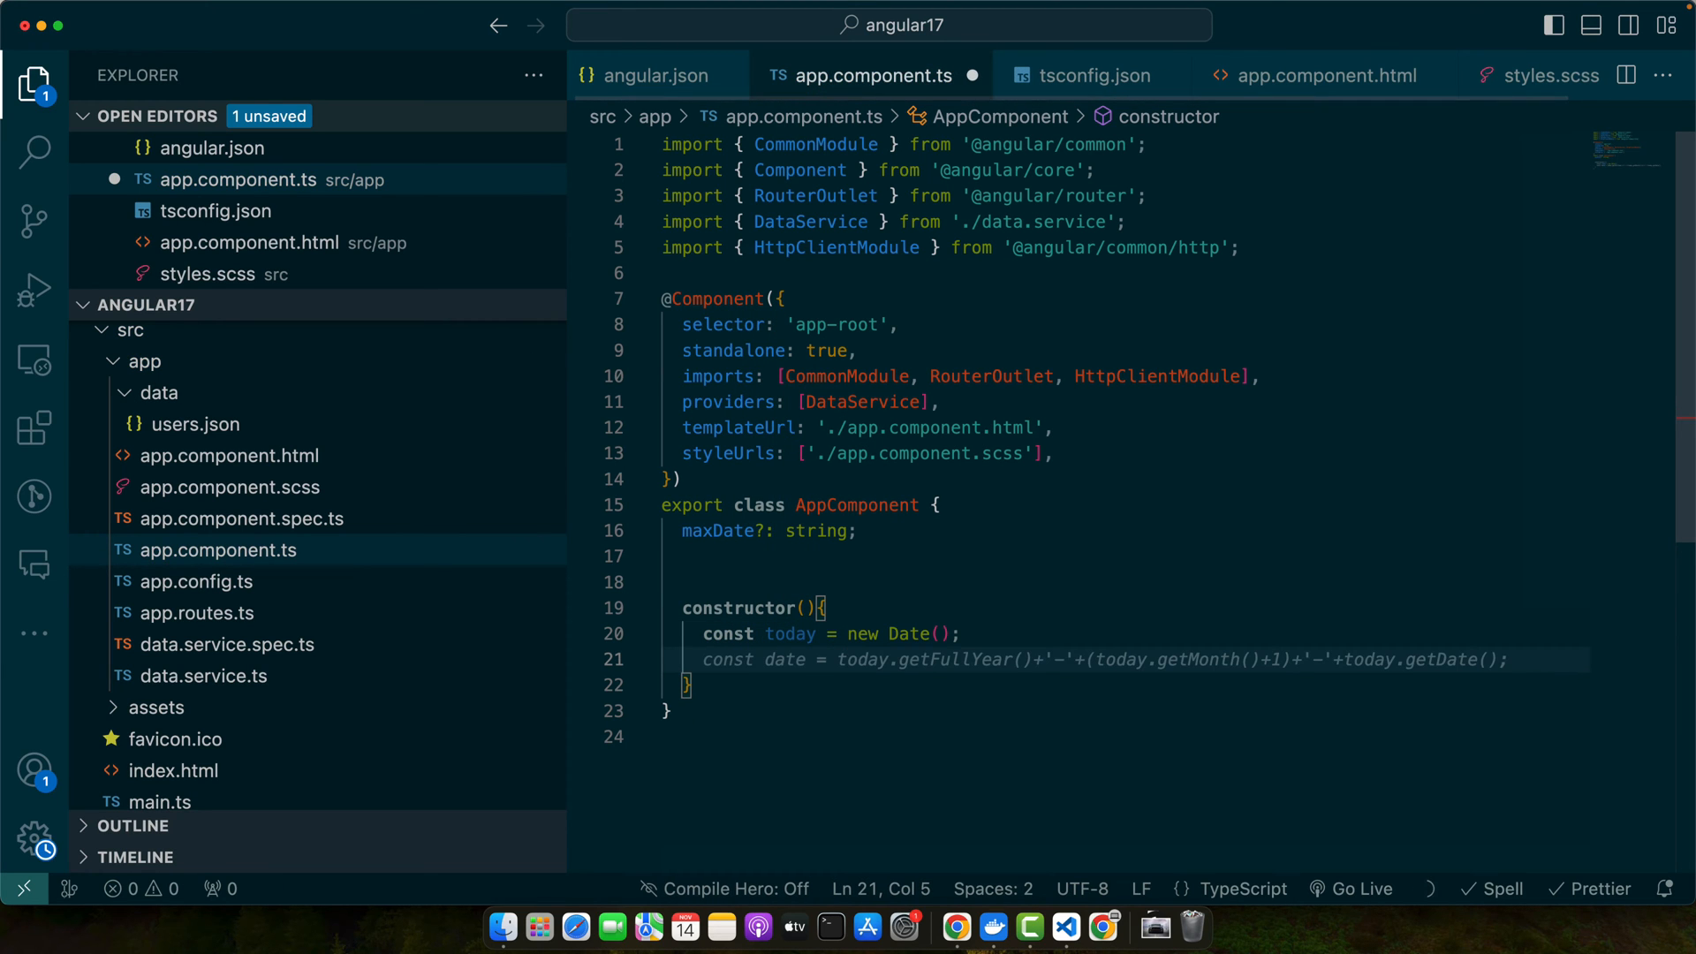
pyautogui.write('this.maxDate = today.toISOString')
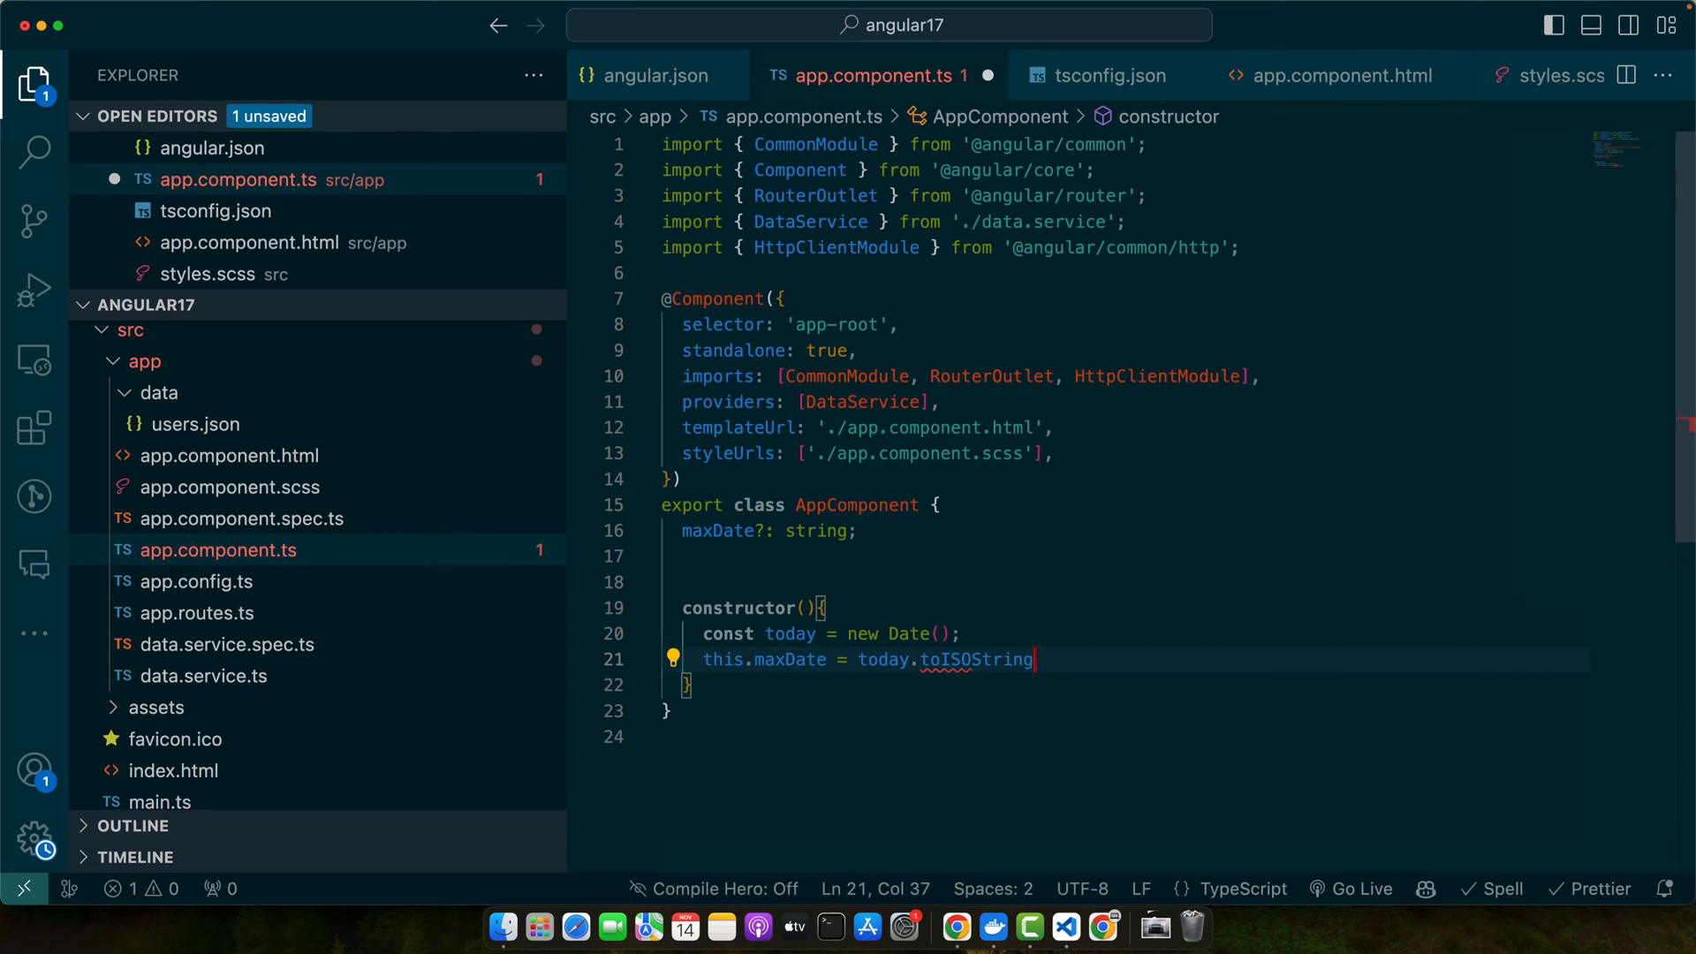
pyautogui.write("().split('T')[0]")
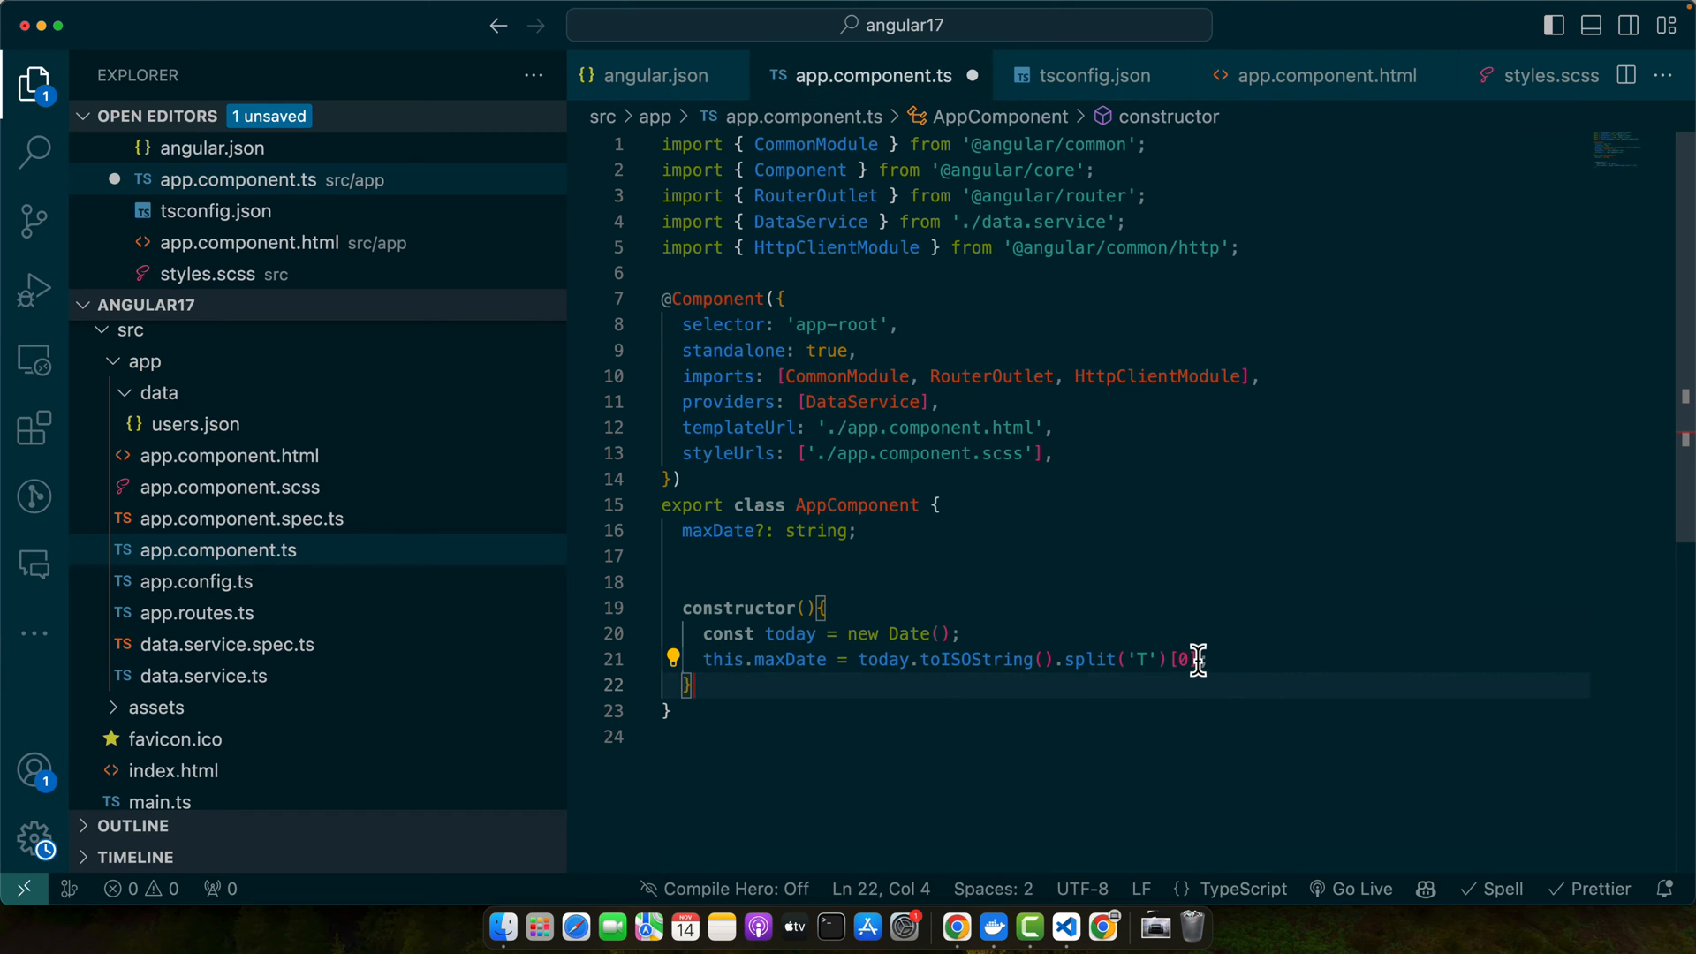
pyautogui.moveTo(1015, 633)
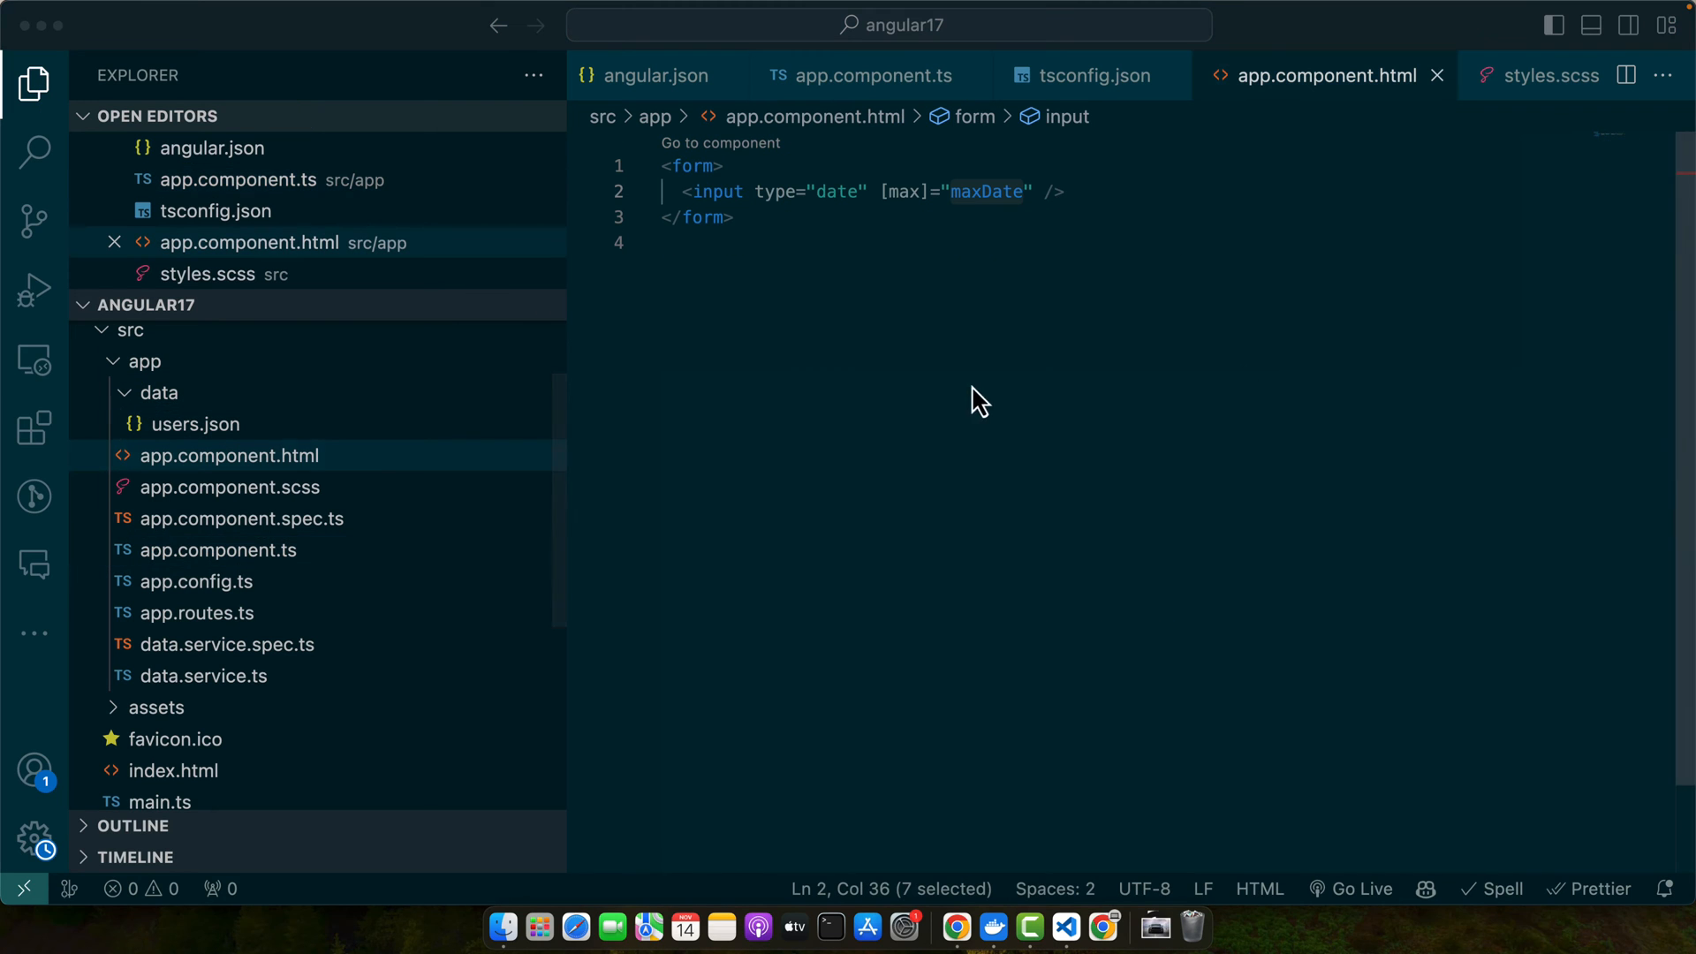
# Pad the form with style="padding: 200px" and retype [max]="maxDate" on the input.
pyautogui.click(709, 166)
pyautogui.write(' style="padding: 200px')
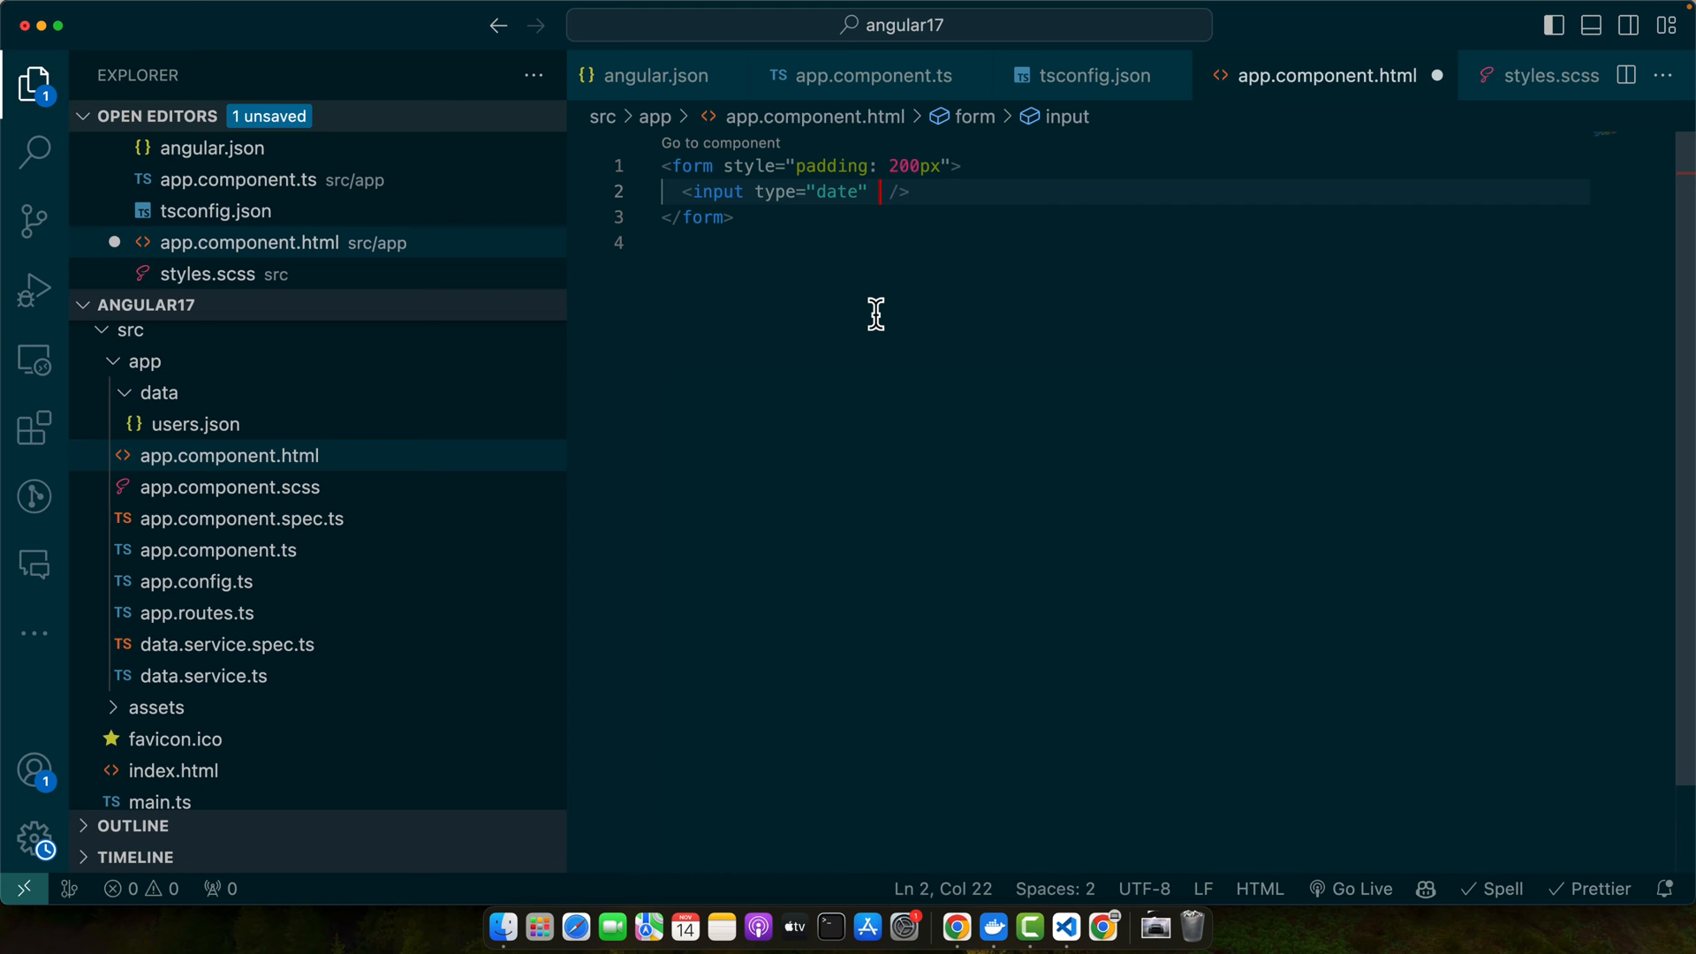
pyautogui.write('[max]="maxDate"')
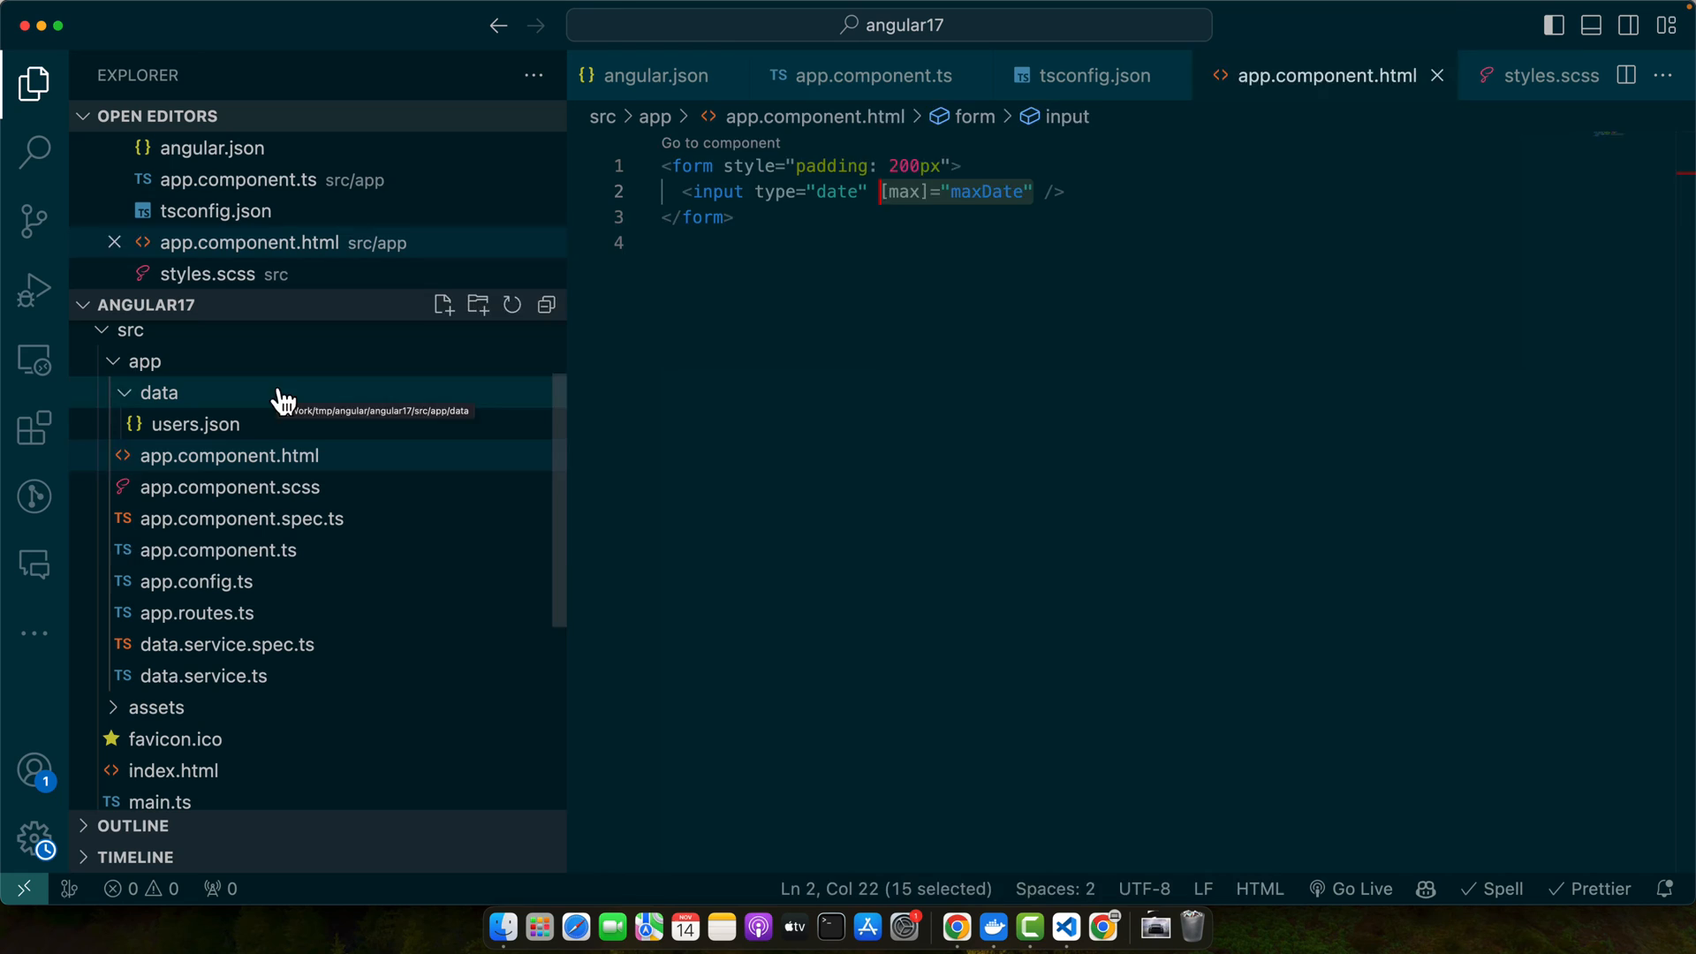
# Append the comment // yyyy-mm-dd after the maxDate line in app.component.ts.
pyautogui.click(874, 76)
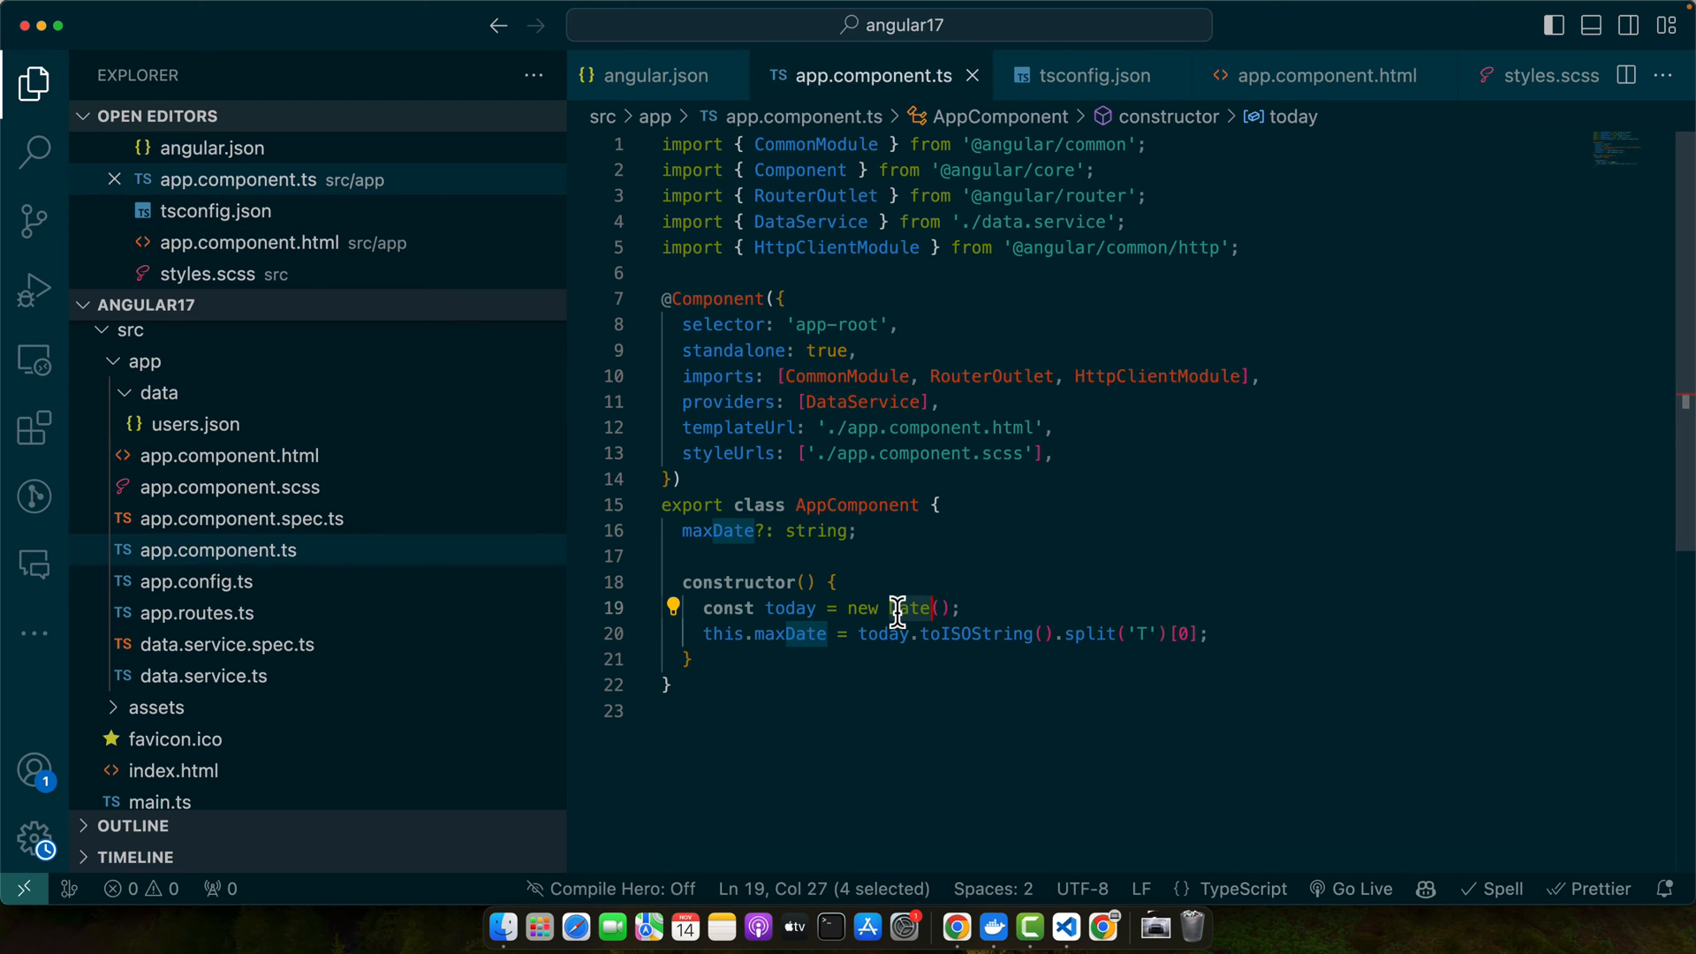
pyautogui.moveTo(1001, 656)
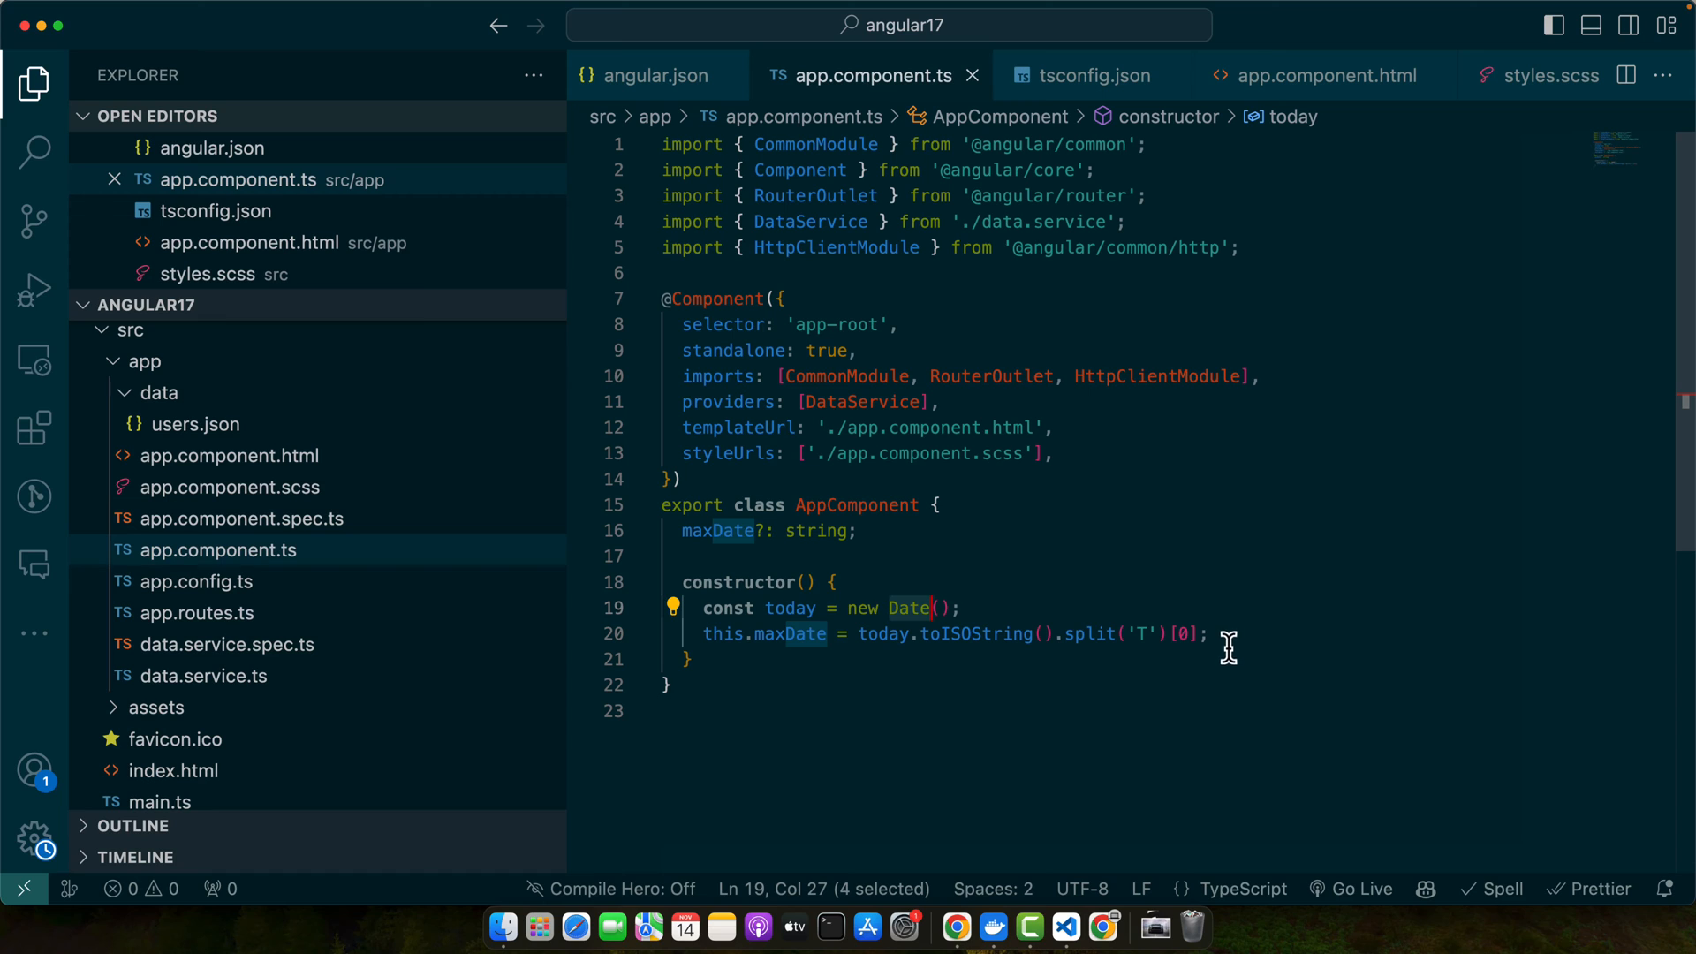
pyautogui.moveTo(1195, 629)
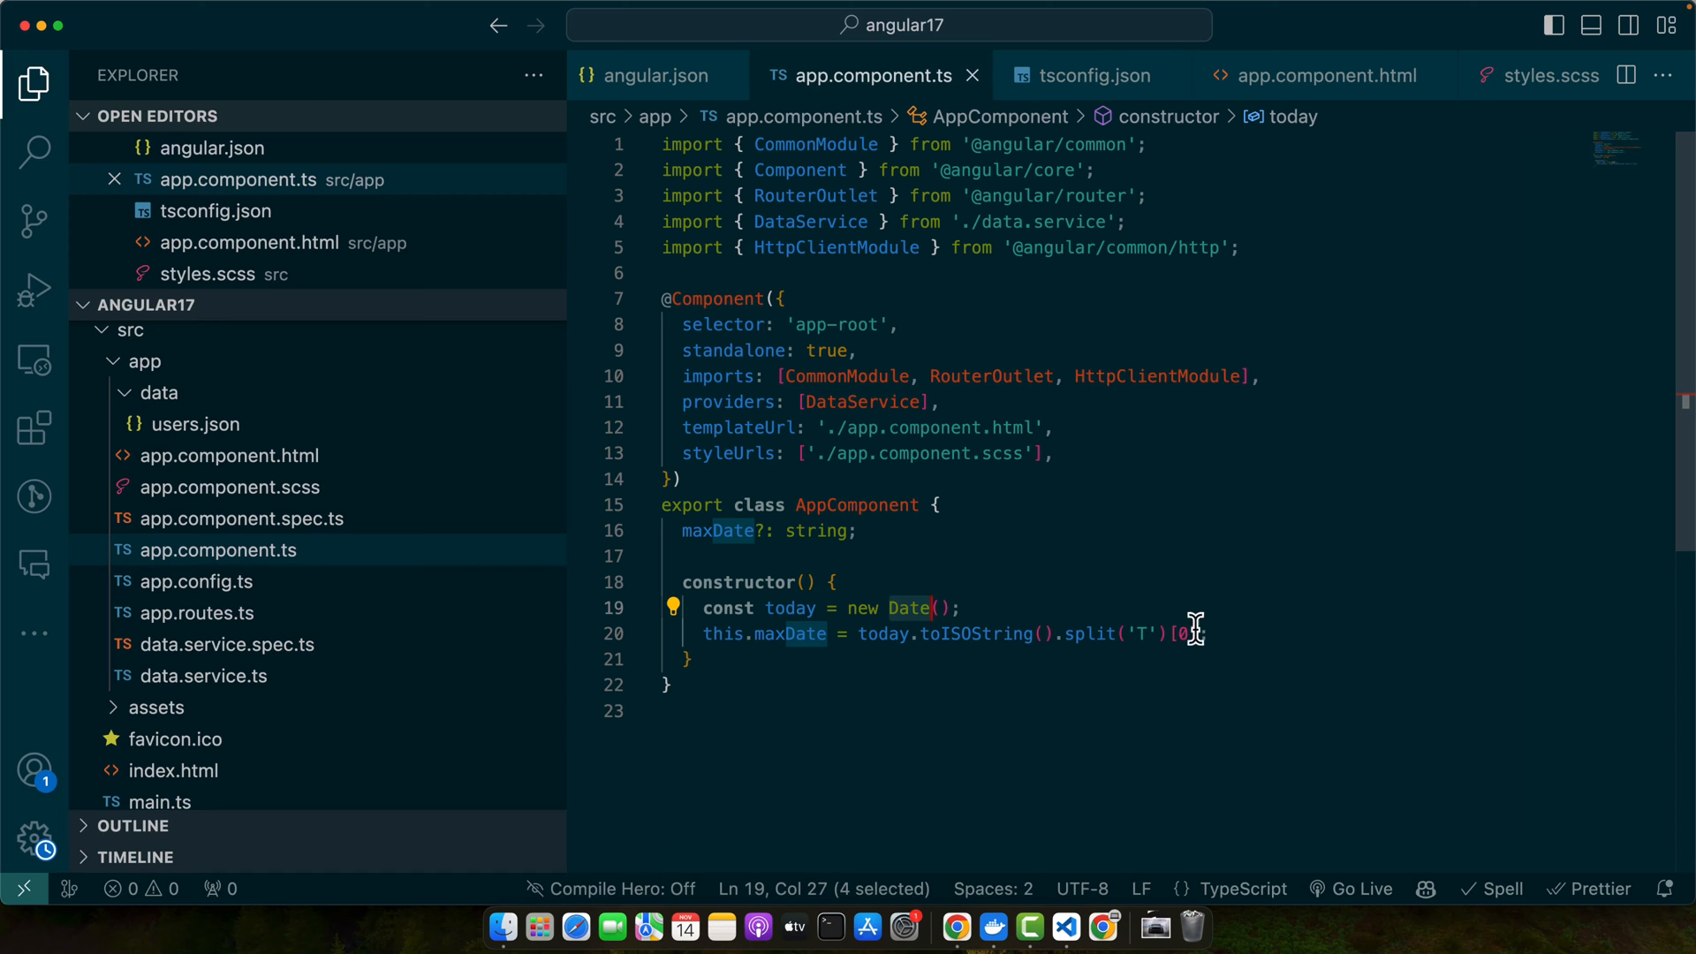
pyautogui.write('// yyyy-mm-dd')
pyautogui.write('n')
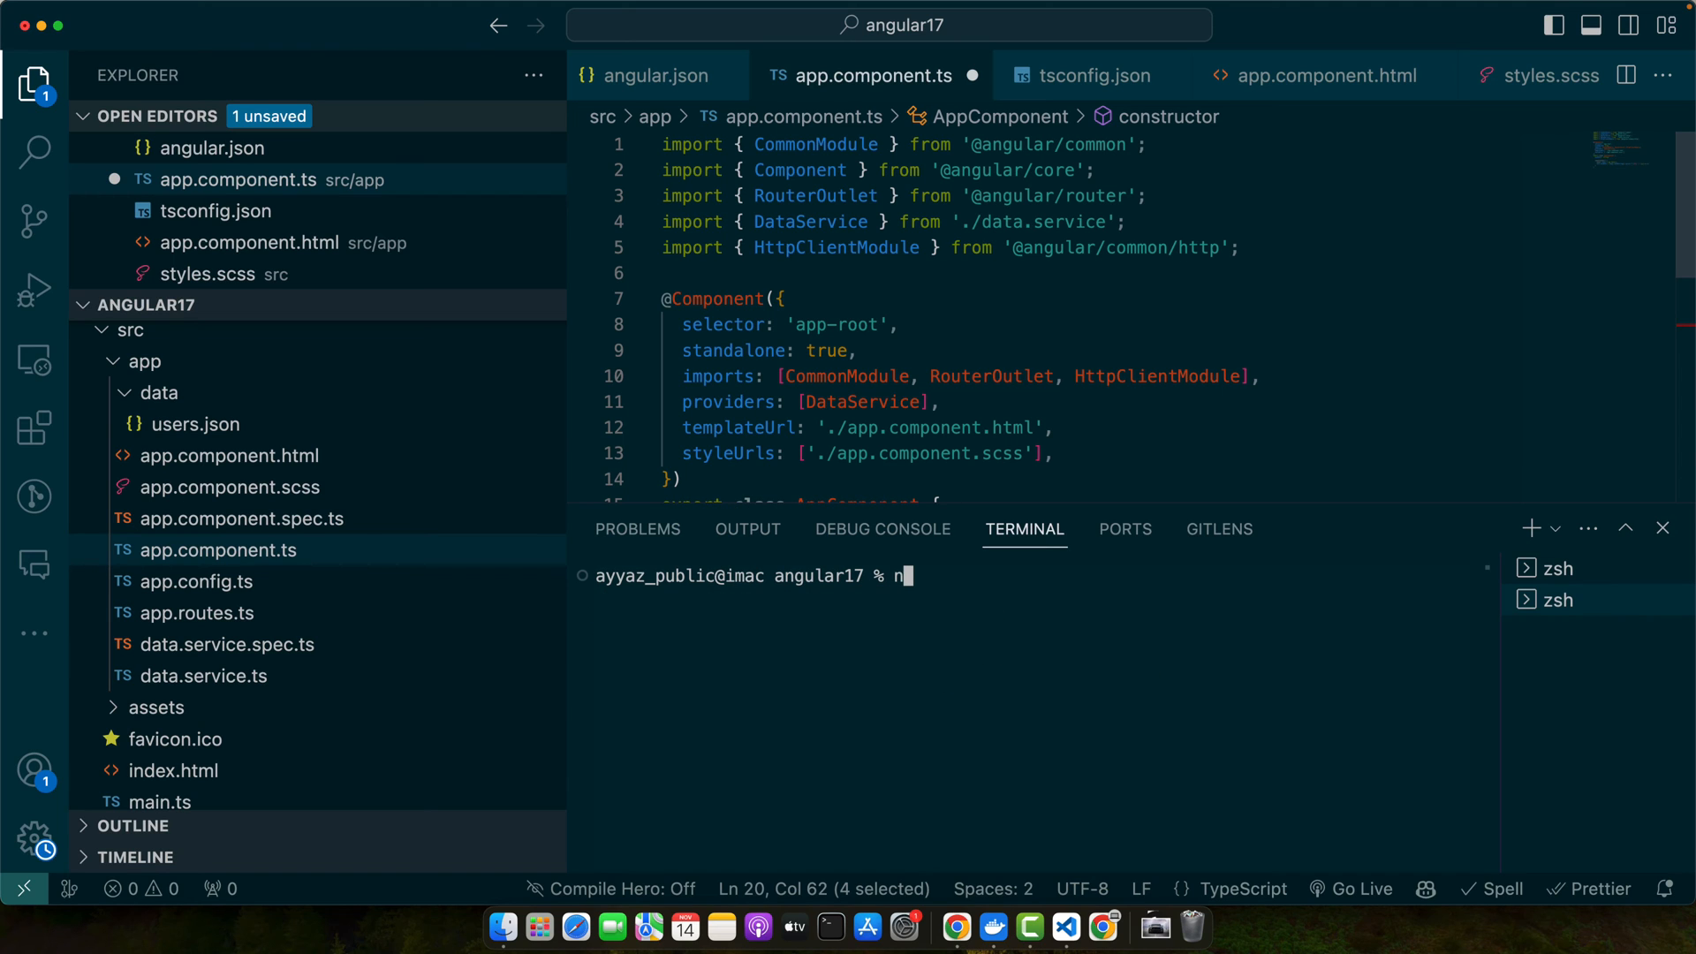
pyautogui.write('g add @angular/')
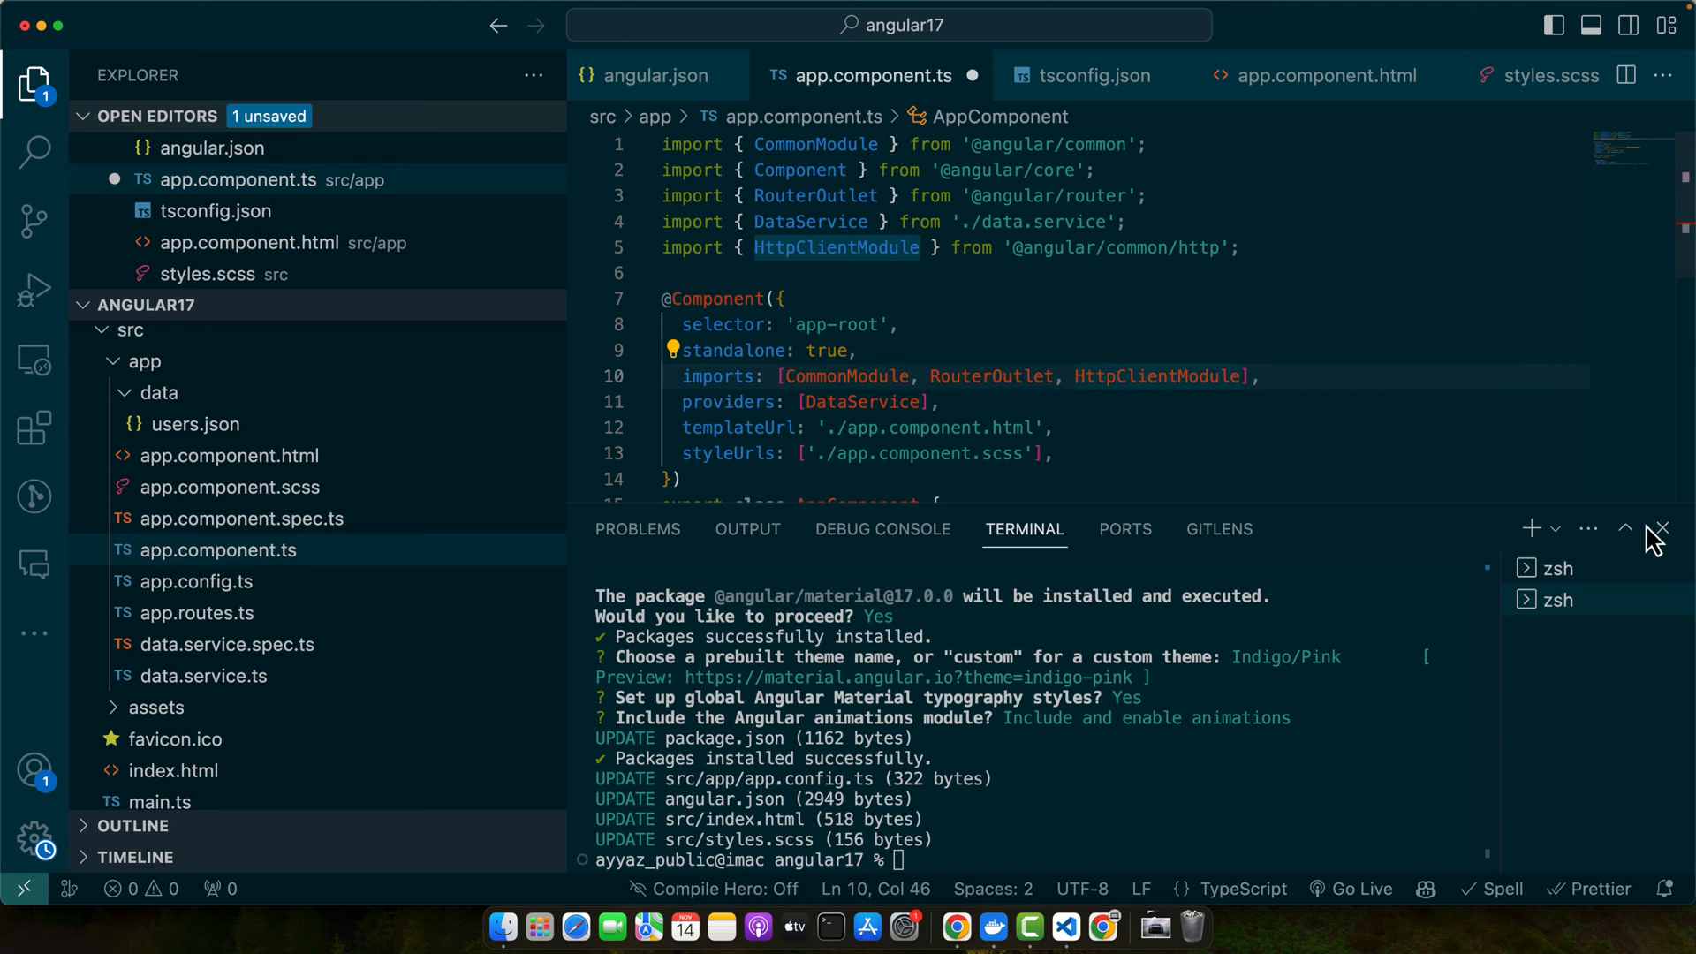
pyautogui.click(1662, 529)
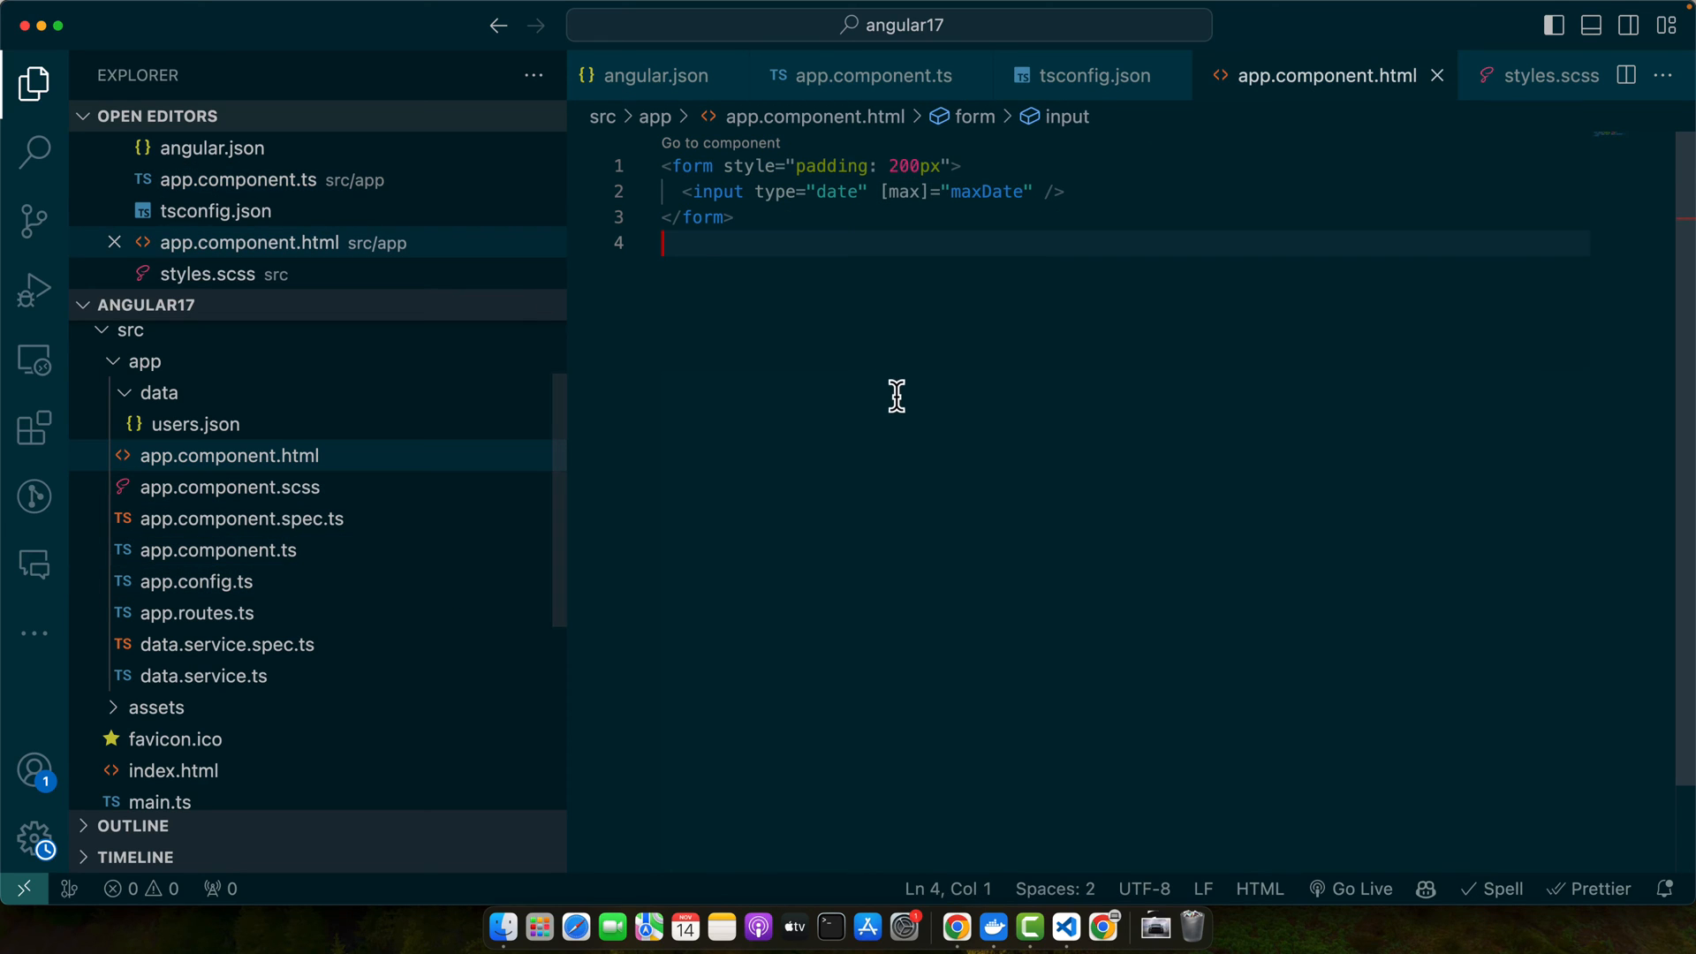
# Replace the template markup with a mat-form-field containing a matInput input.
pyautogui.press('cmd+a')
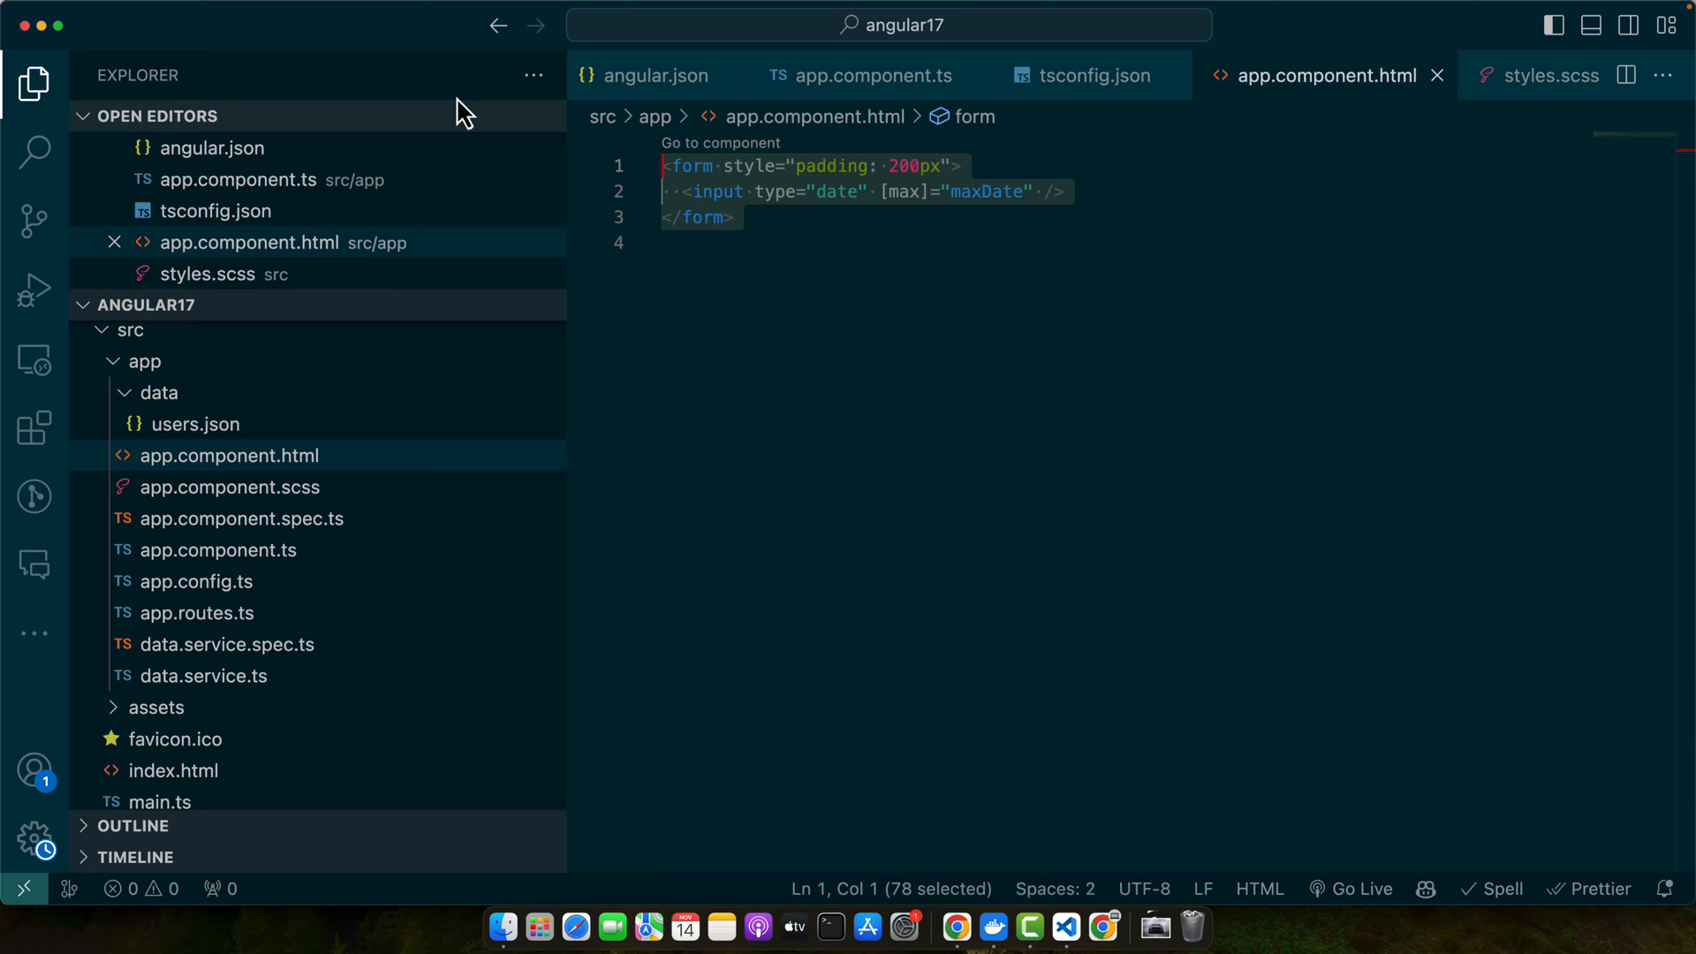
pyautogui.write('<mat-label>Choose a date</mat-label>')
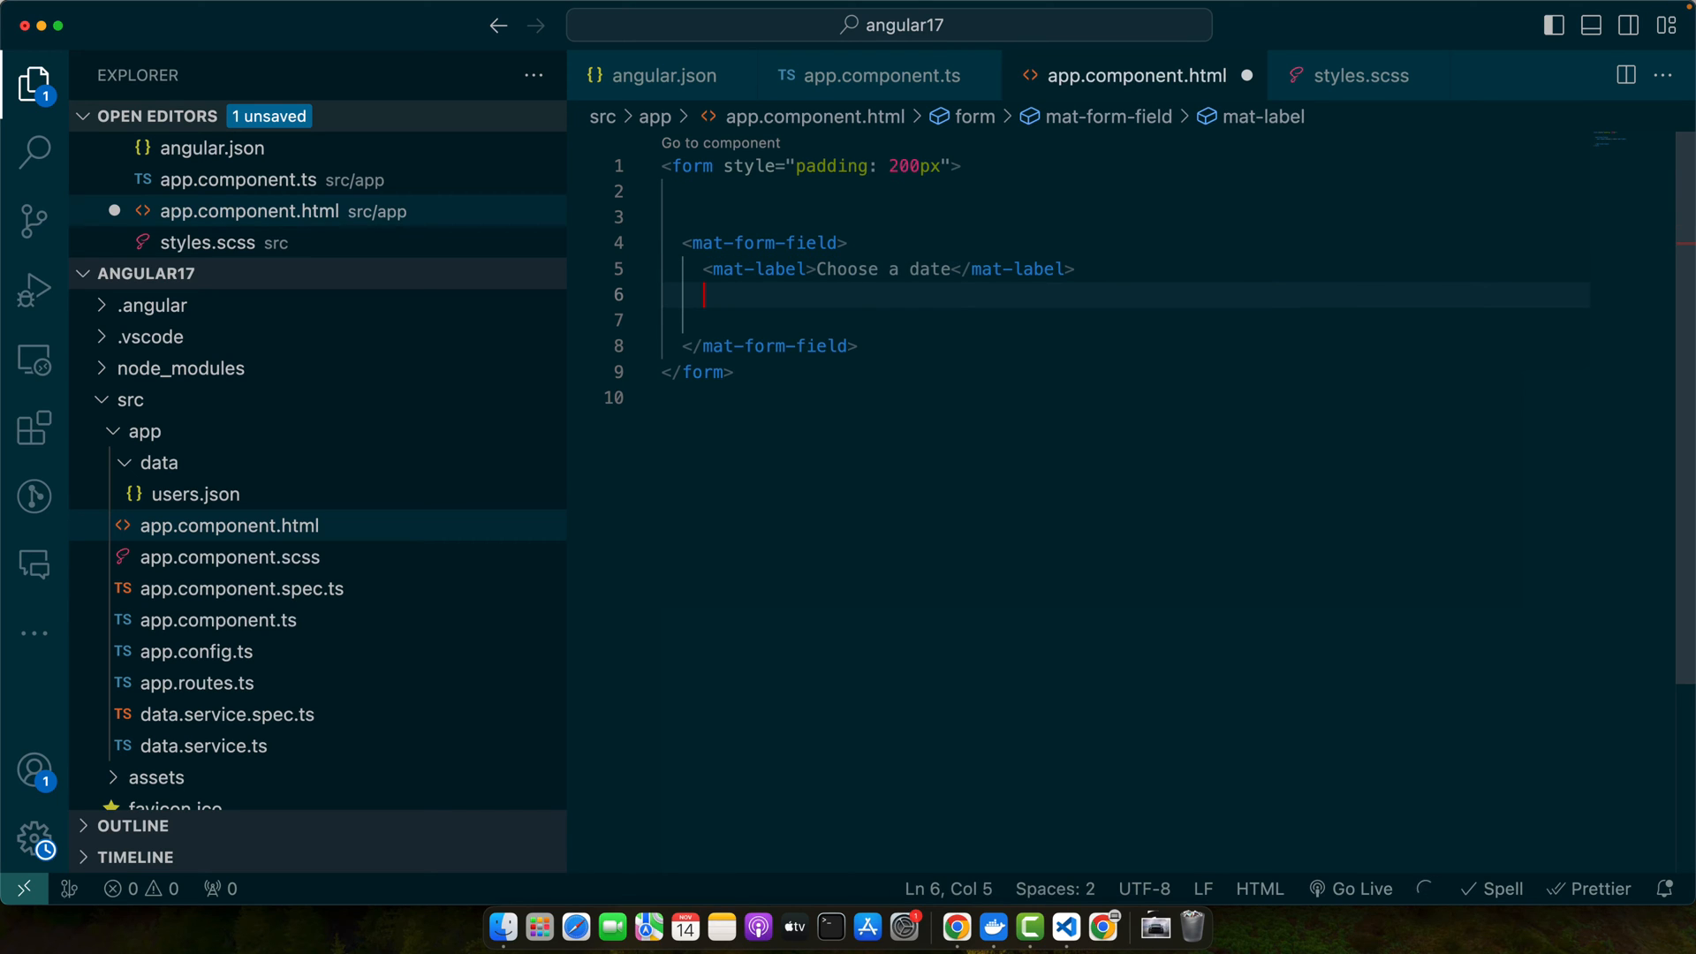
pyautogui.write('input matInput')
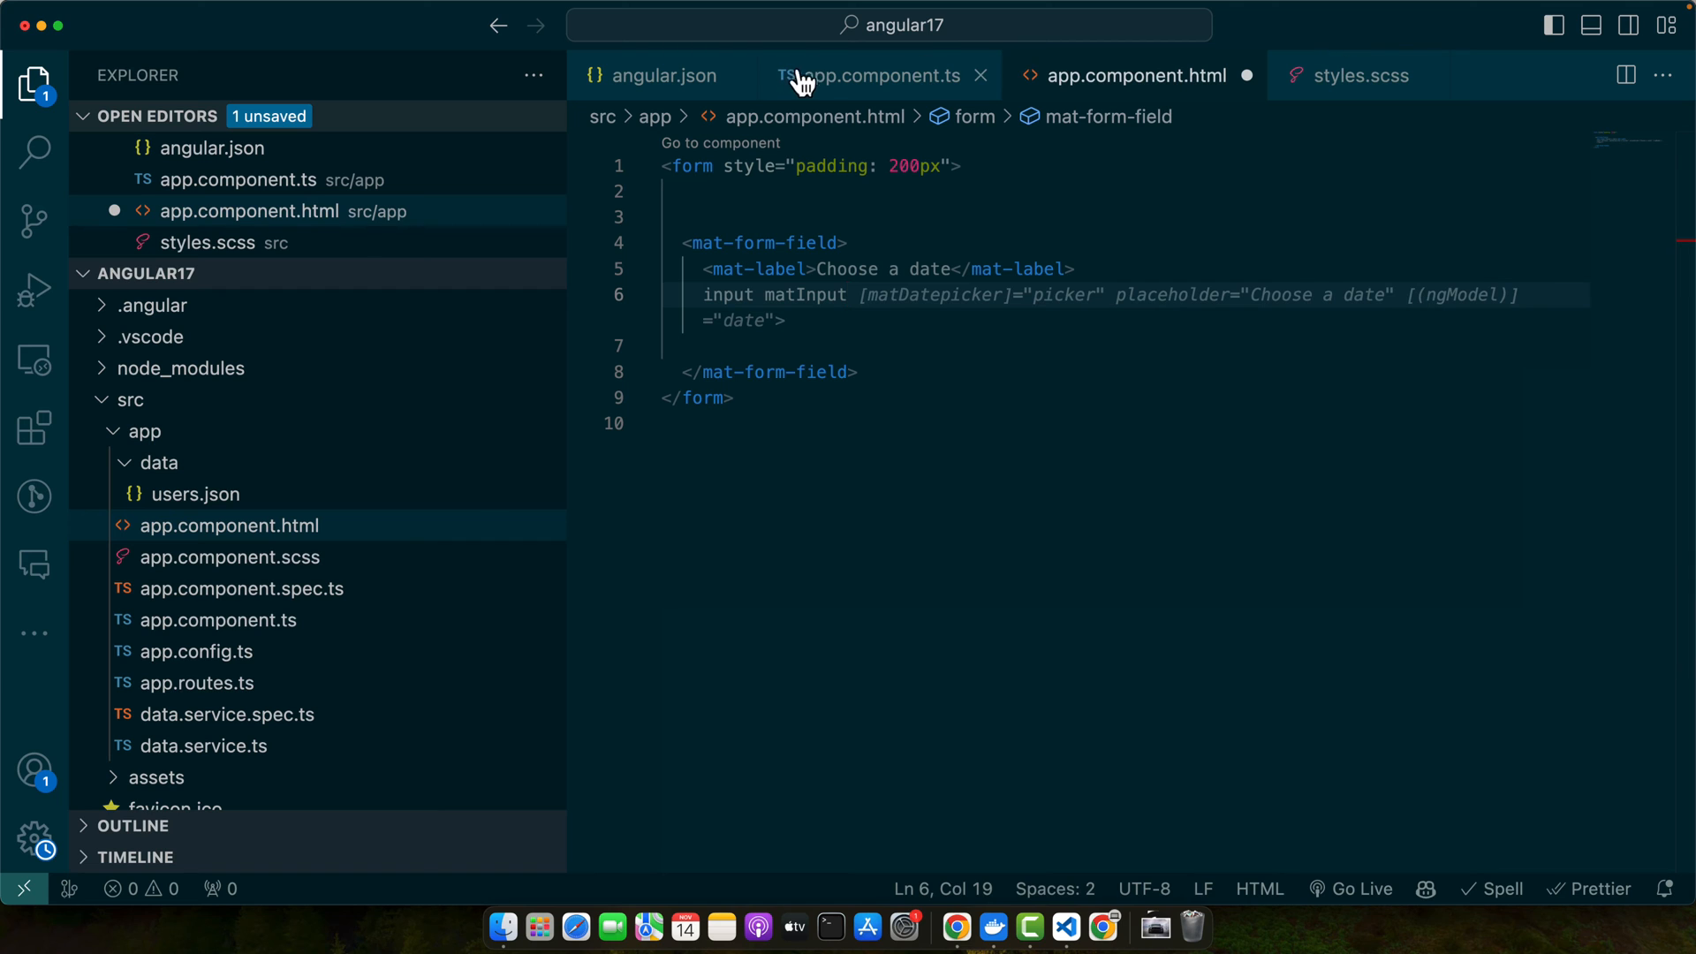
pyautogui.click(878, 76)
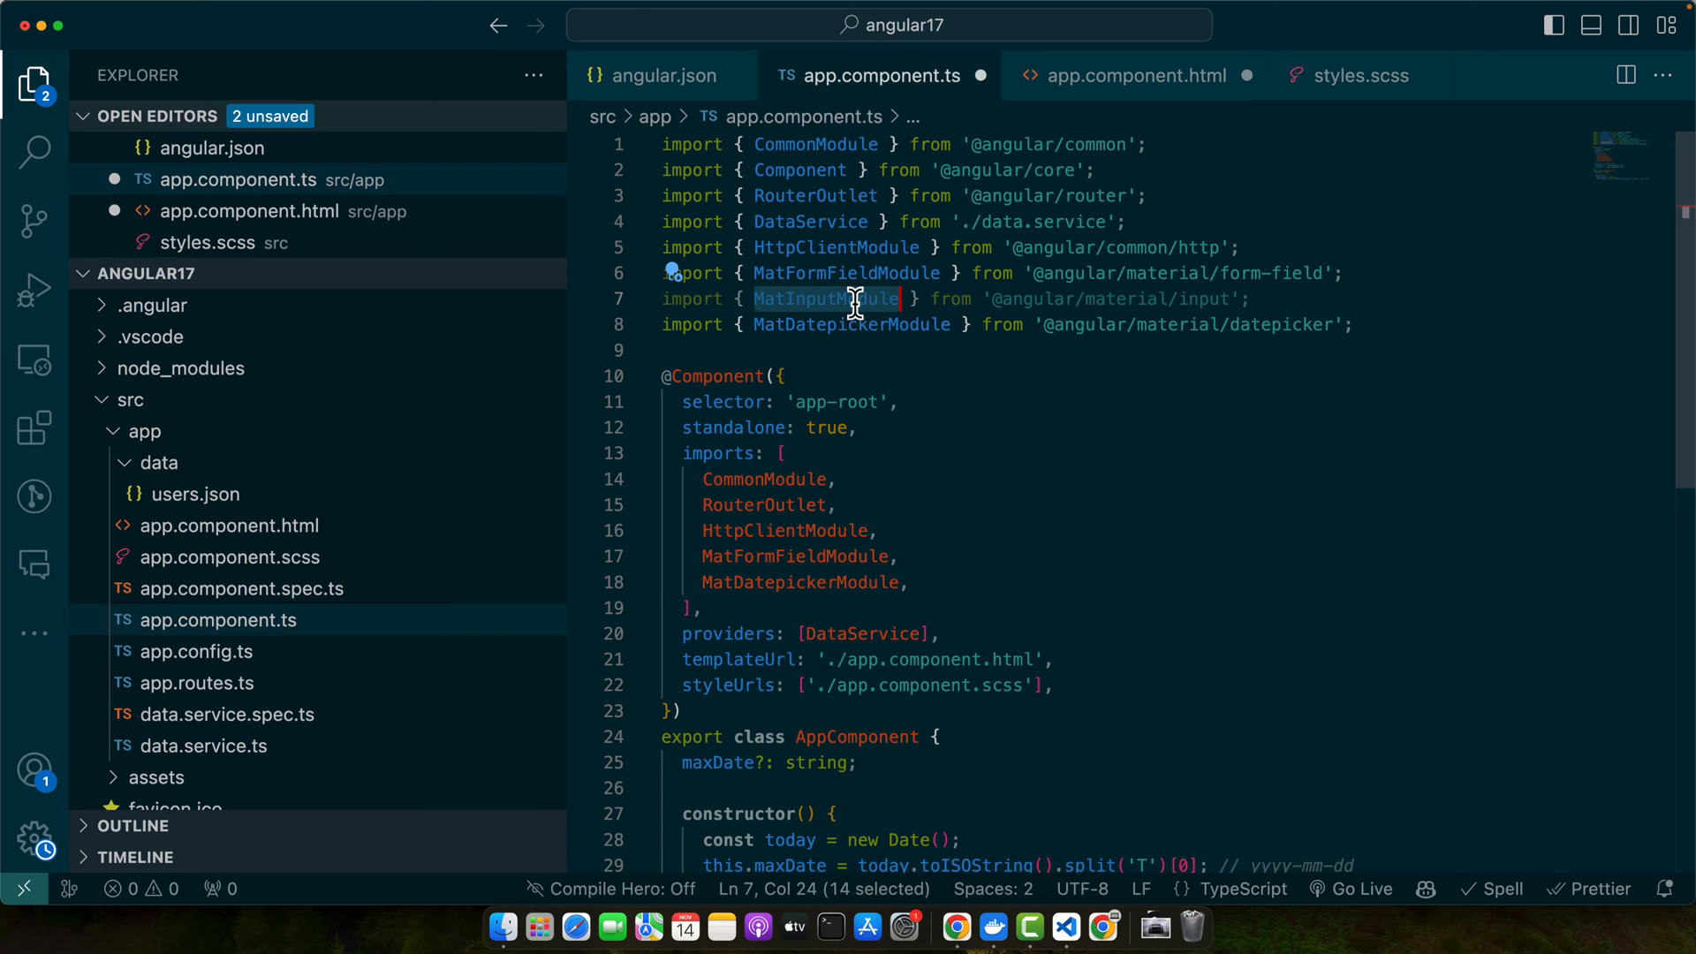
pyautogui.click(1136, 76)
pyautogui.write('input m')
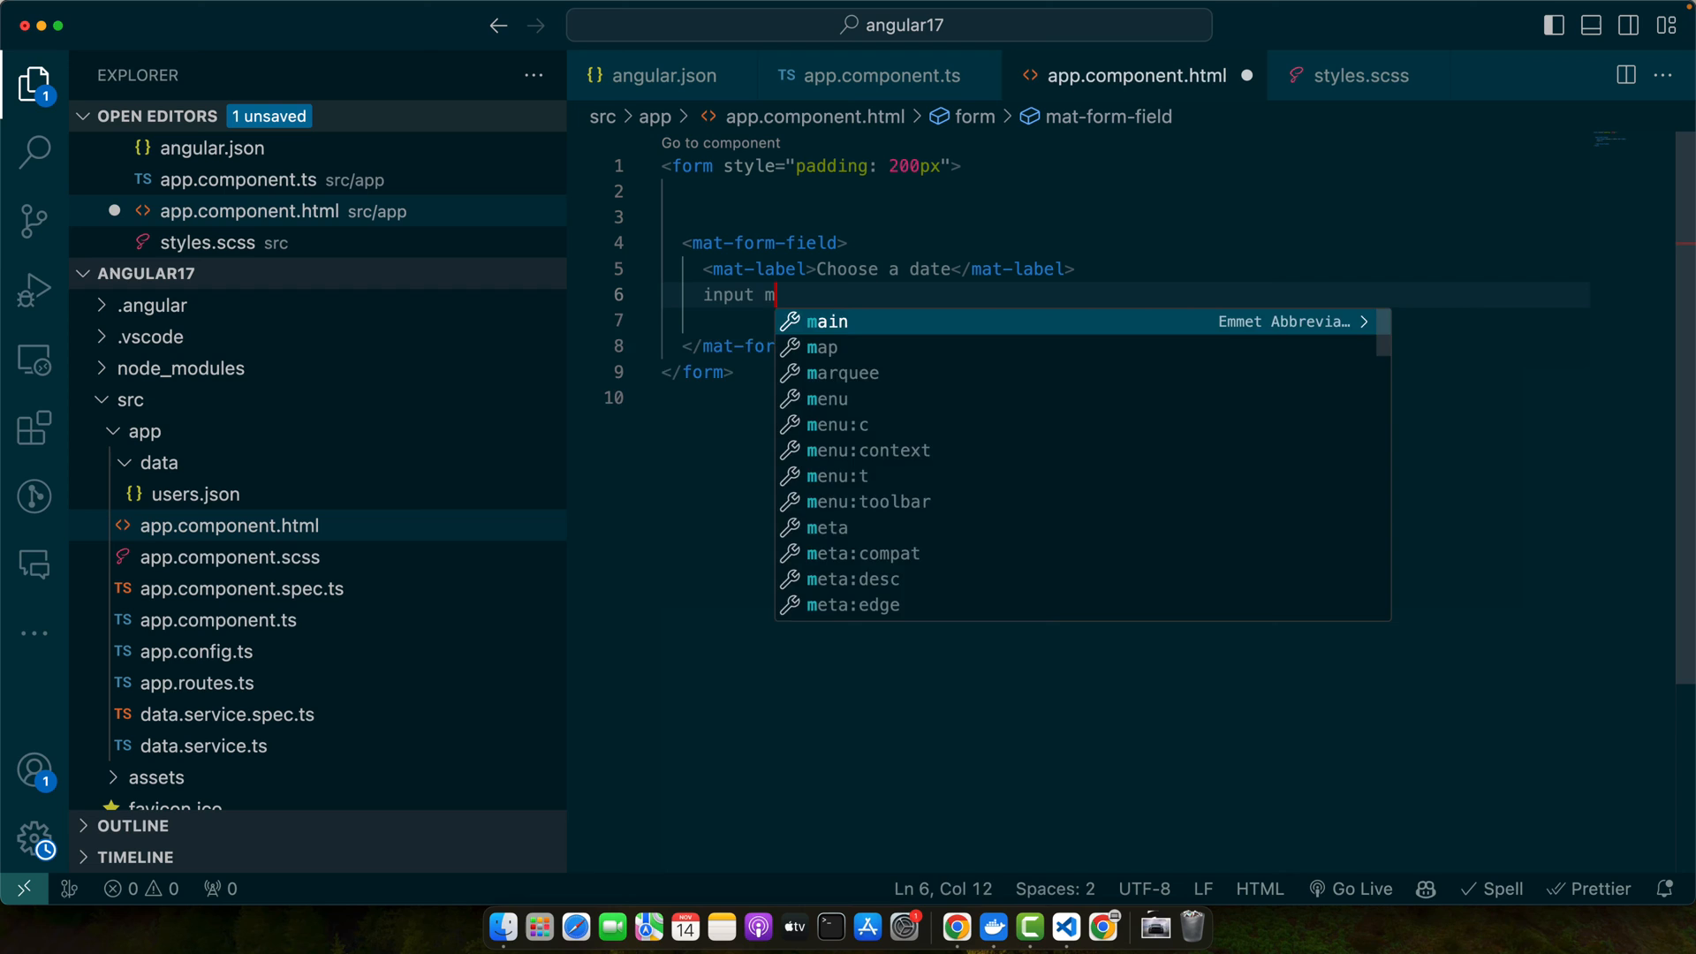
pyautogui.write('atinpu />')
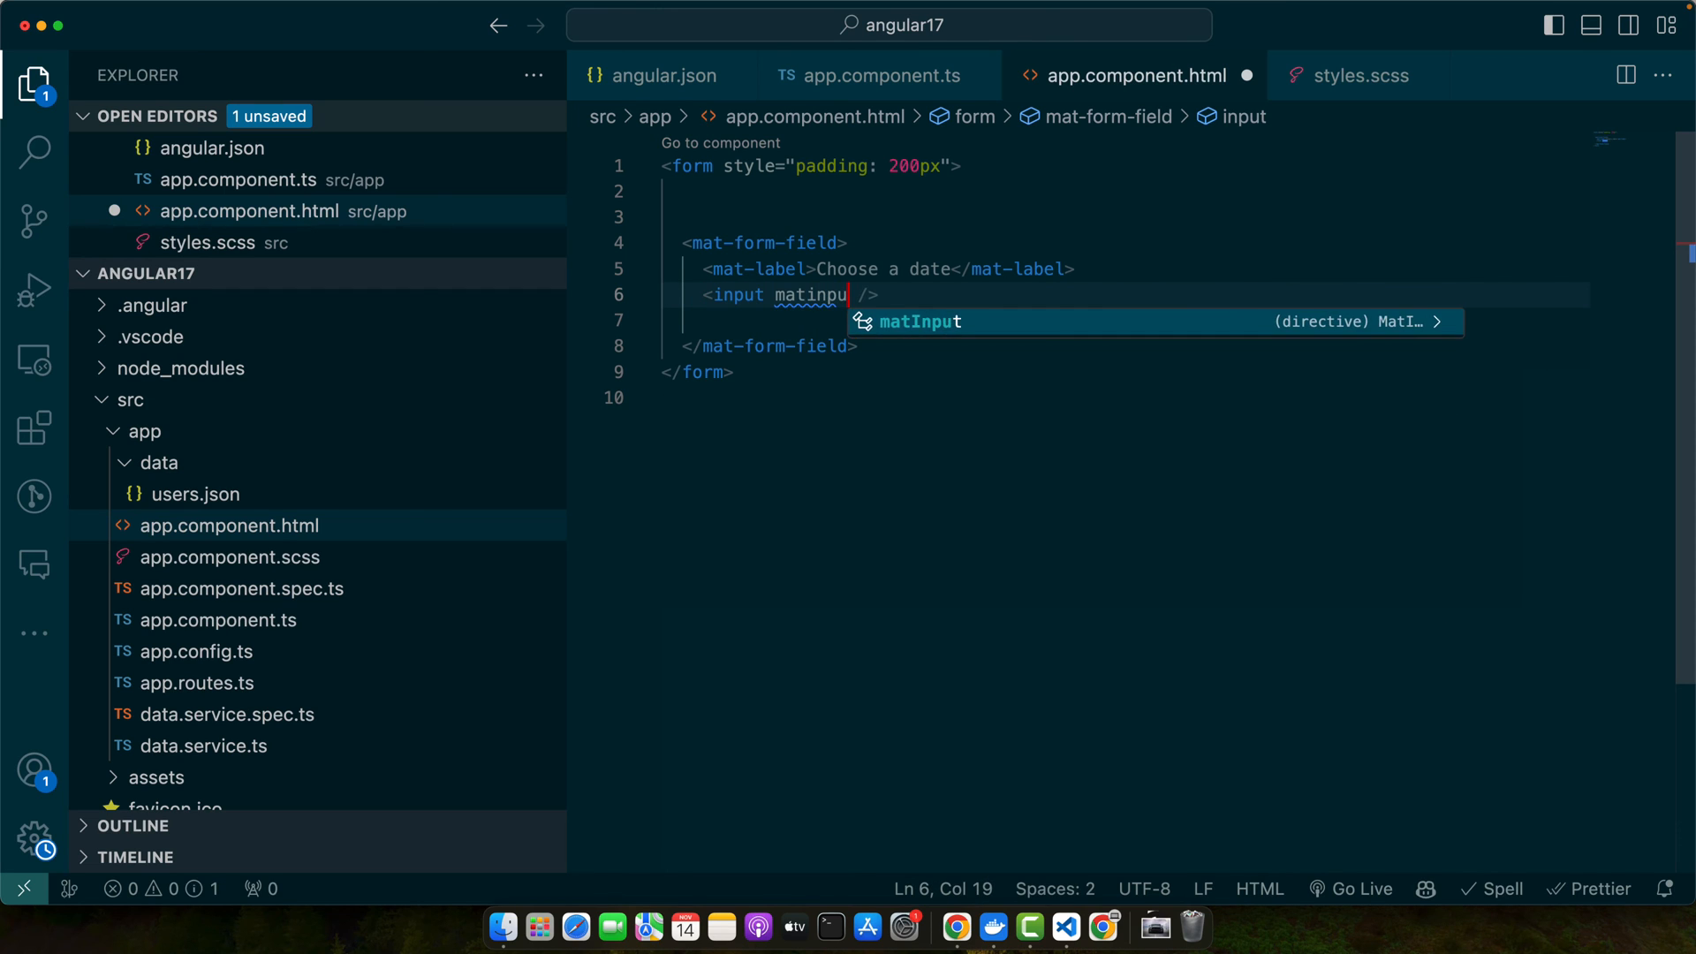
pyautogui.press('Tab')
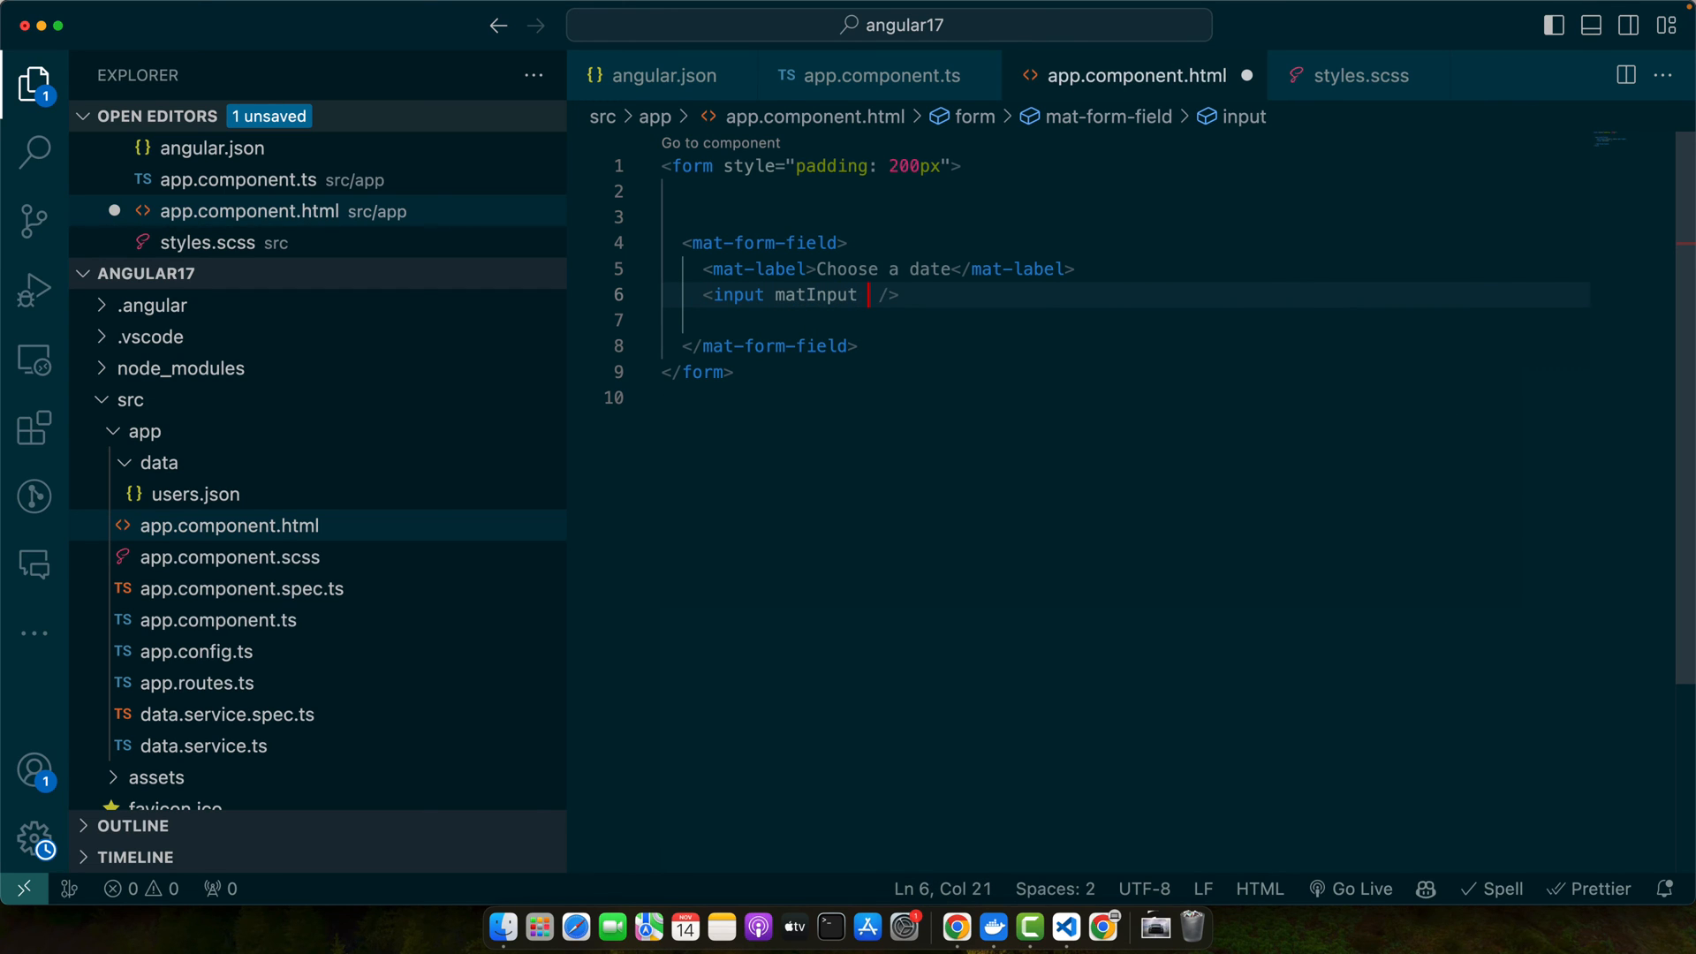
# Bind the input to picker with filterDates as filter, and add a datepicker toggle and #picker datepicker.
pyautogui.write('[mat')
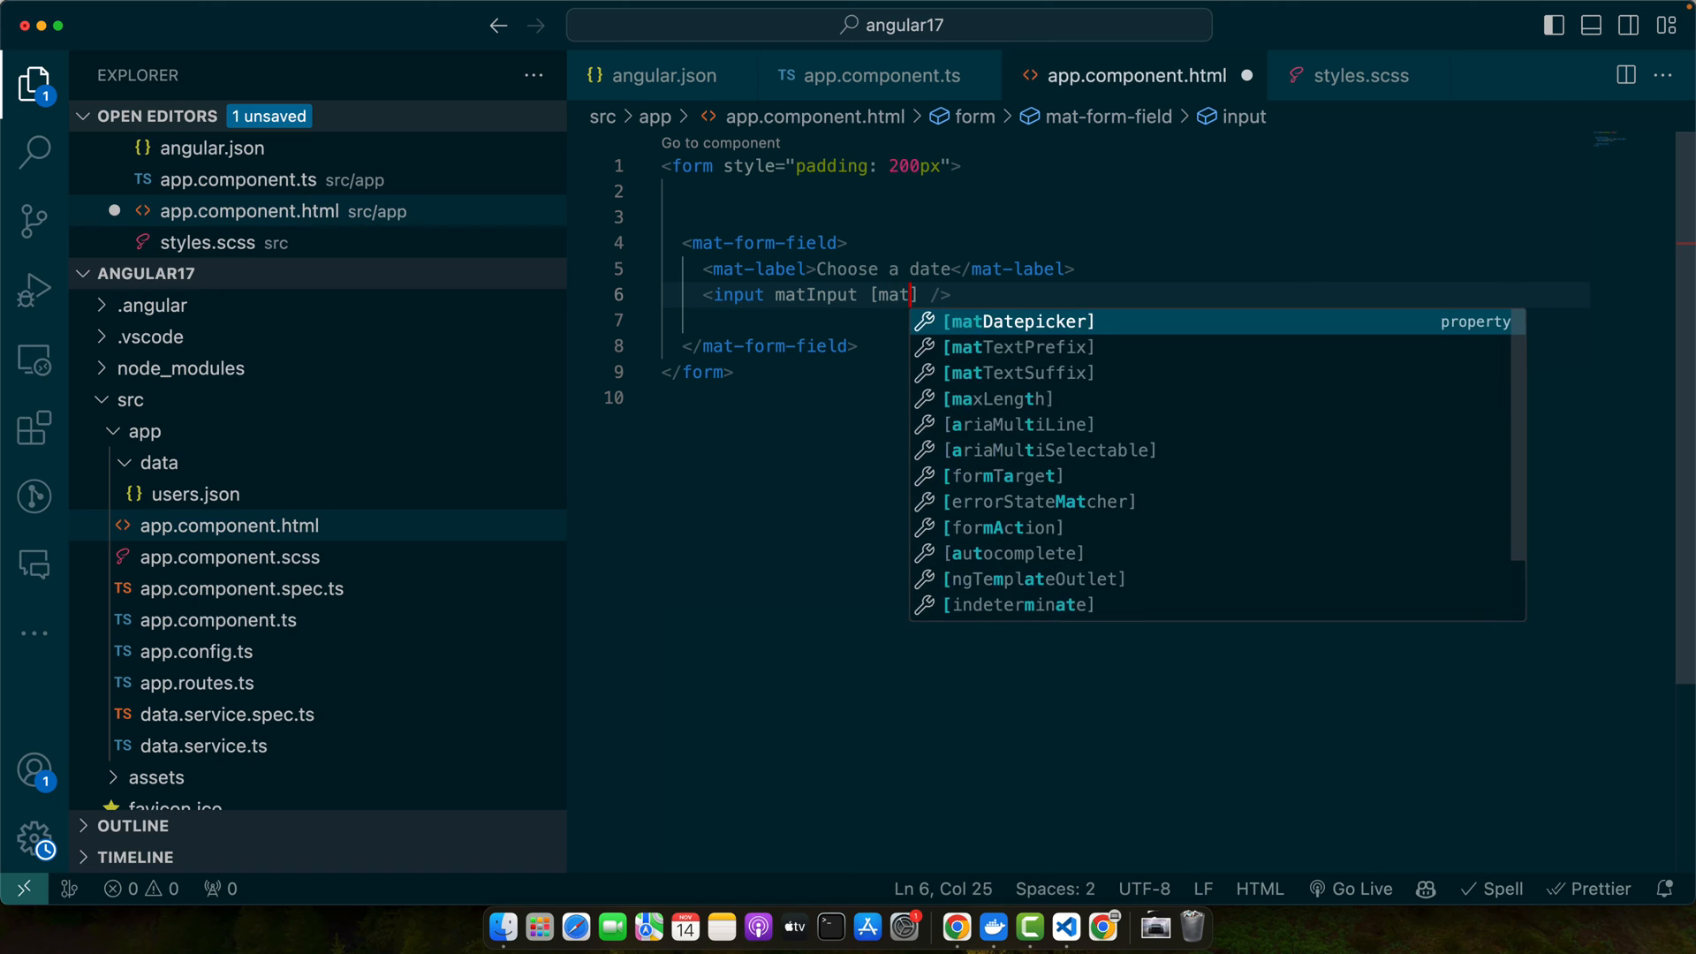
pyautogui.write('="p')
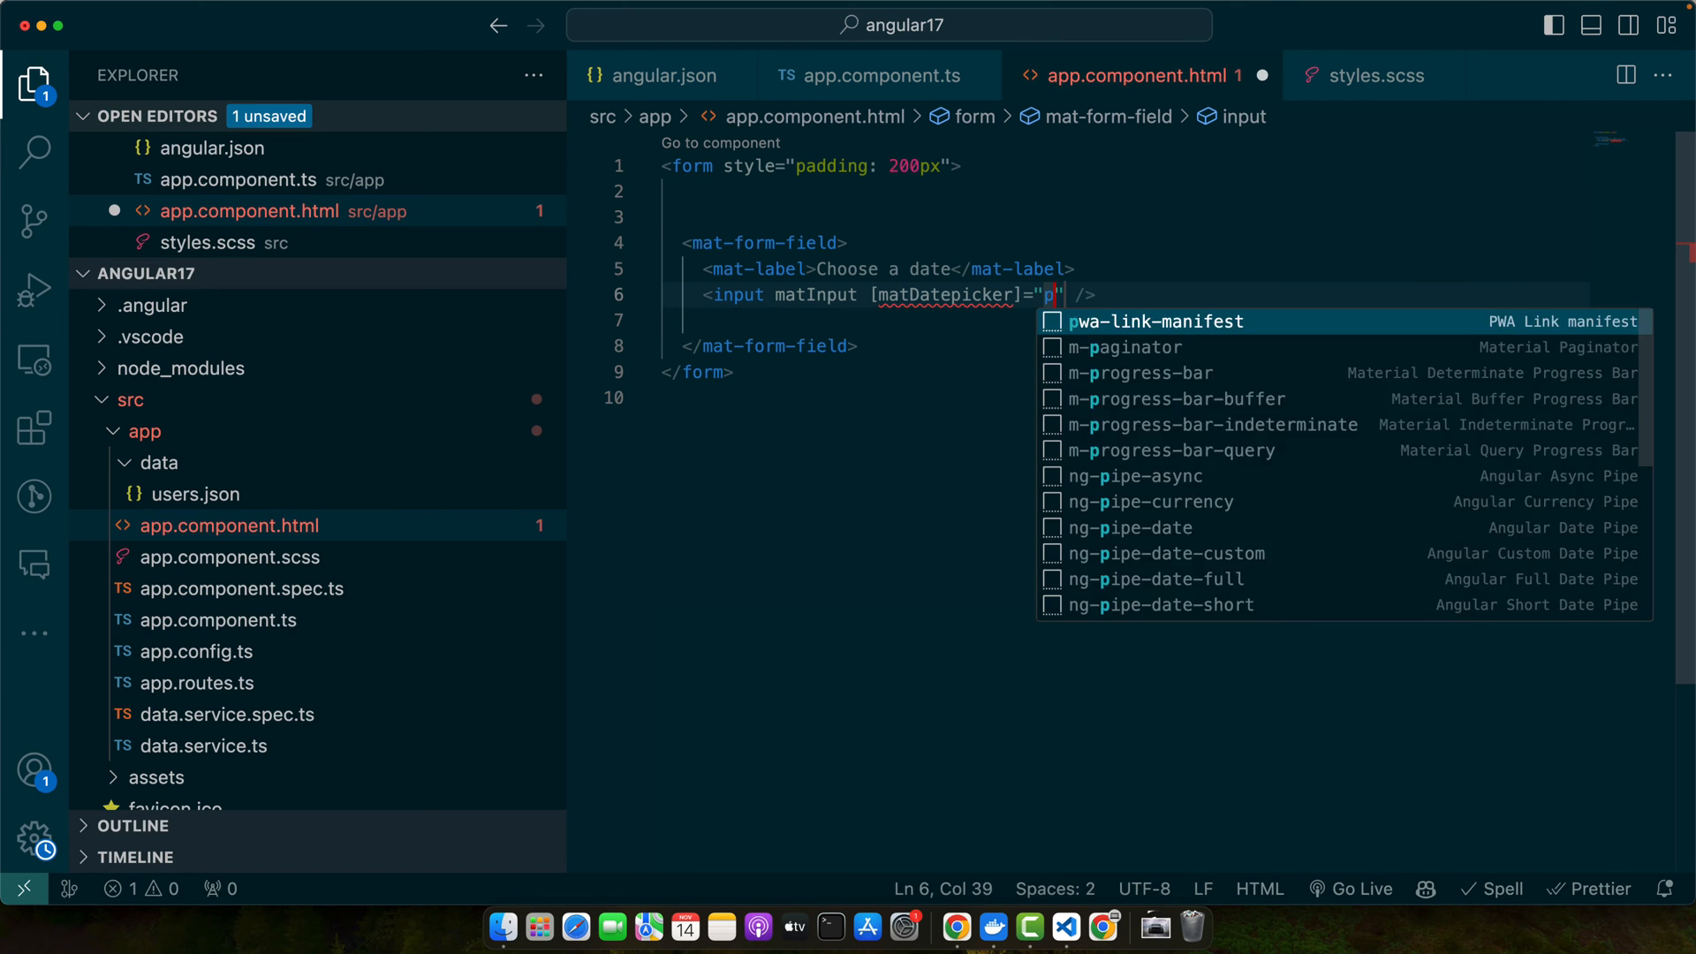
pyautogui.write('icker')
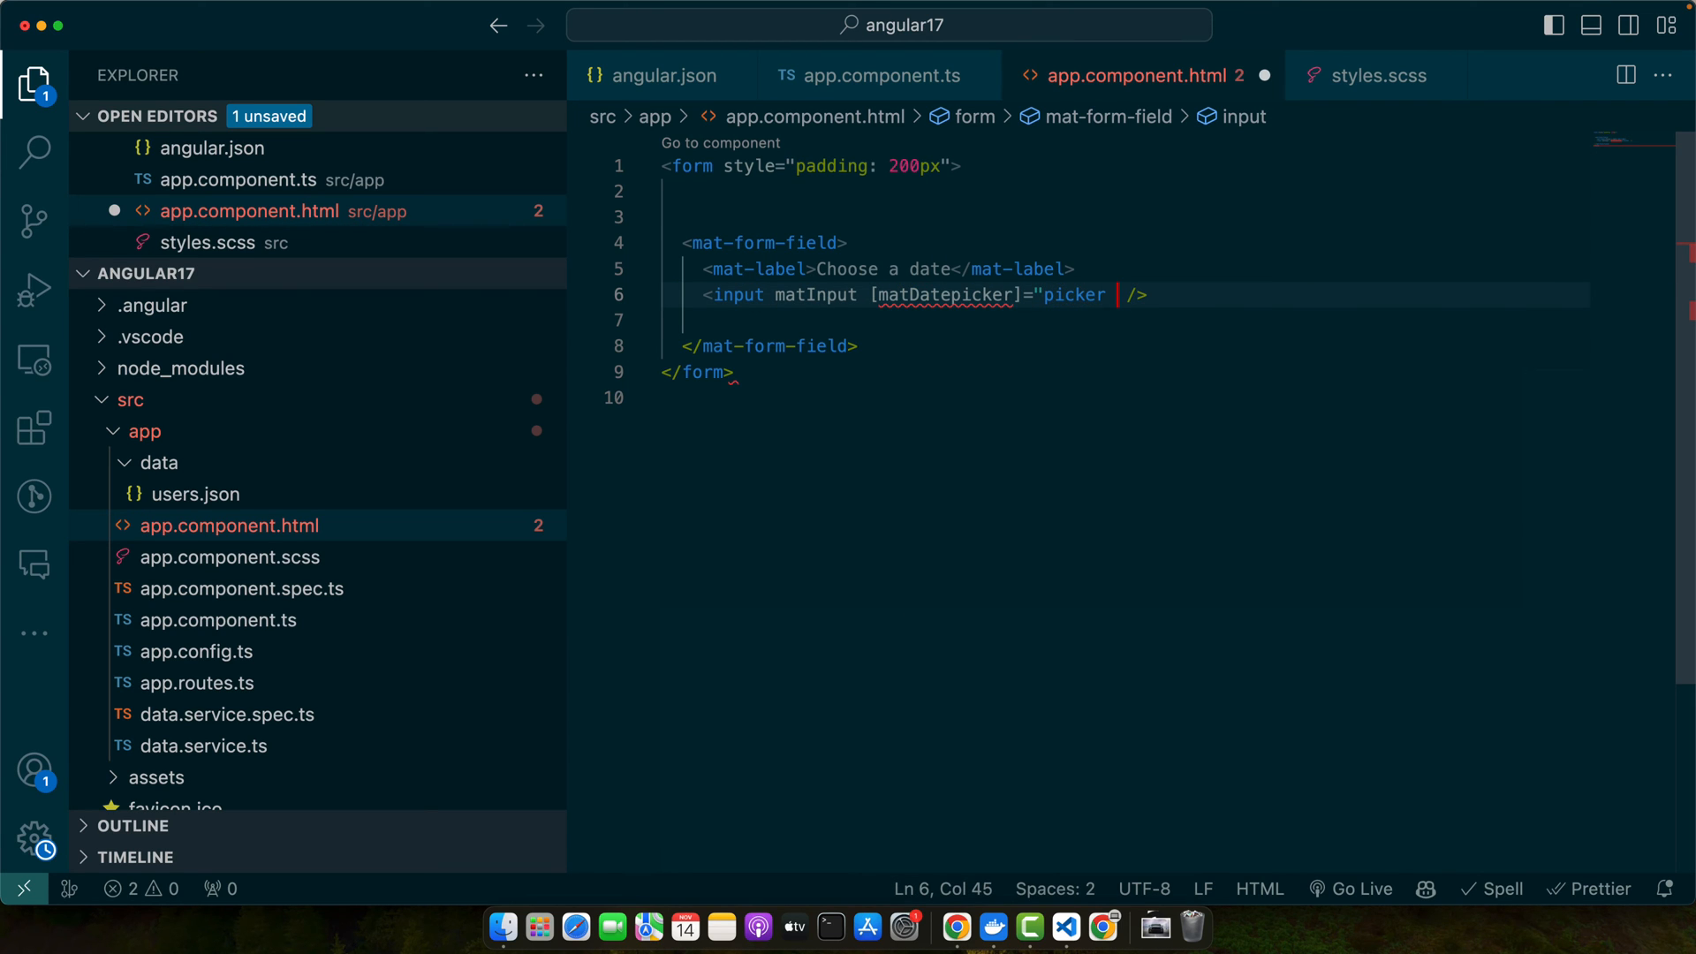
pyautogui.write('[matpicke')
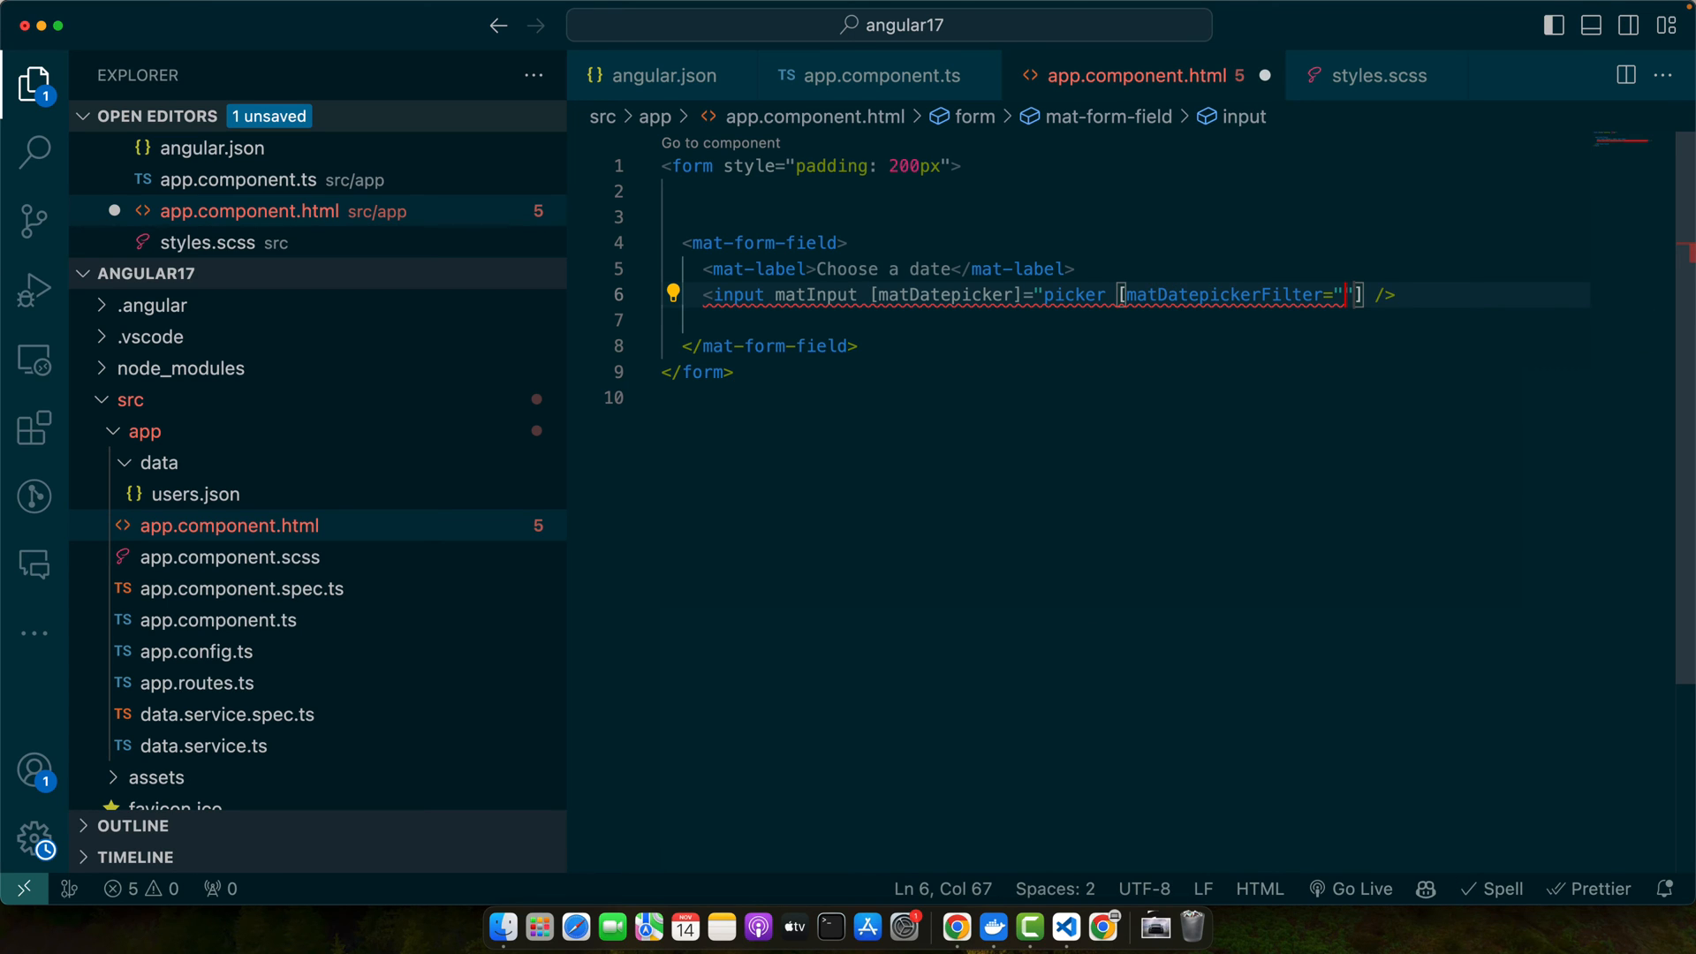
pyautogui.write('filterDates')
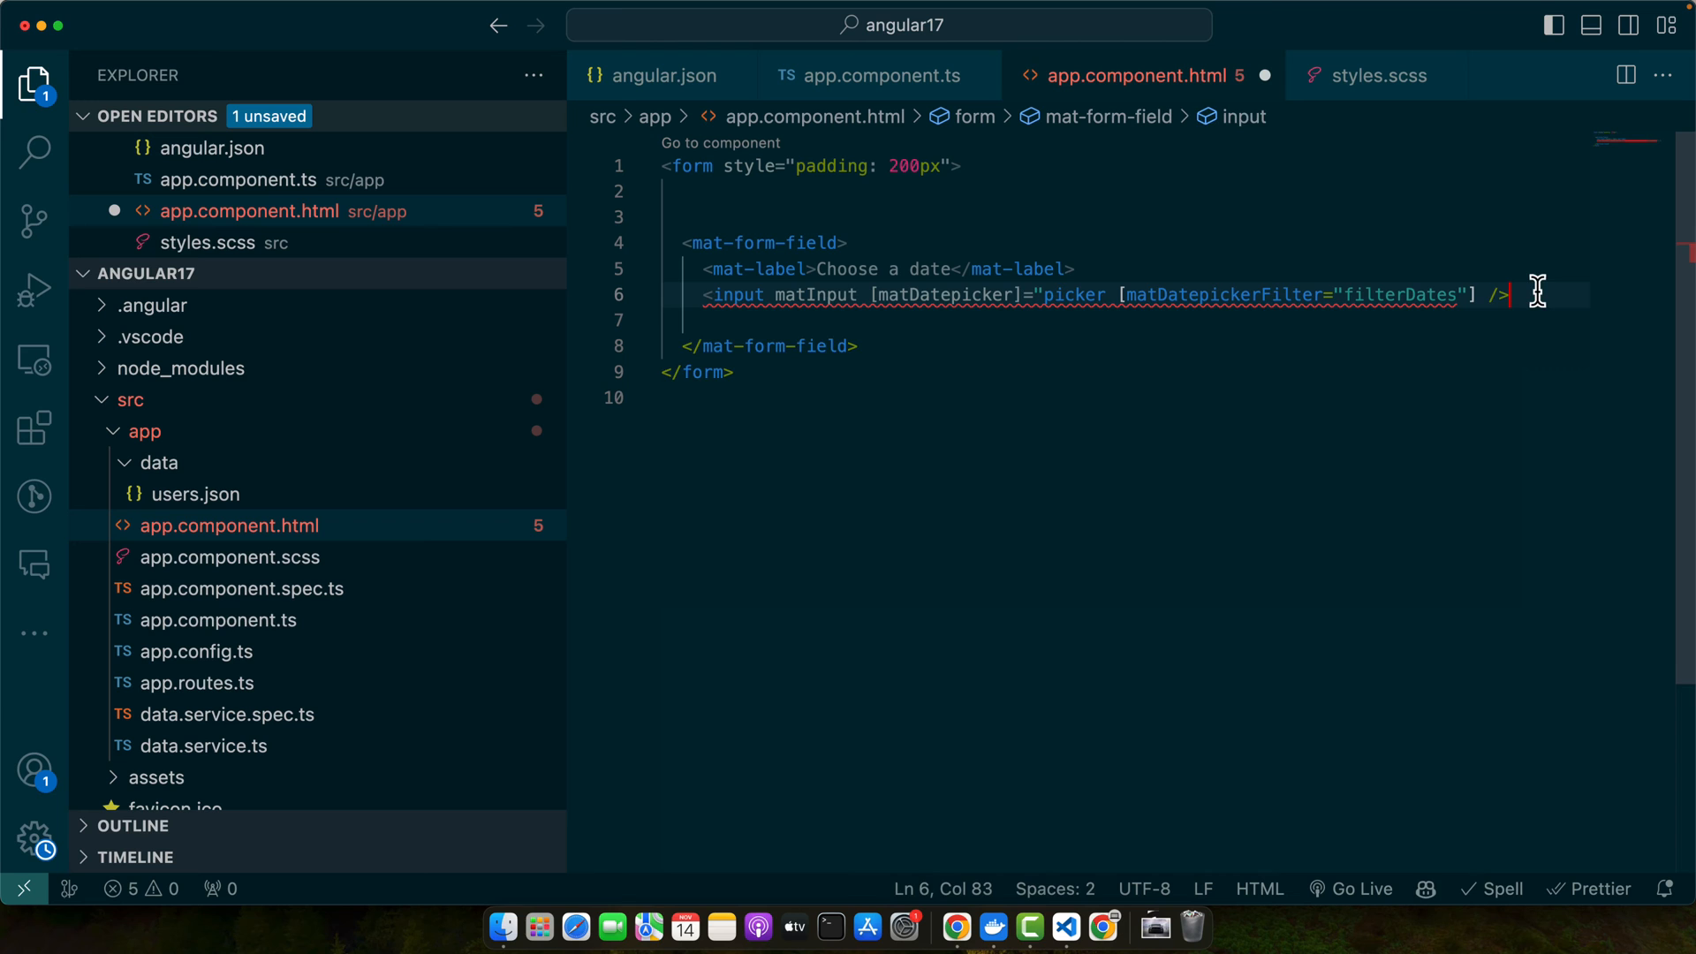
pyautogui.write('<mat-')
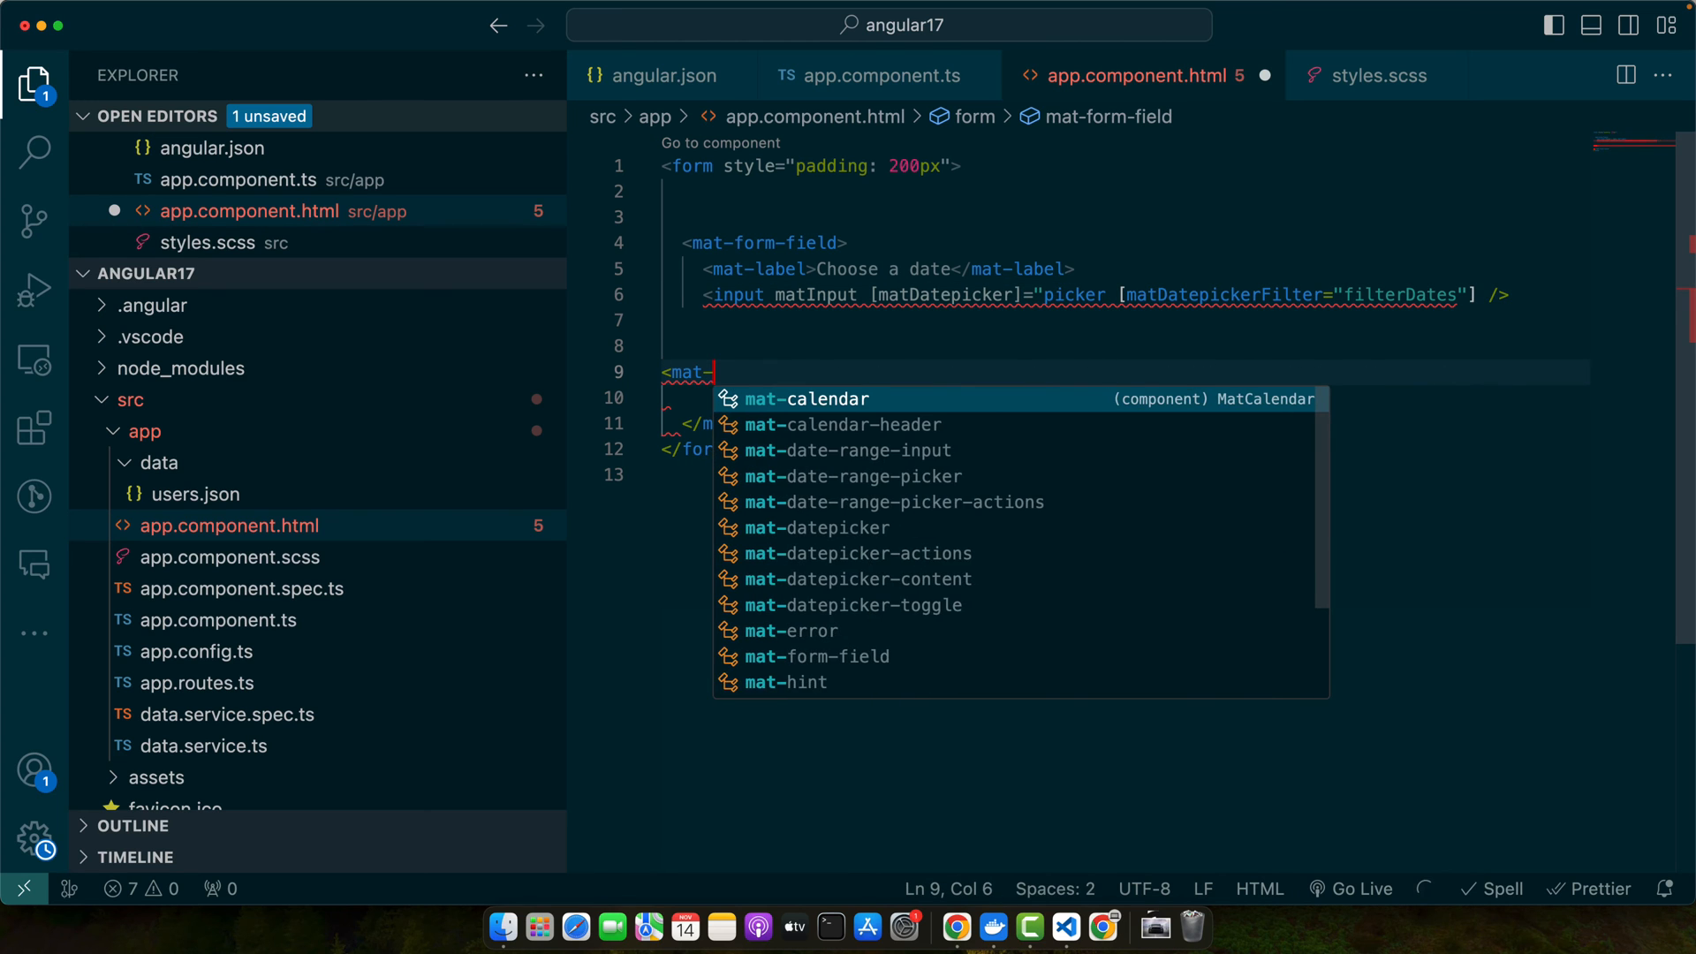
pyautogui.click(853, 604)
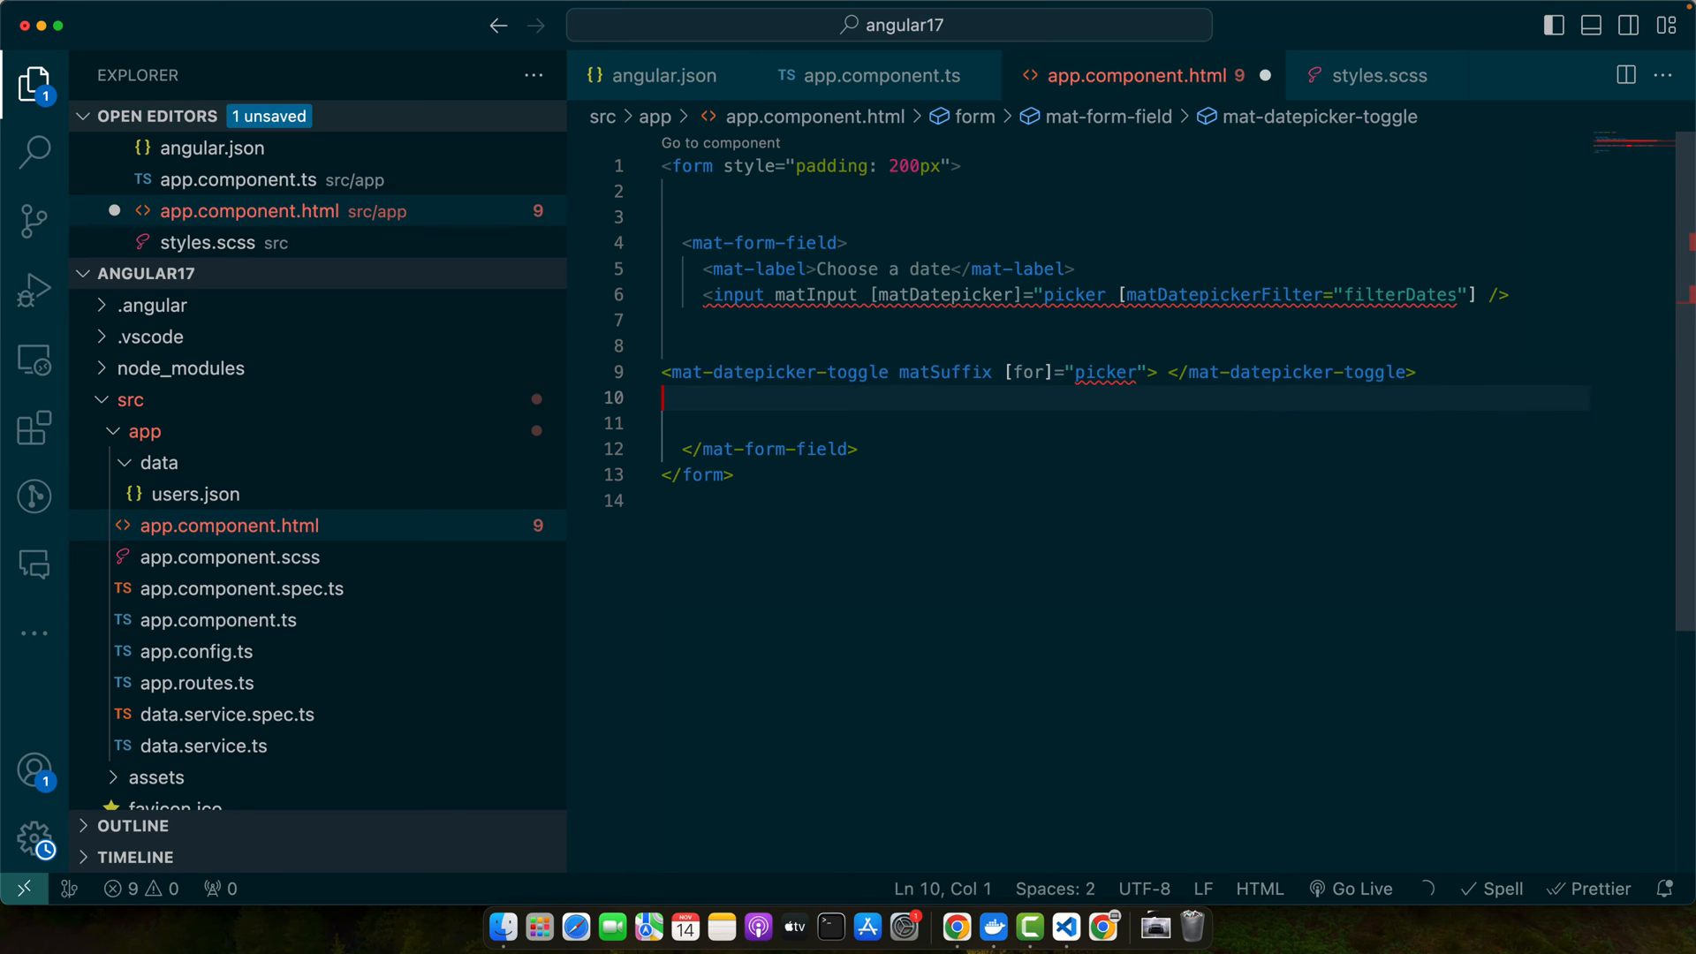
pyautogui.write('<mat-datepicker #picker></mat-datepicker>')
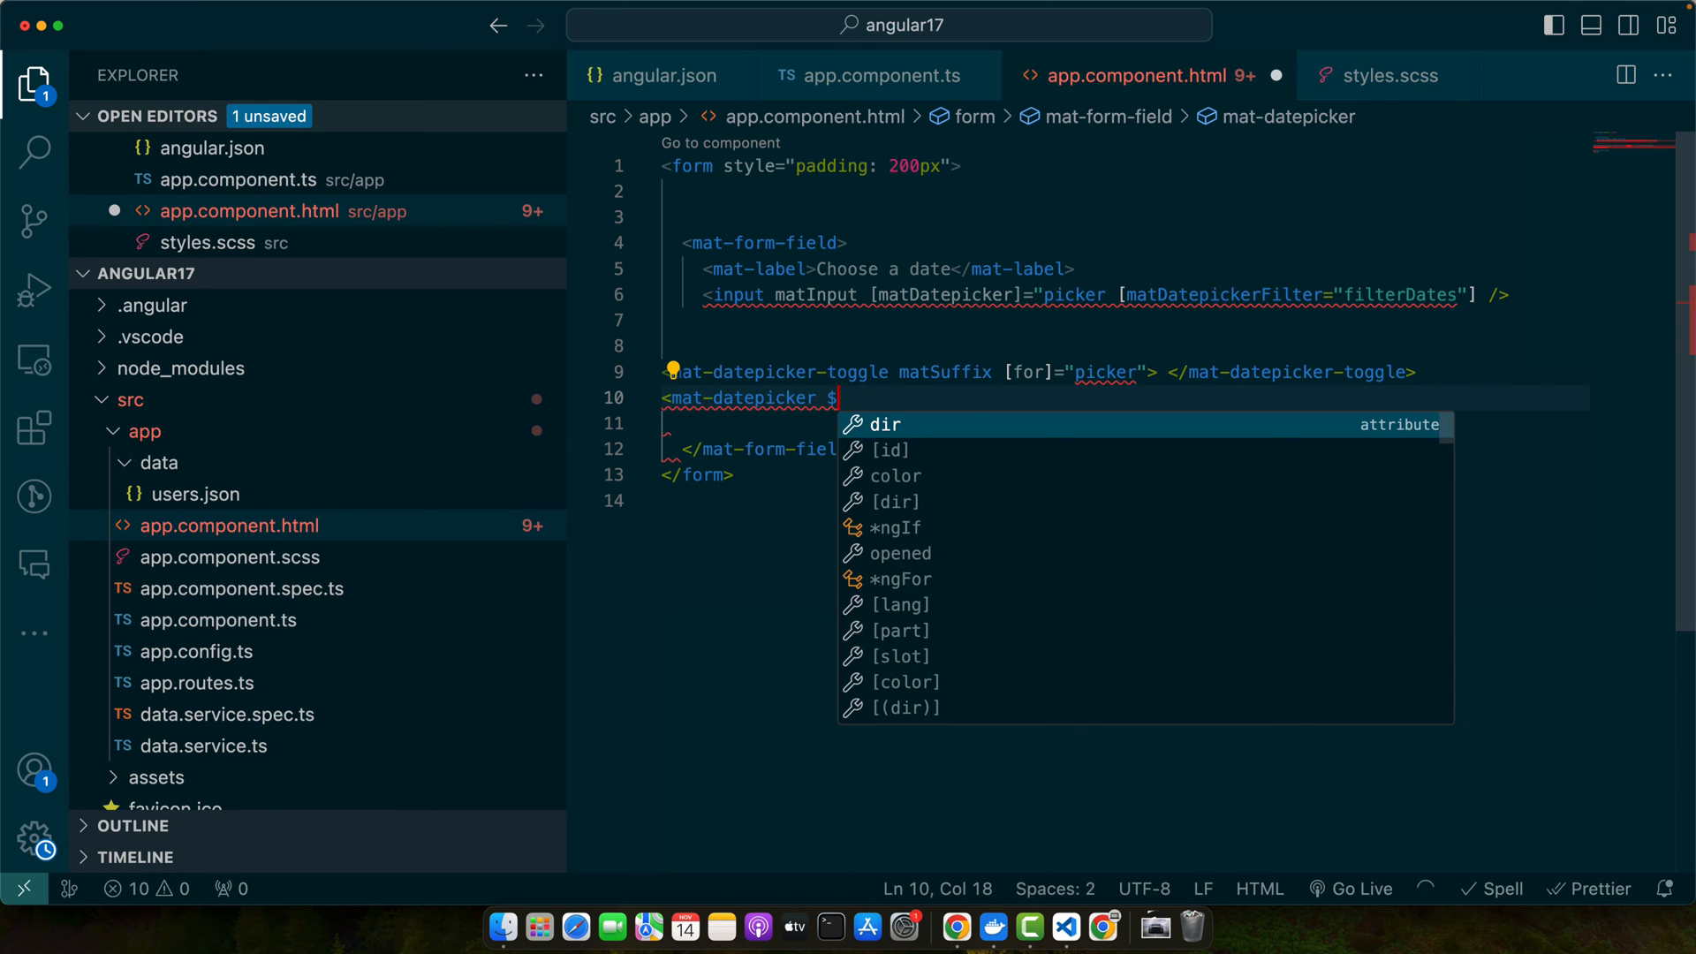
pyautogui.write('#picker></mat-datepicker>')
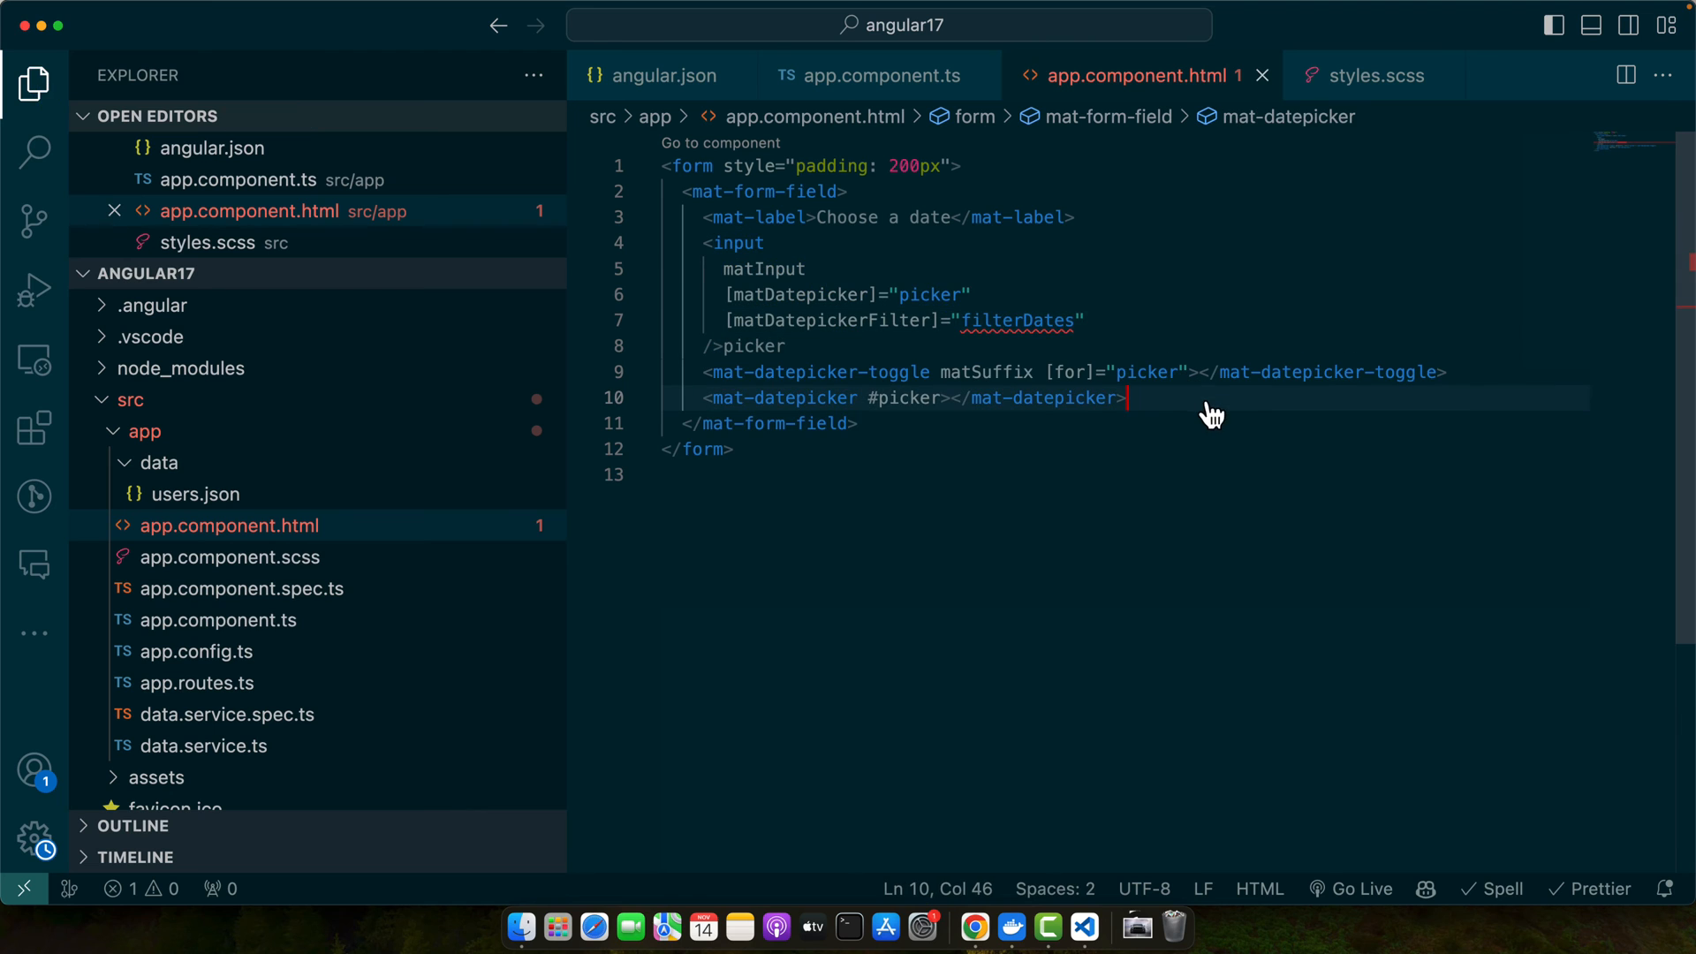
# Write filterDates = (d: Date): boolean declaring today and returning d <= today.
pyautogui.doubleClick(1015, 320)
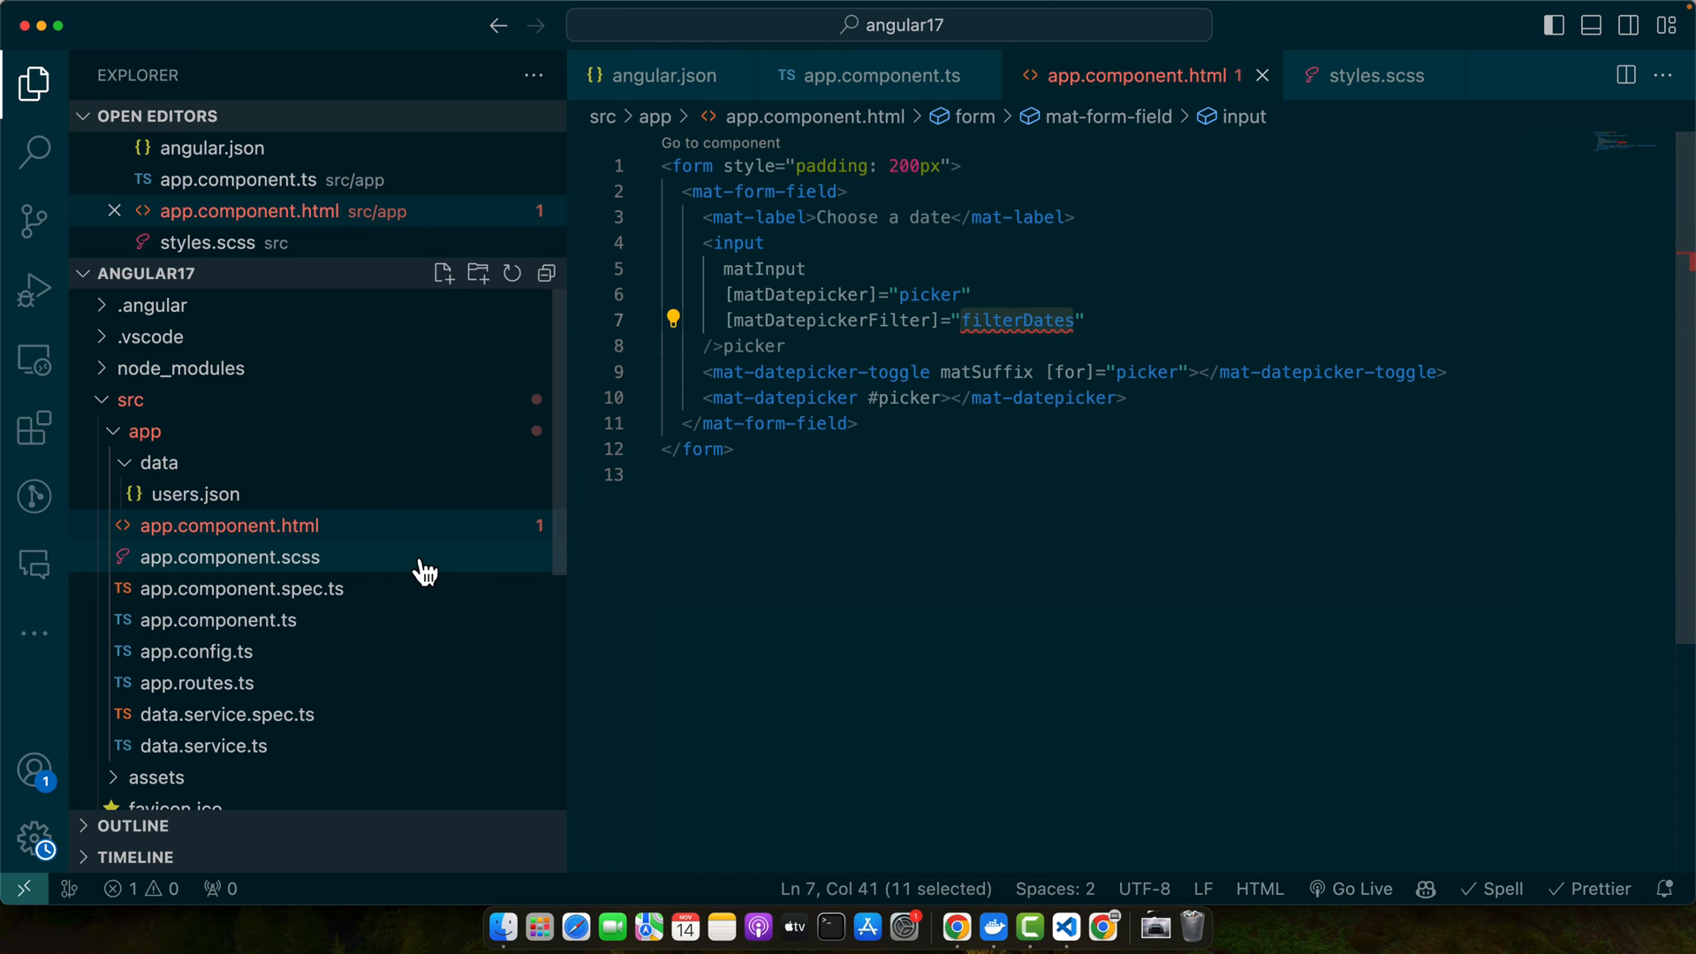
pyautogui.click(218, 620)
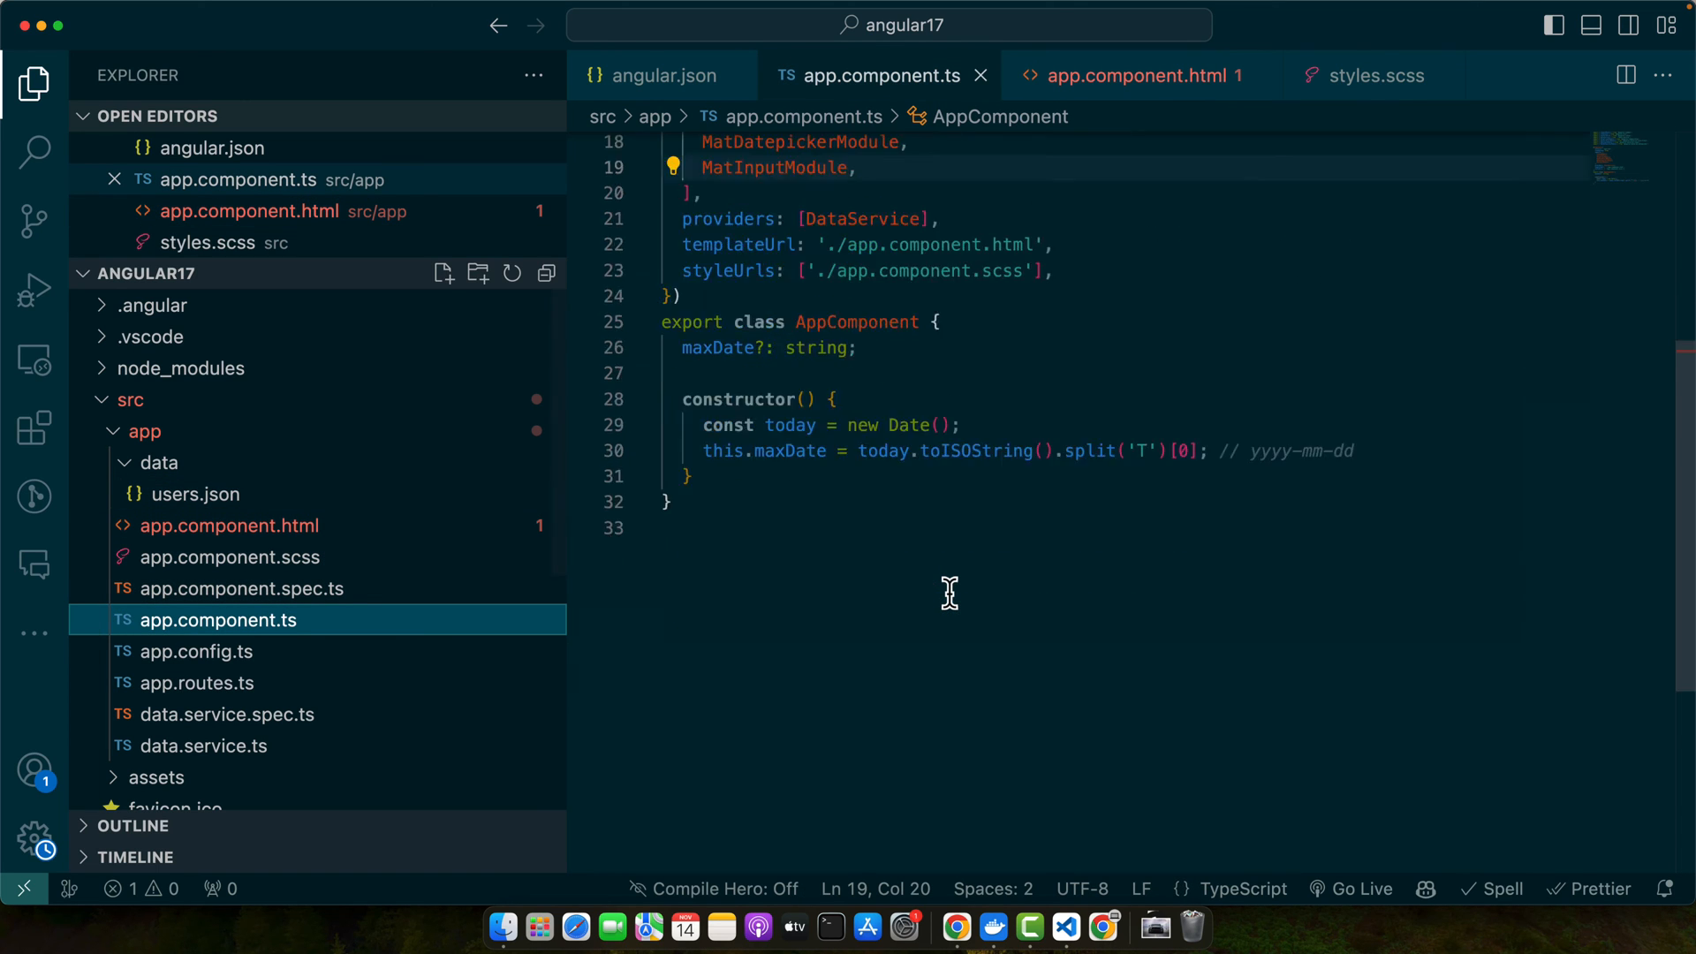
pyautogui.scroll(-3)
pyautogui.write('filterDates = ()=>{')
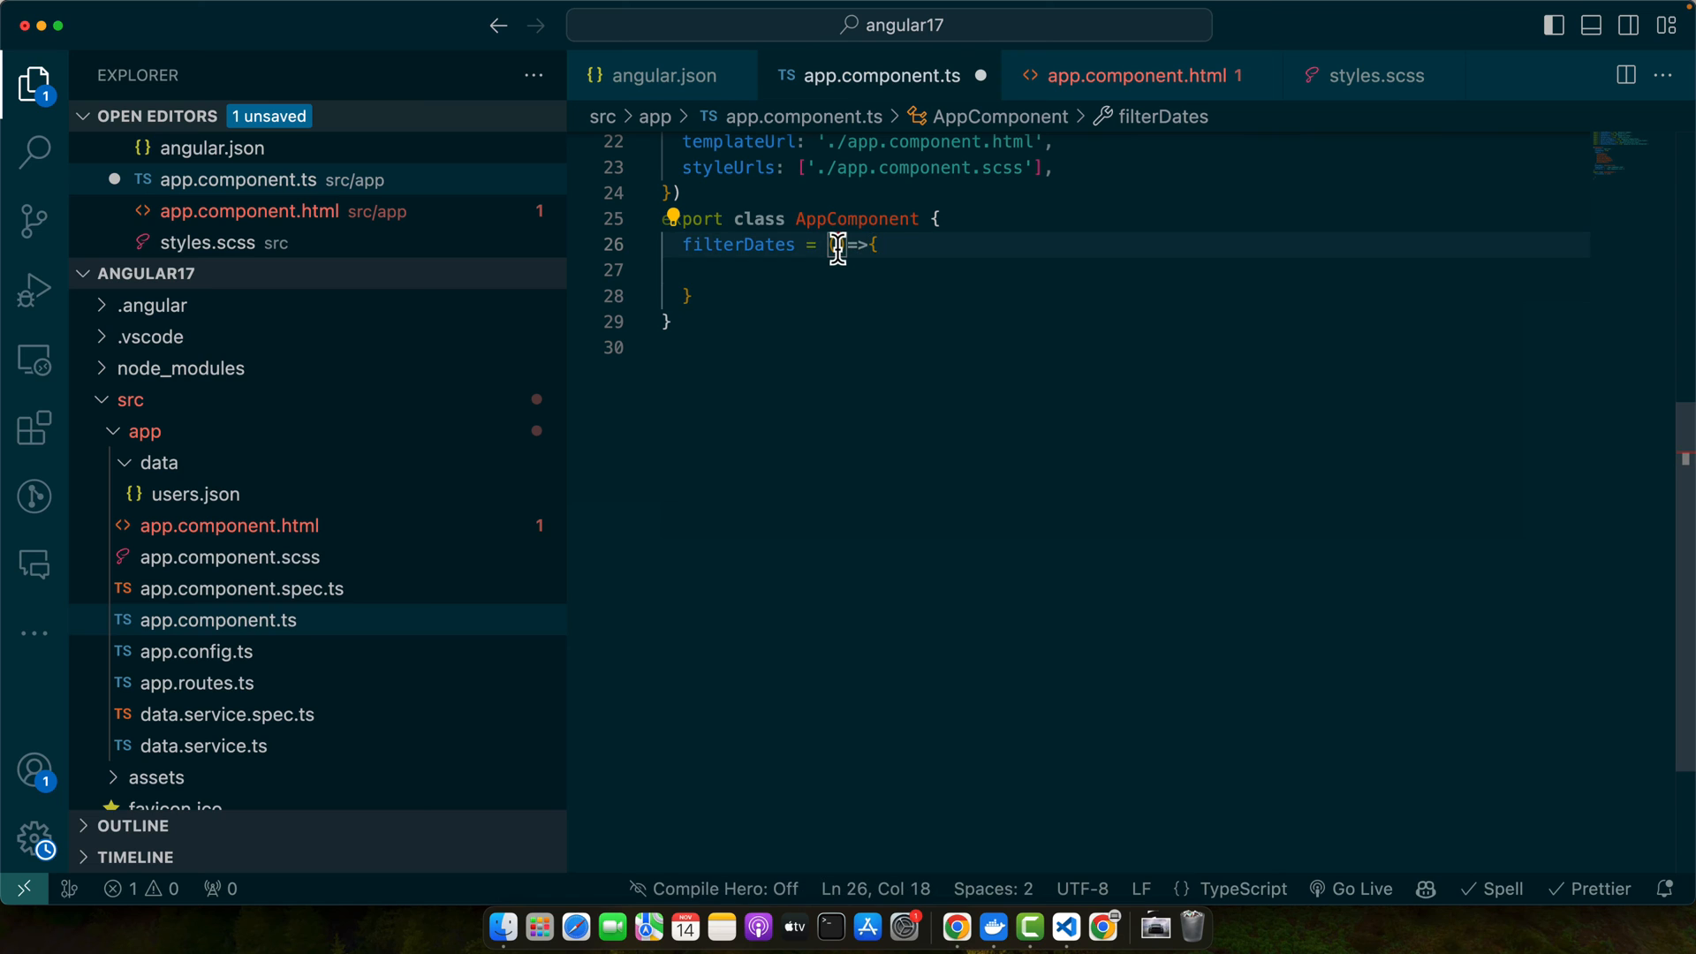
pyautogui.write('d: Date')
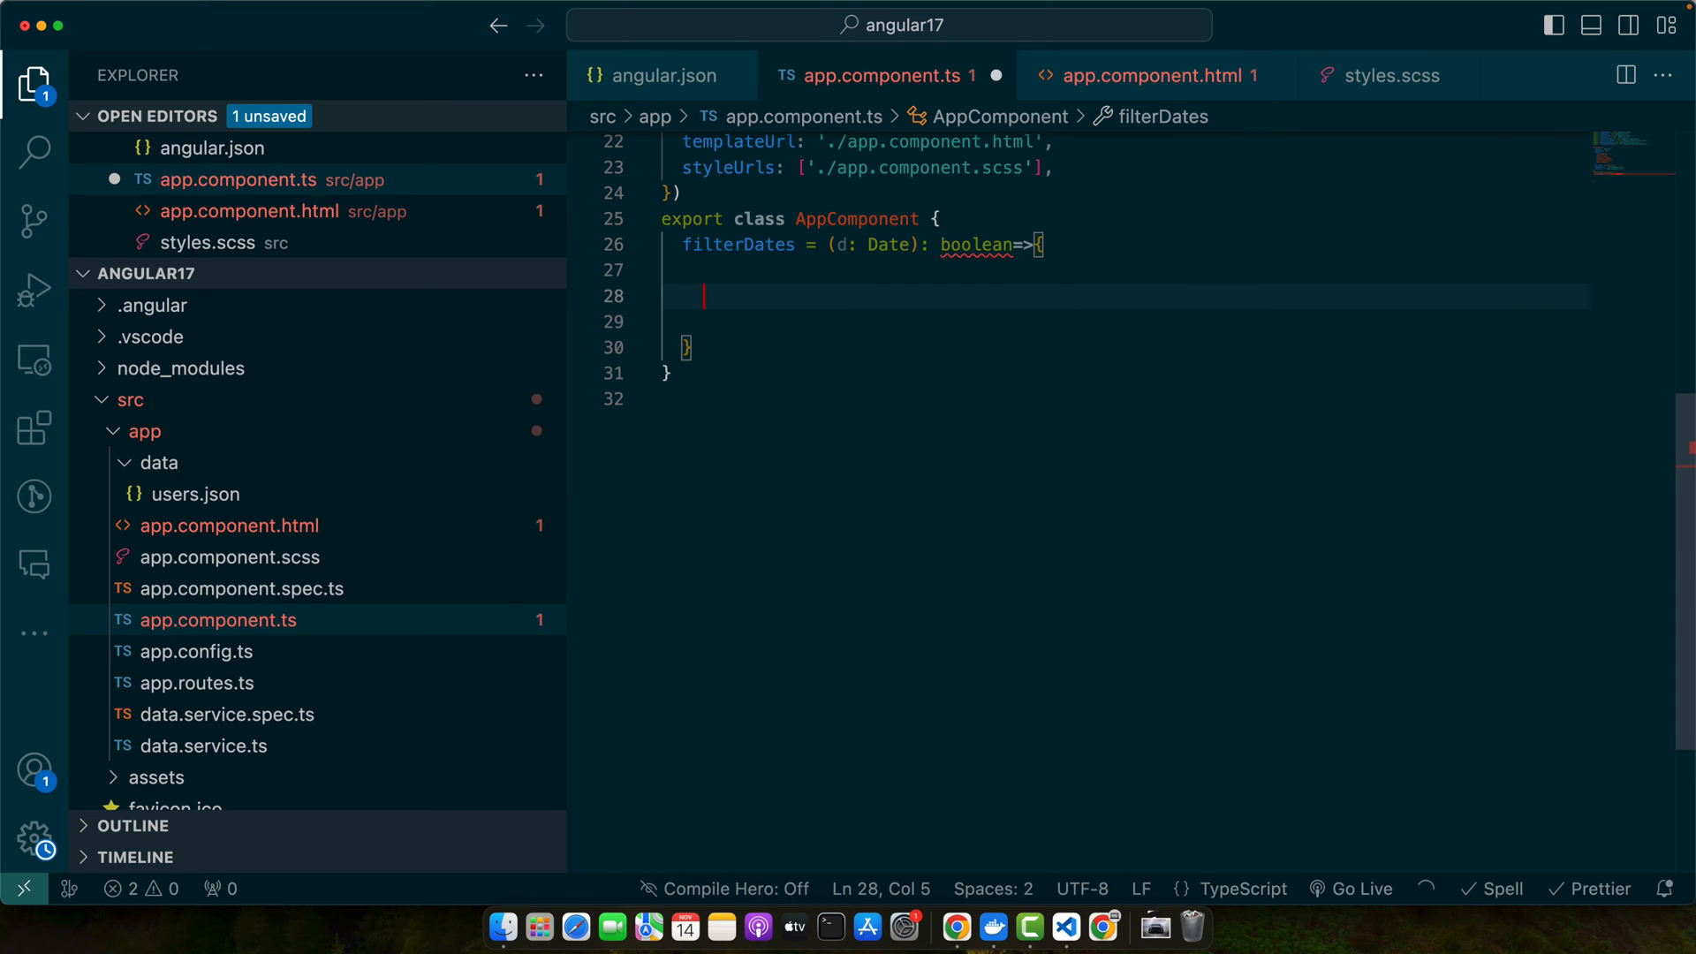
pyautogui.write('const d')
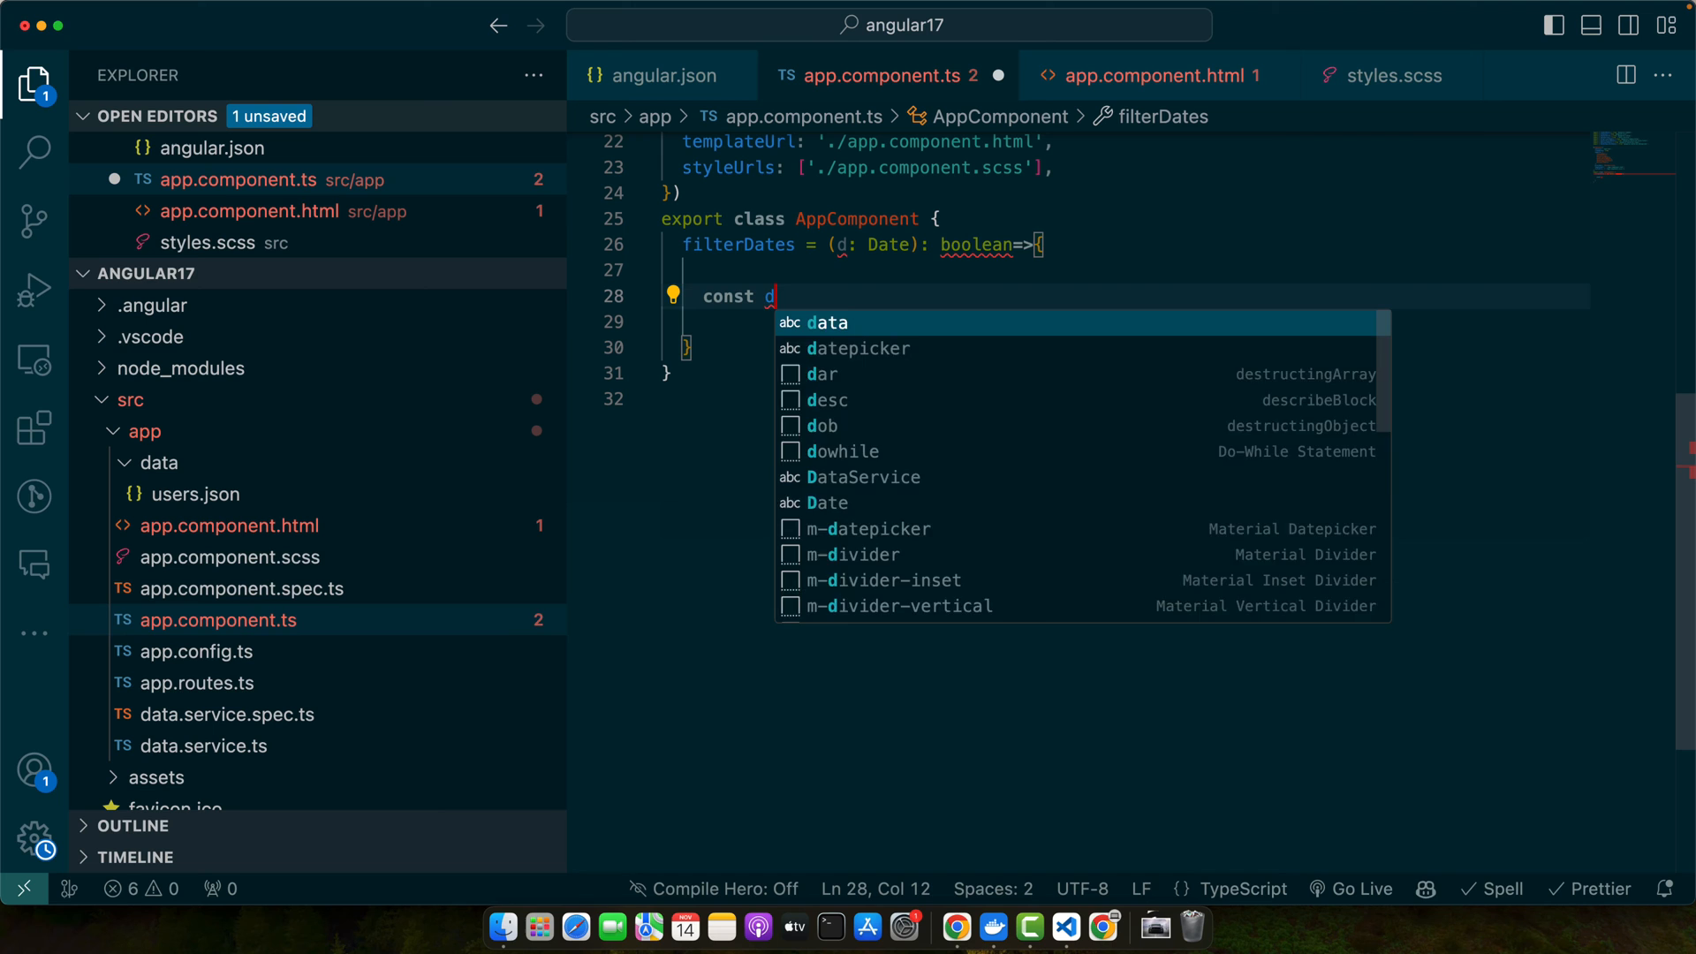
pyautogui.write('oday = new Date();')
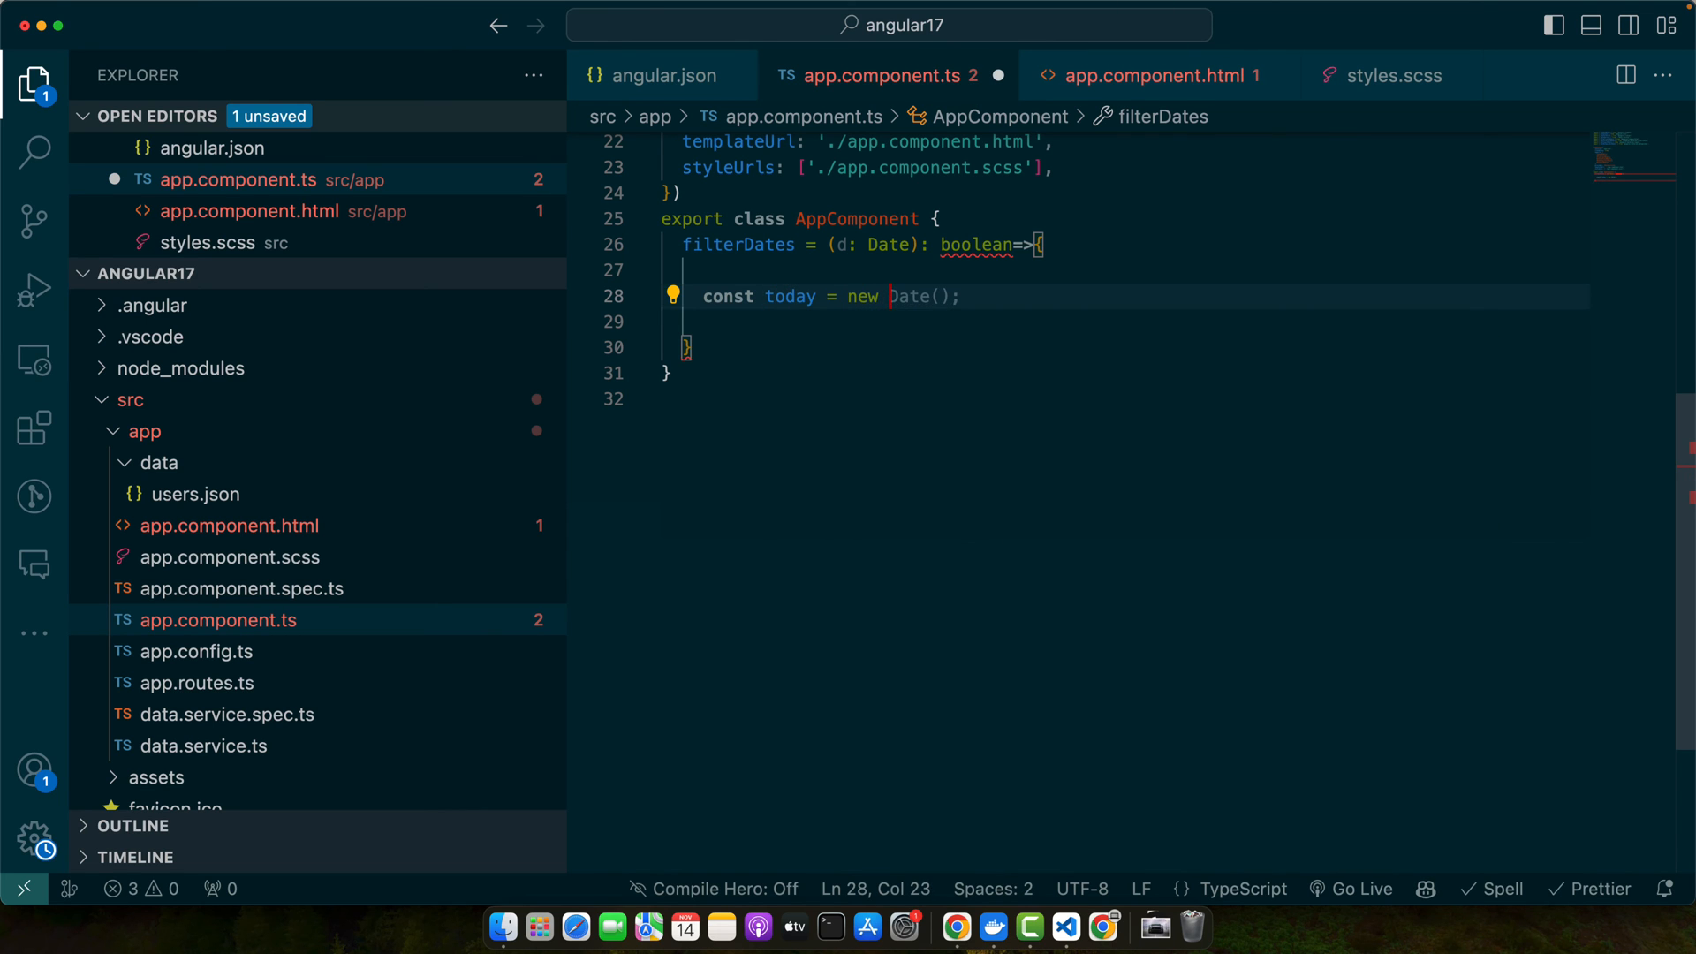
pyautogui.write('const day = d.getDate();')
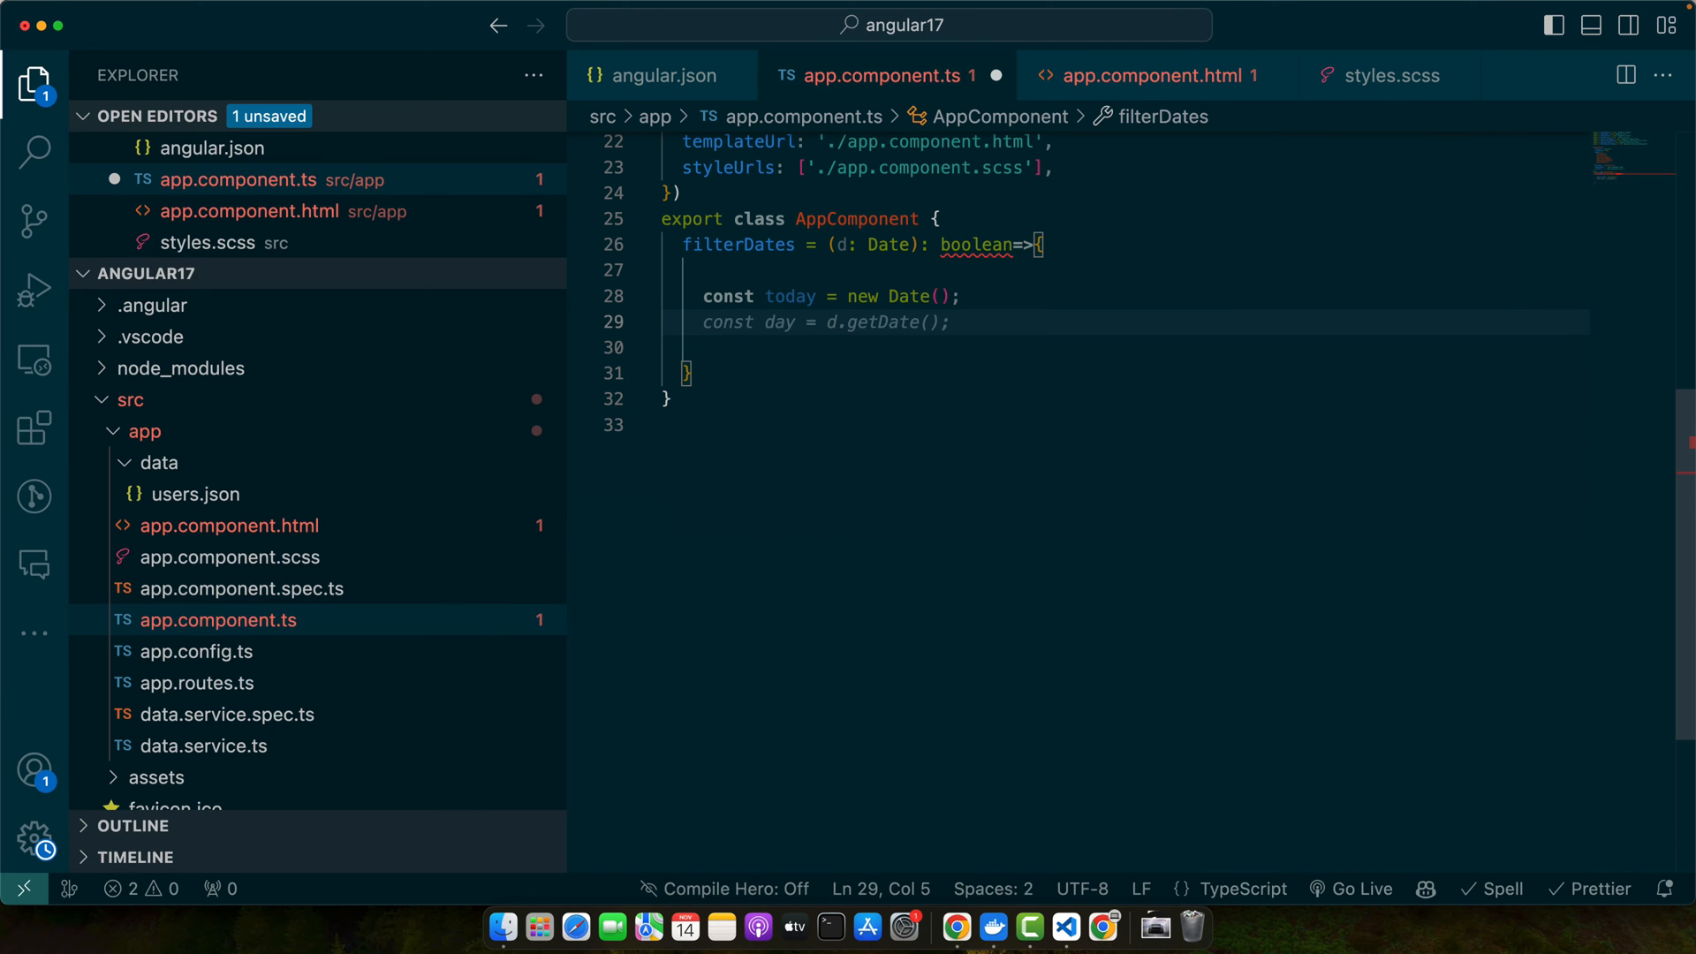
pyautogui.write('return d <= today;')
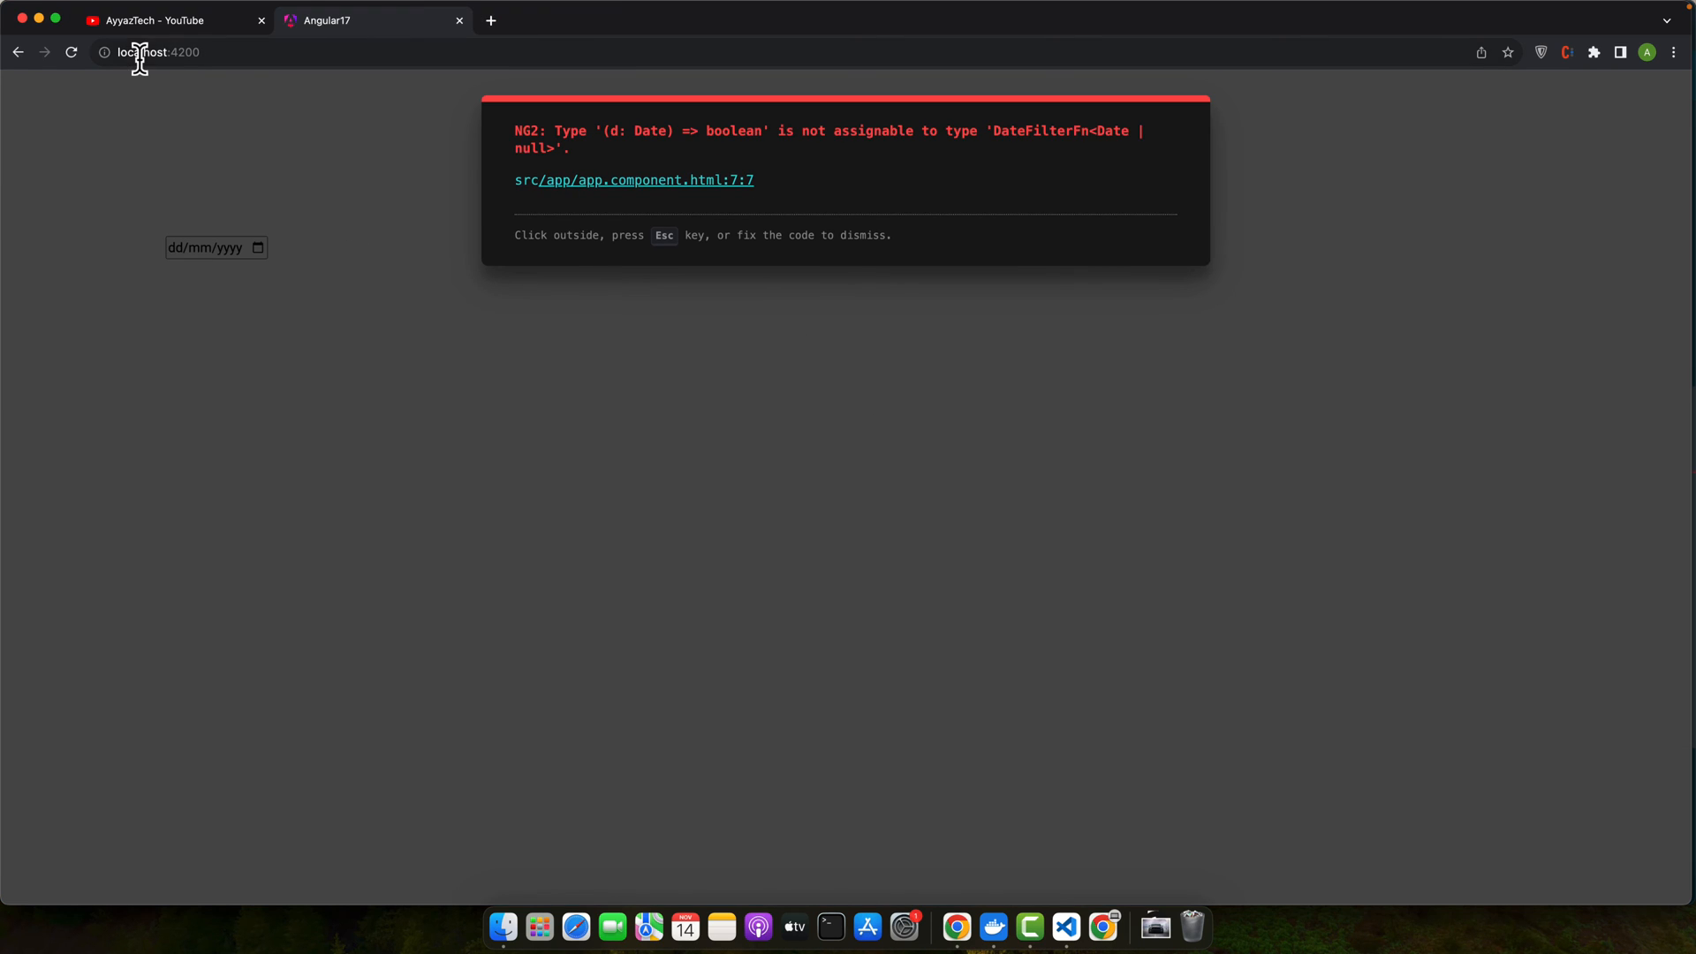
# Make filterDates accept Date | null and return false when d is null.
pyautogui.click(1065, 935)
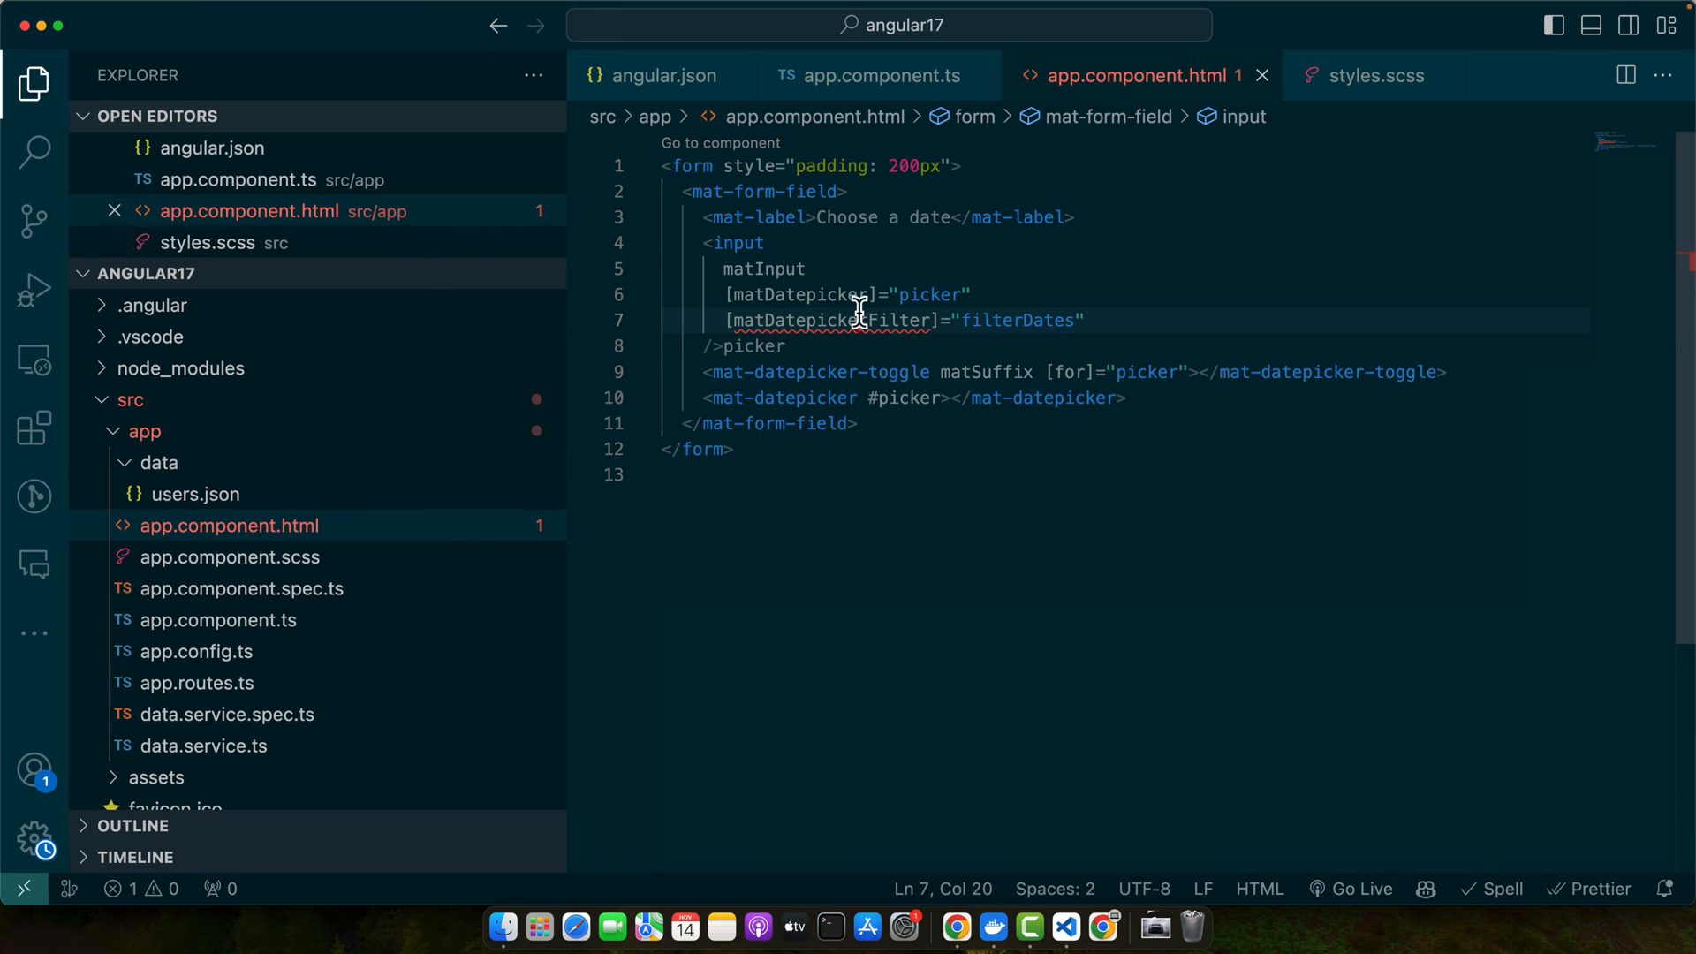
pyautogui.click(868, 76)
pyautogui.write('if(')
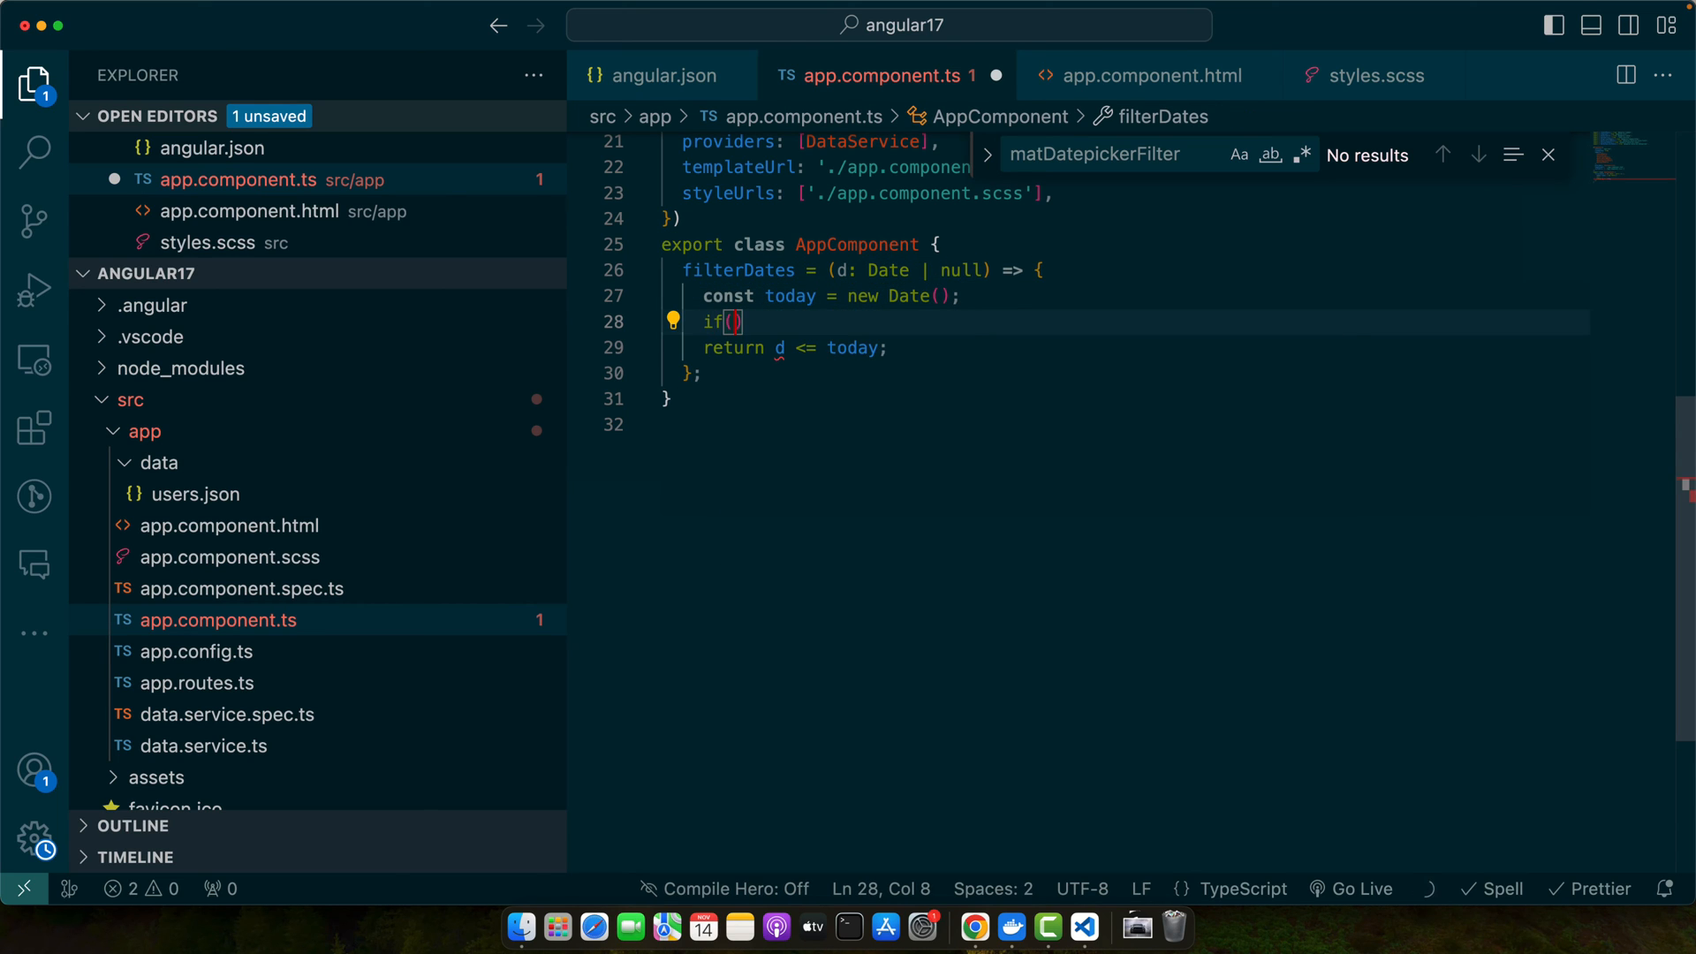
pyautogui.write('d == null) return false;')
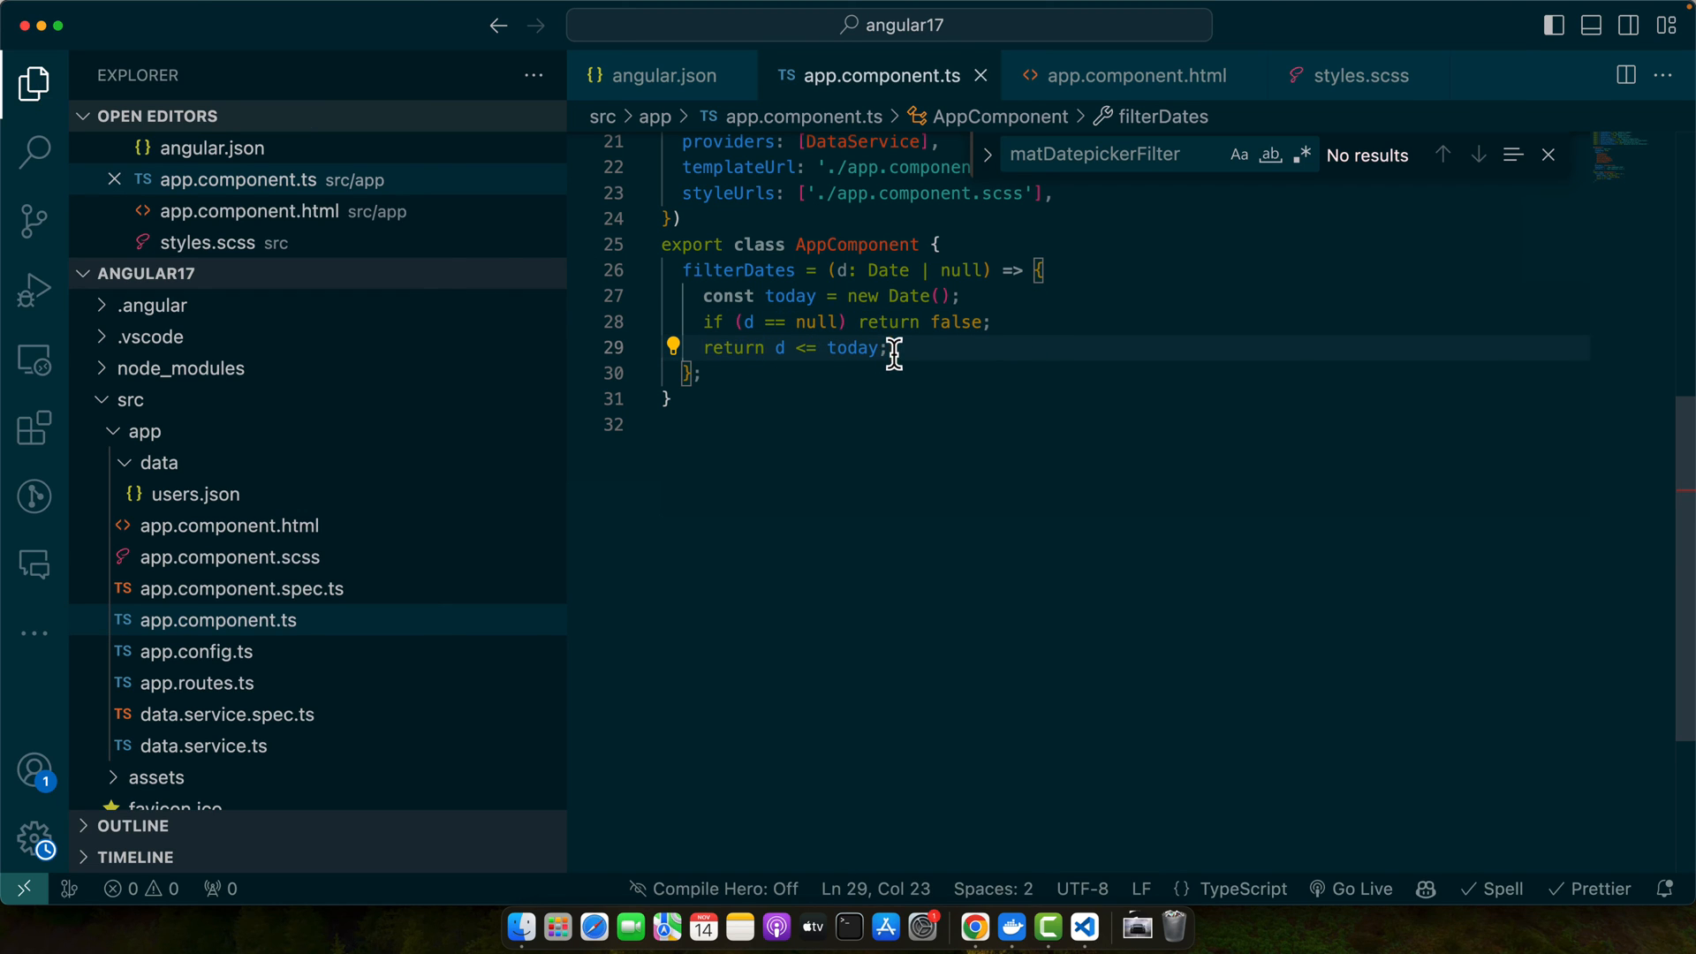
pyautogui.click(1134, 76)
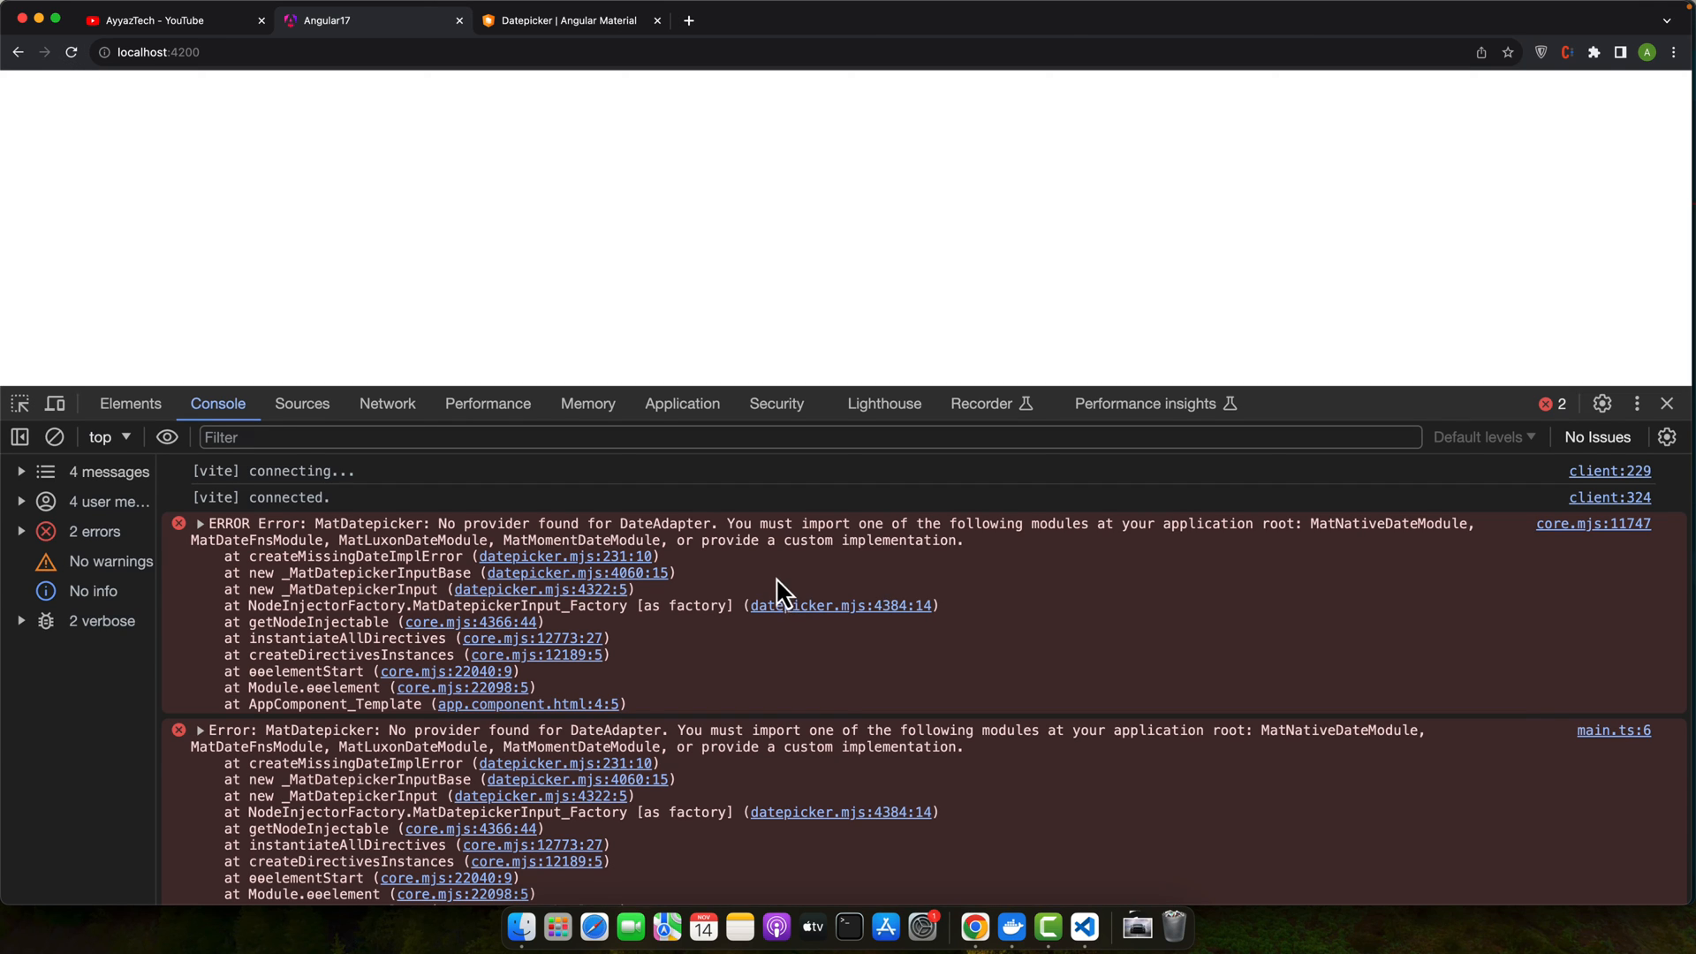
pyautogui.moveTo(852, 546)
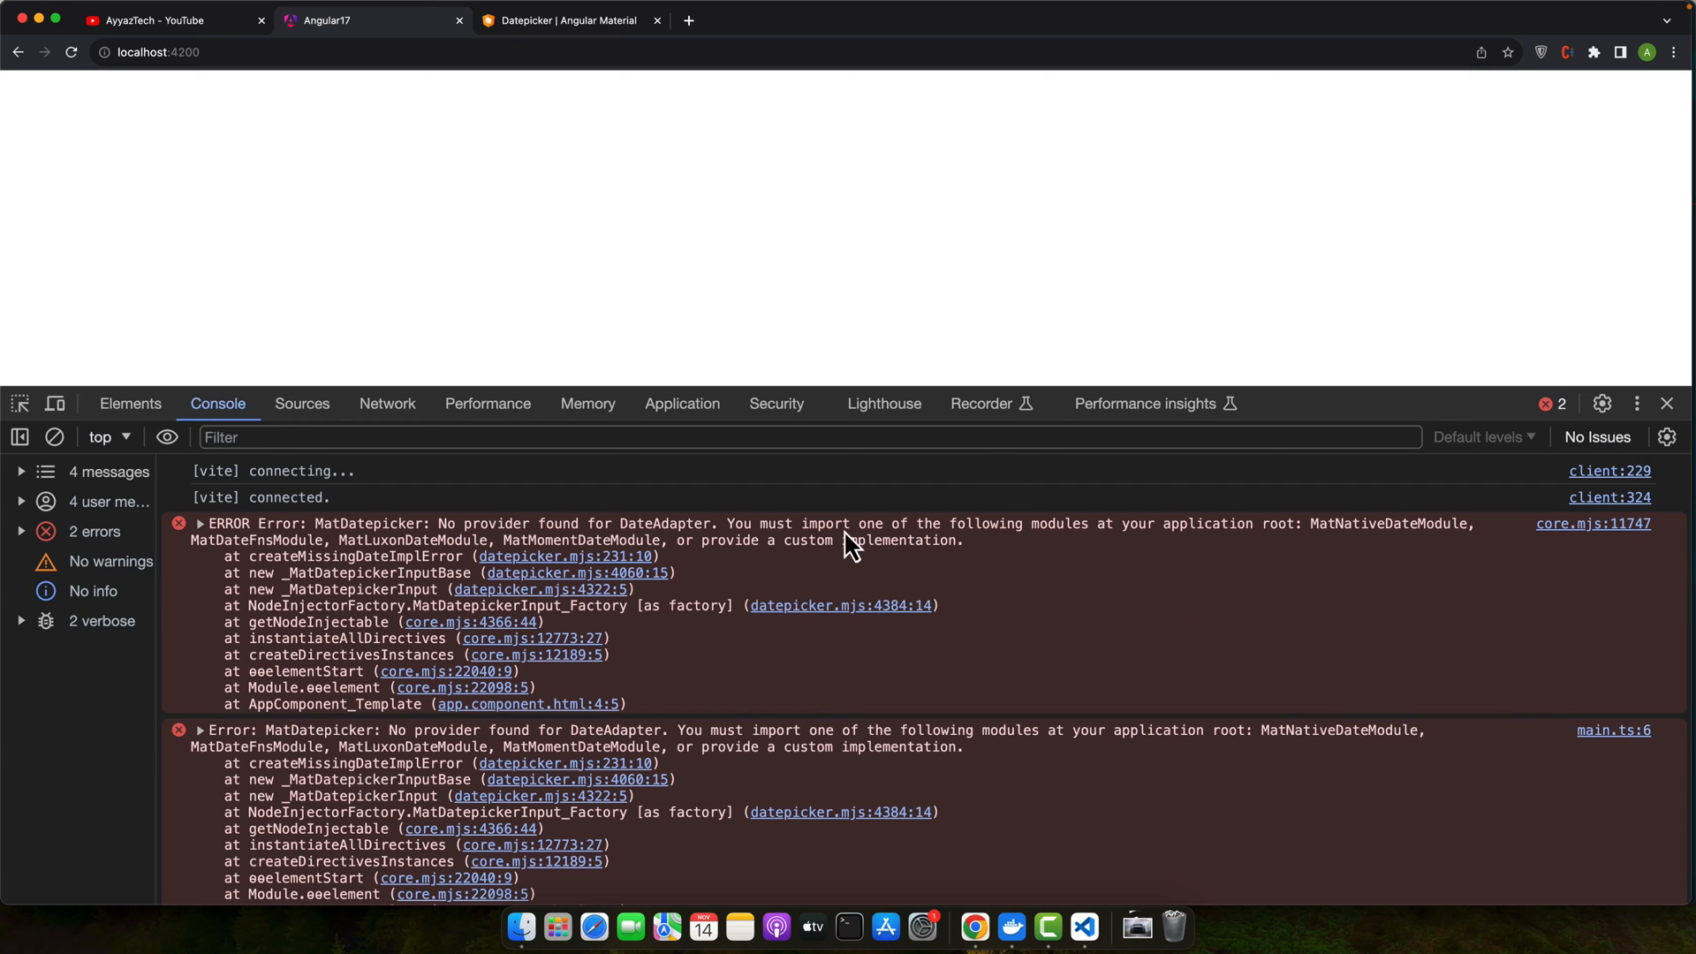
pyautogui.moveTo(1334, 546)
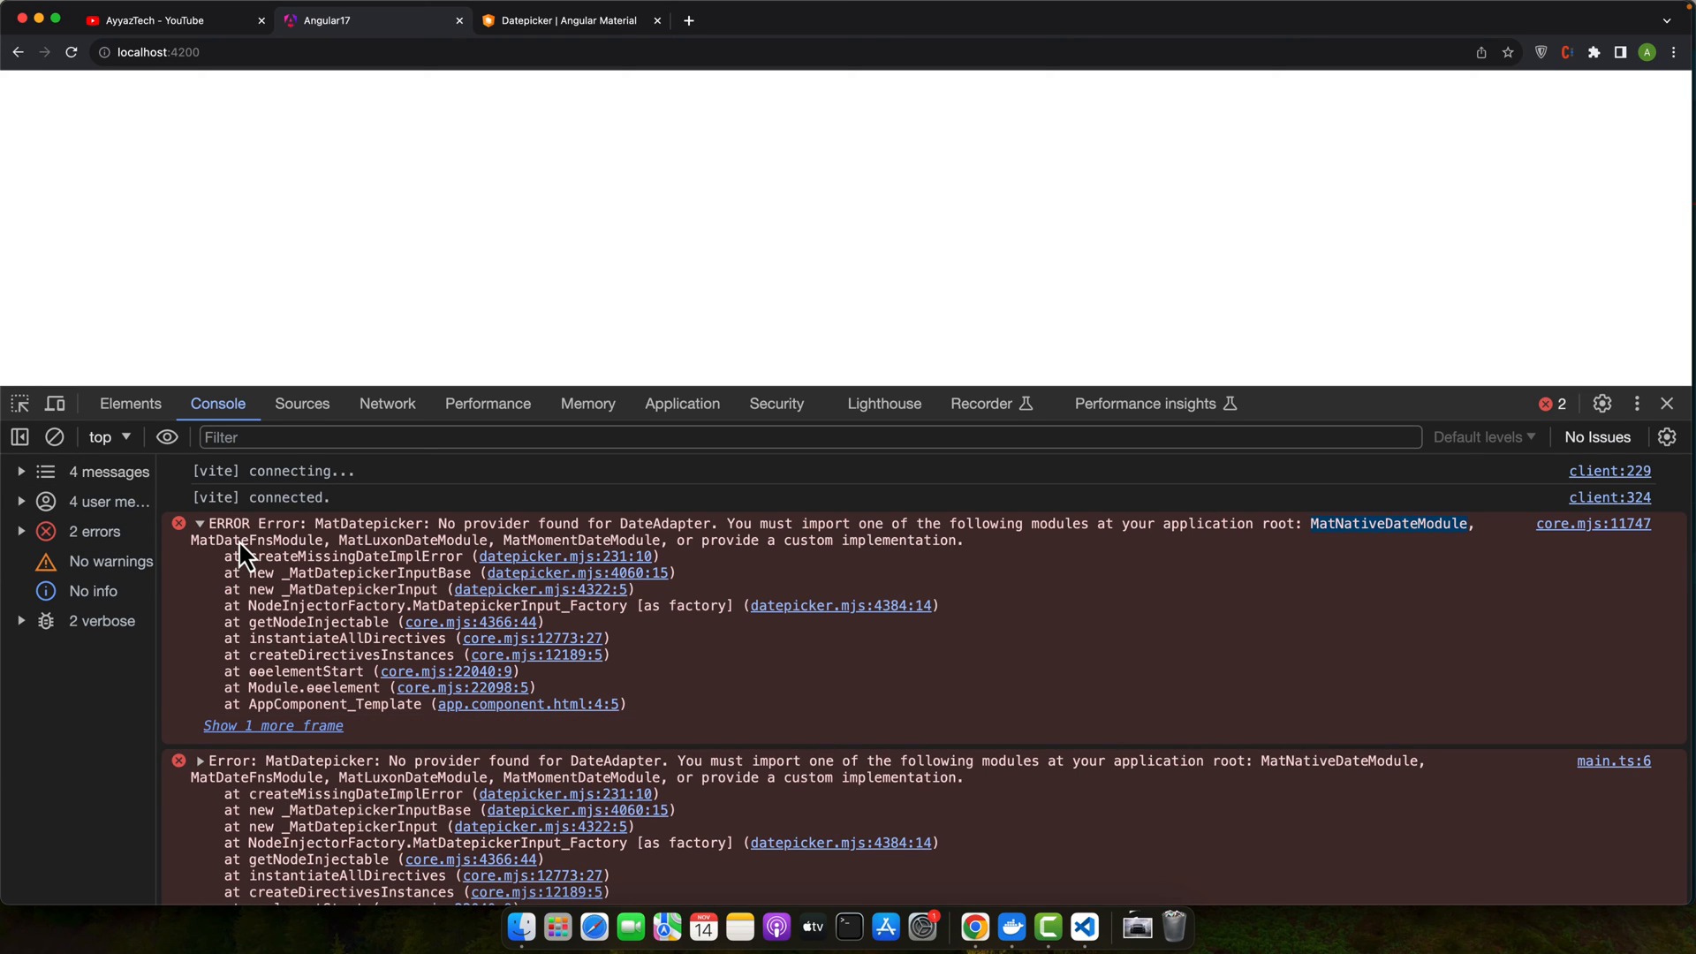
pyautogui.moveTo(1388, 538)
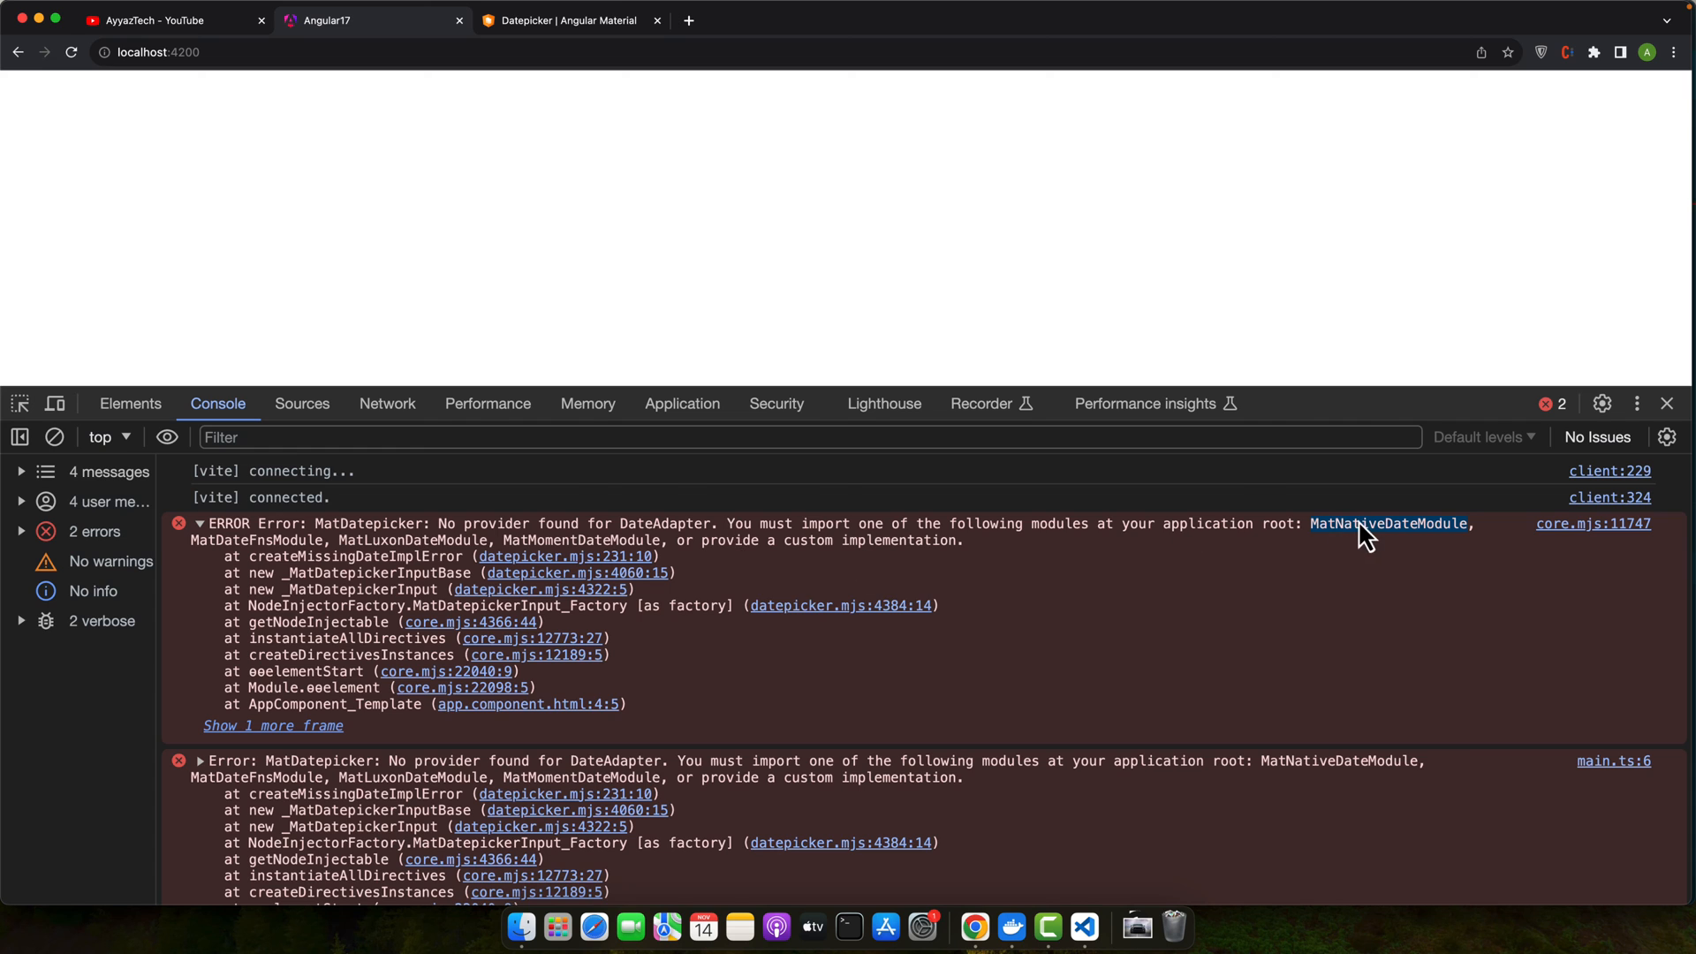
# Pick out MatNativeDateModule in the expanded DateAdapter console error.
pyautogui.click(1083, 927)
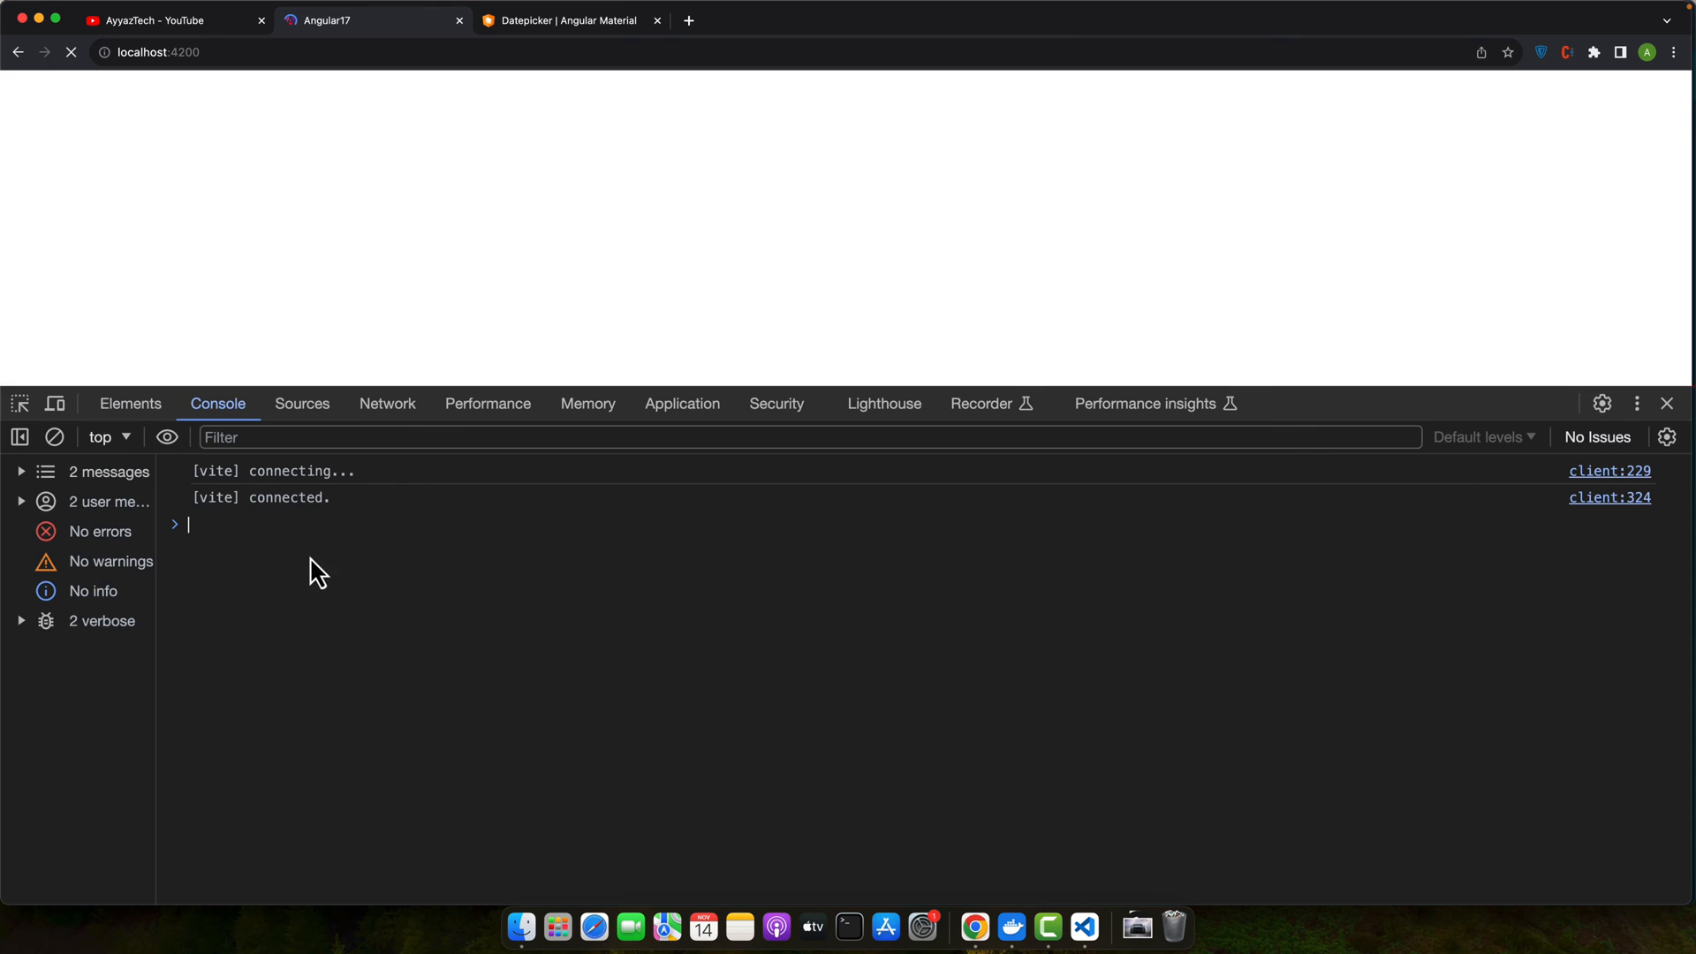
# Close DevTools, open the date field's calendar, choose November 3, then try November 14.
pyautogui.click(71, 52)
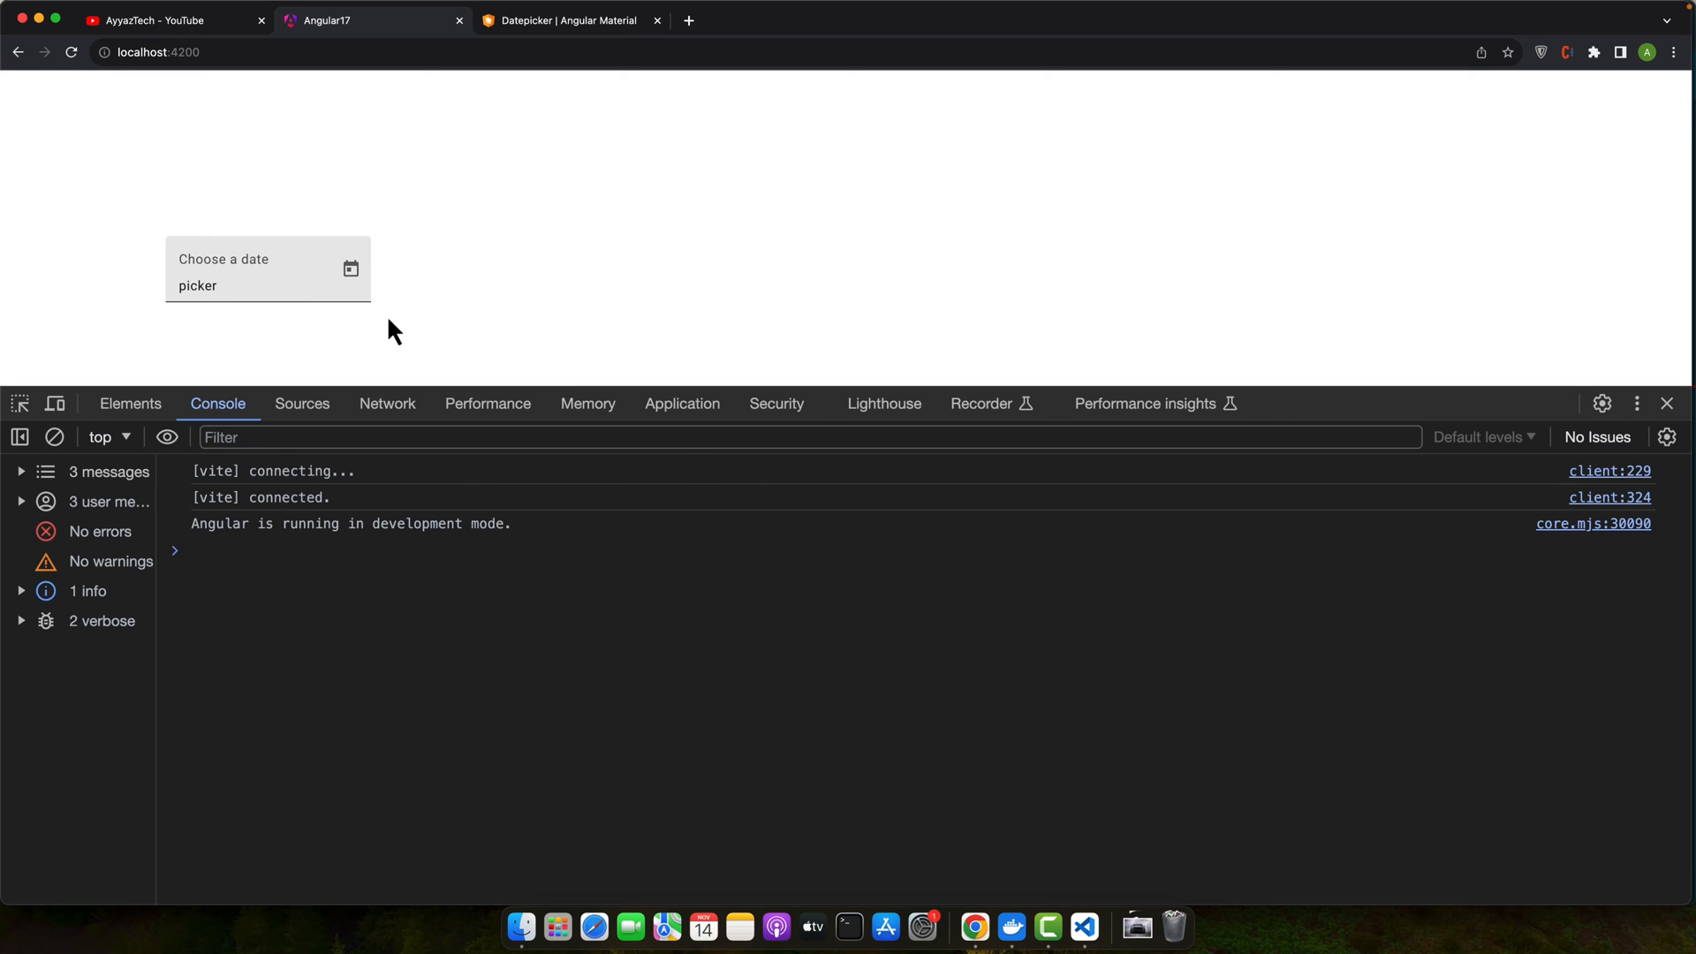
pyautogui.click(1664, 404)
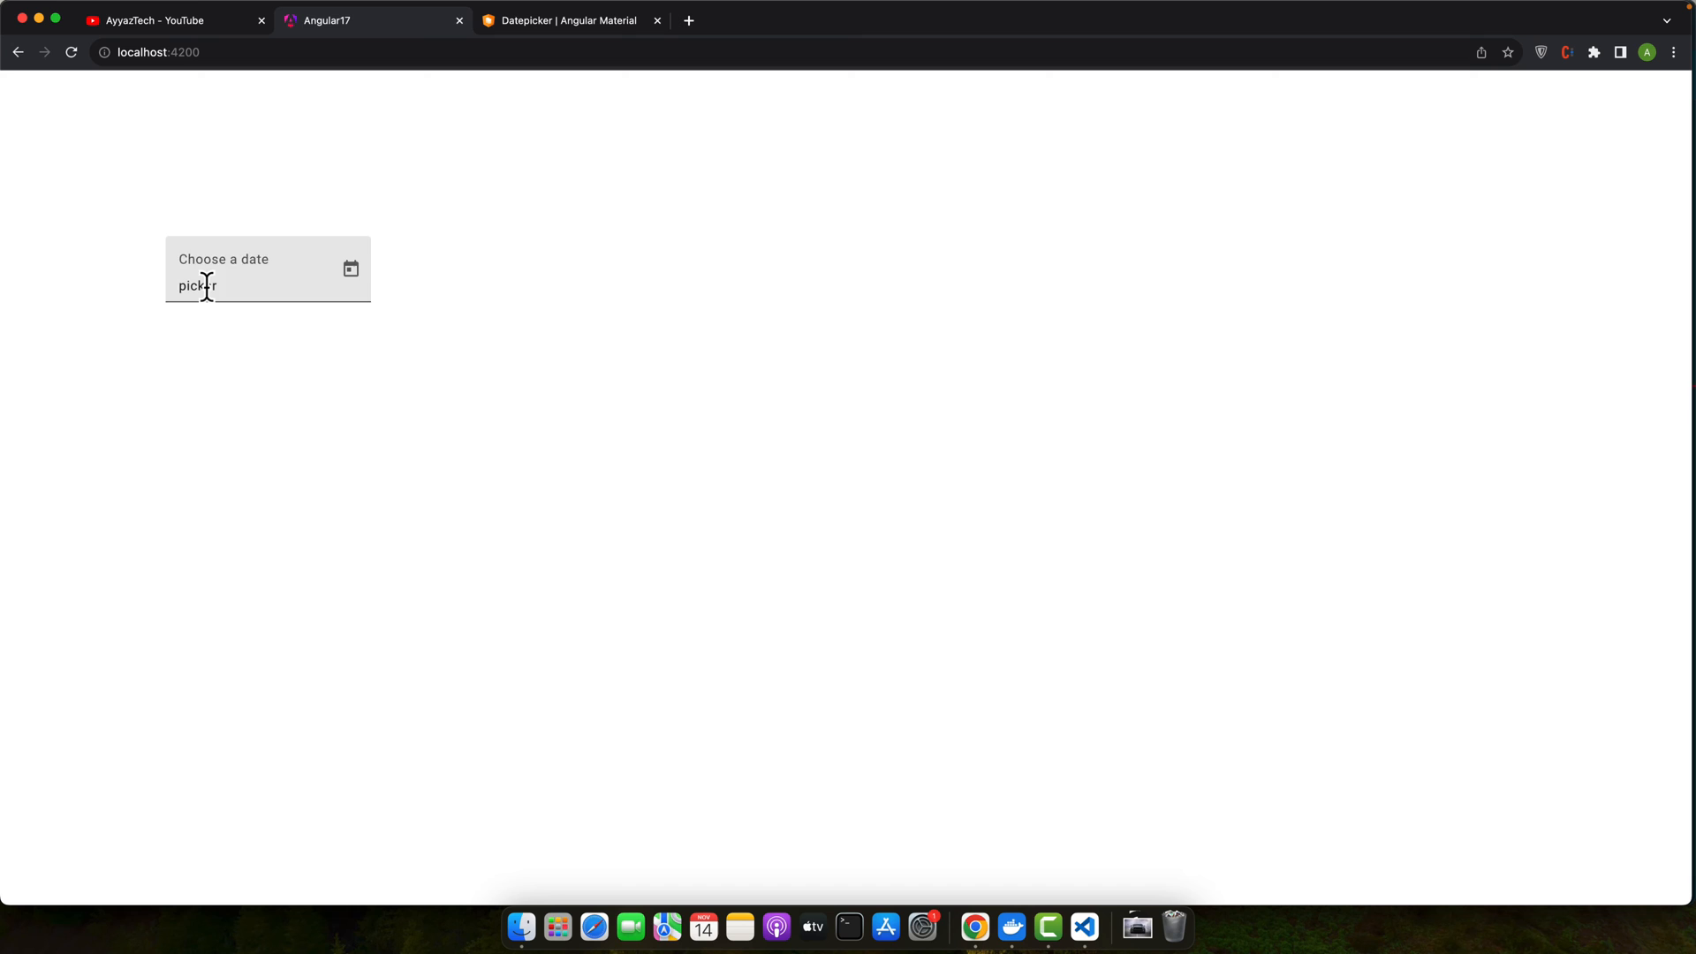
pyautogui.click(350, 269)
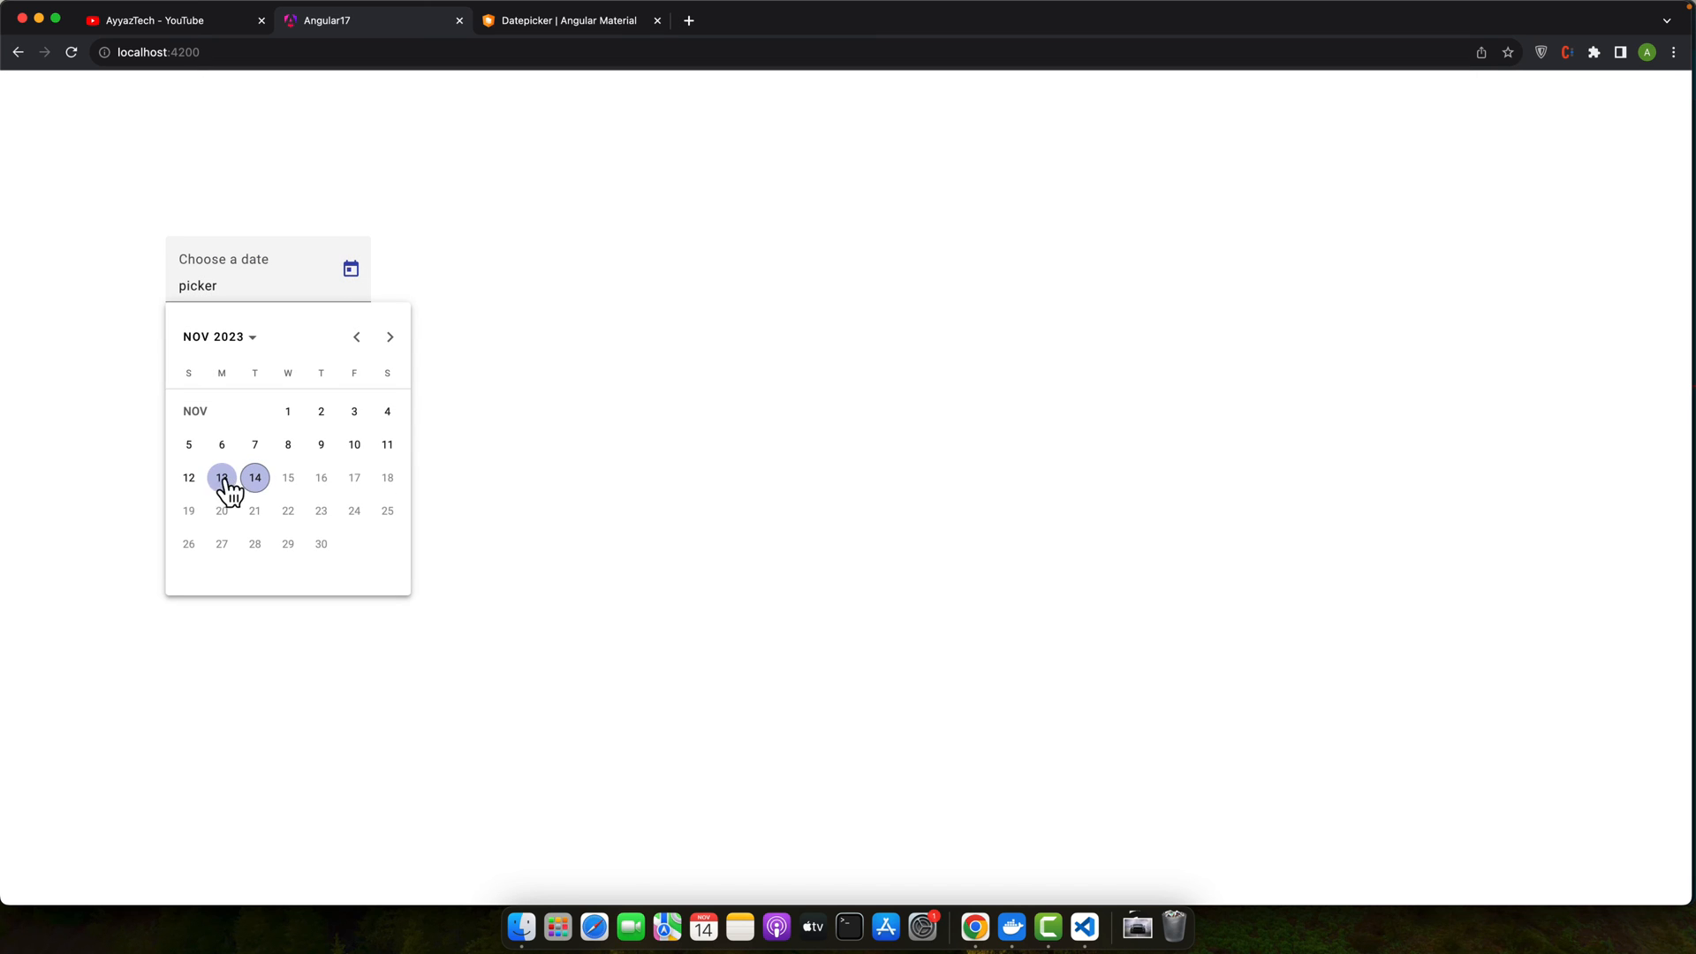
pyautogui.click(353, 411)
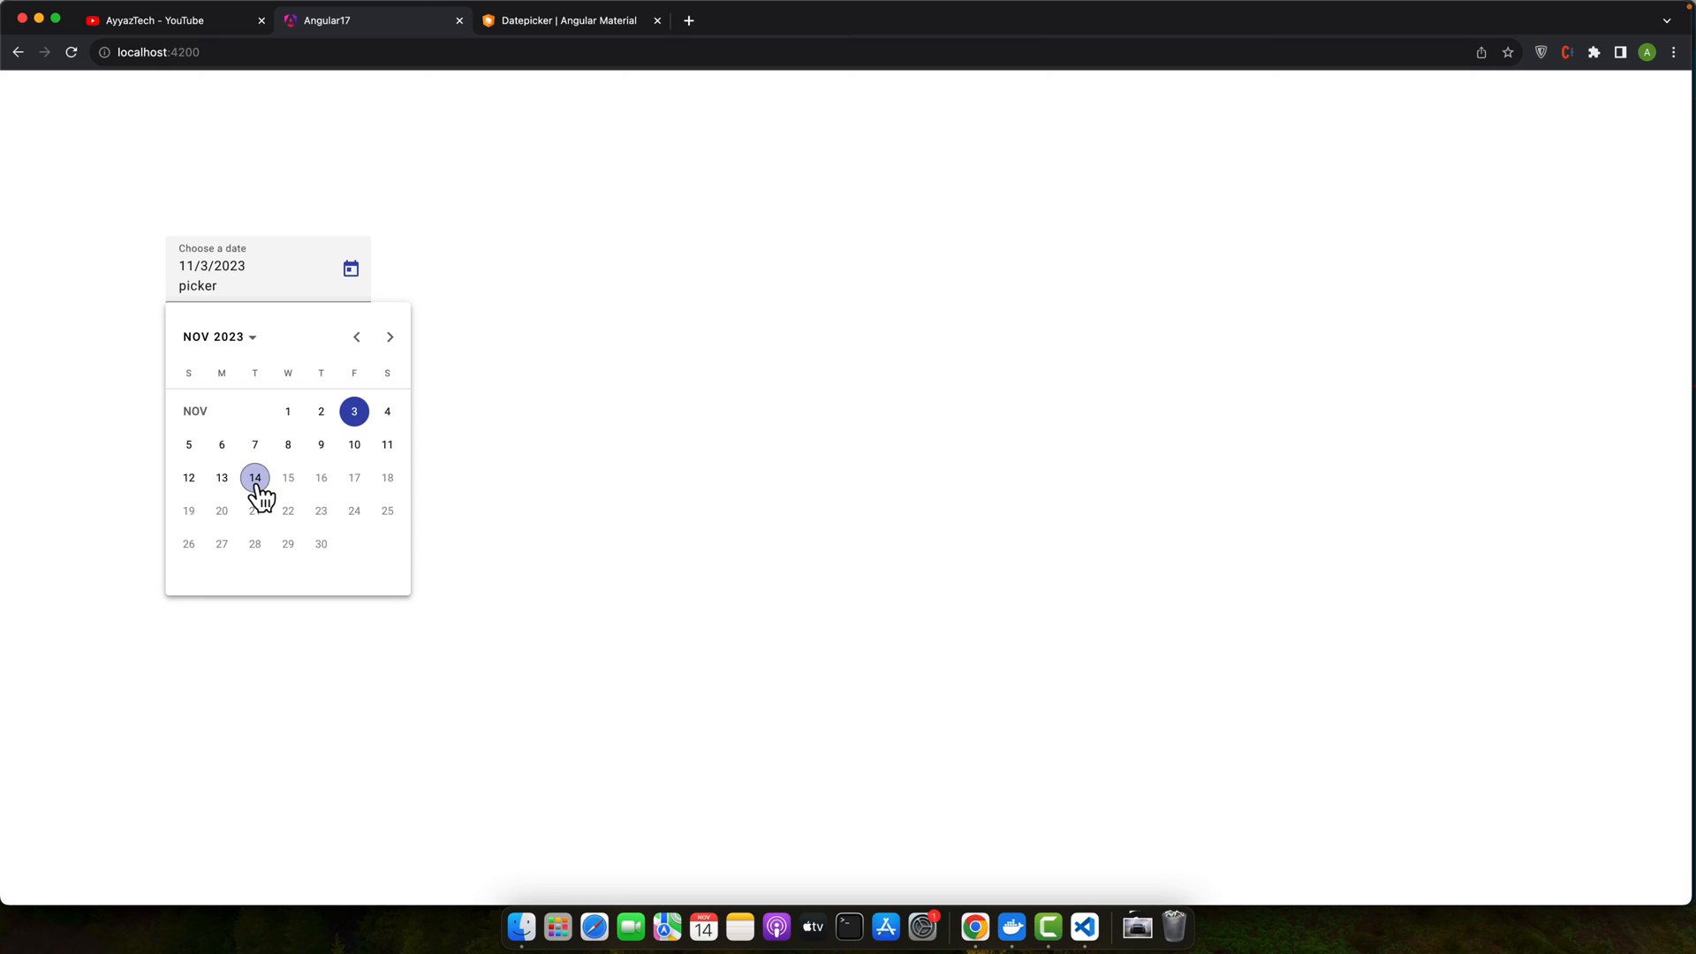
pyautogui.click(254, 477)
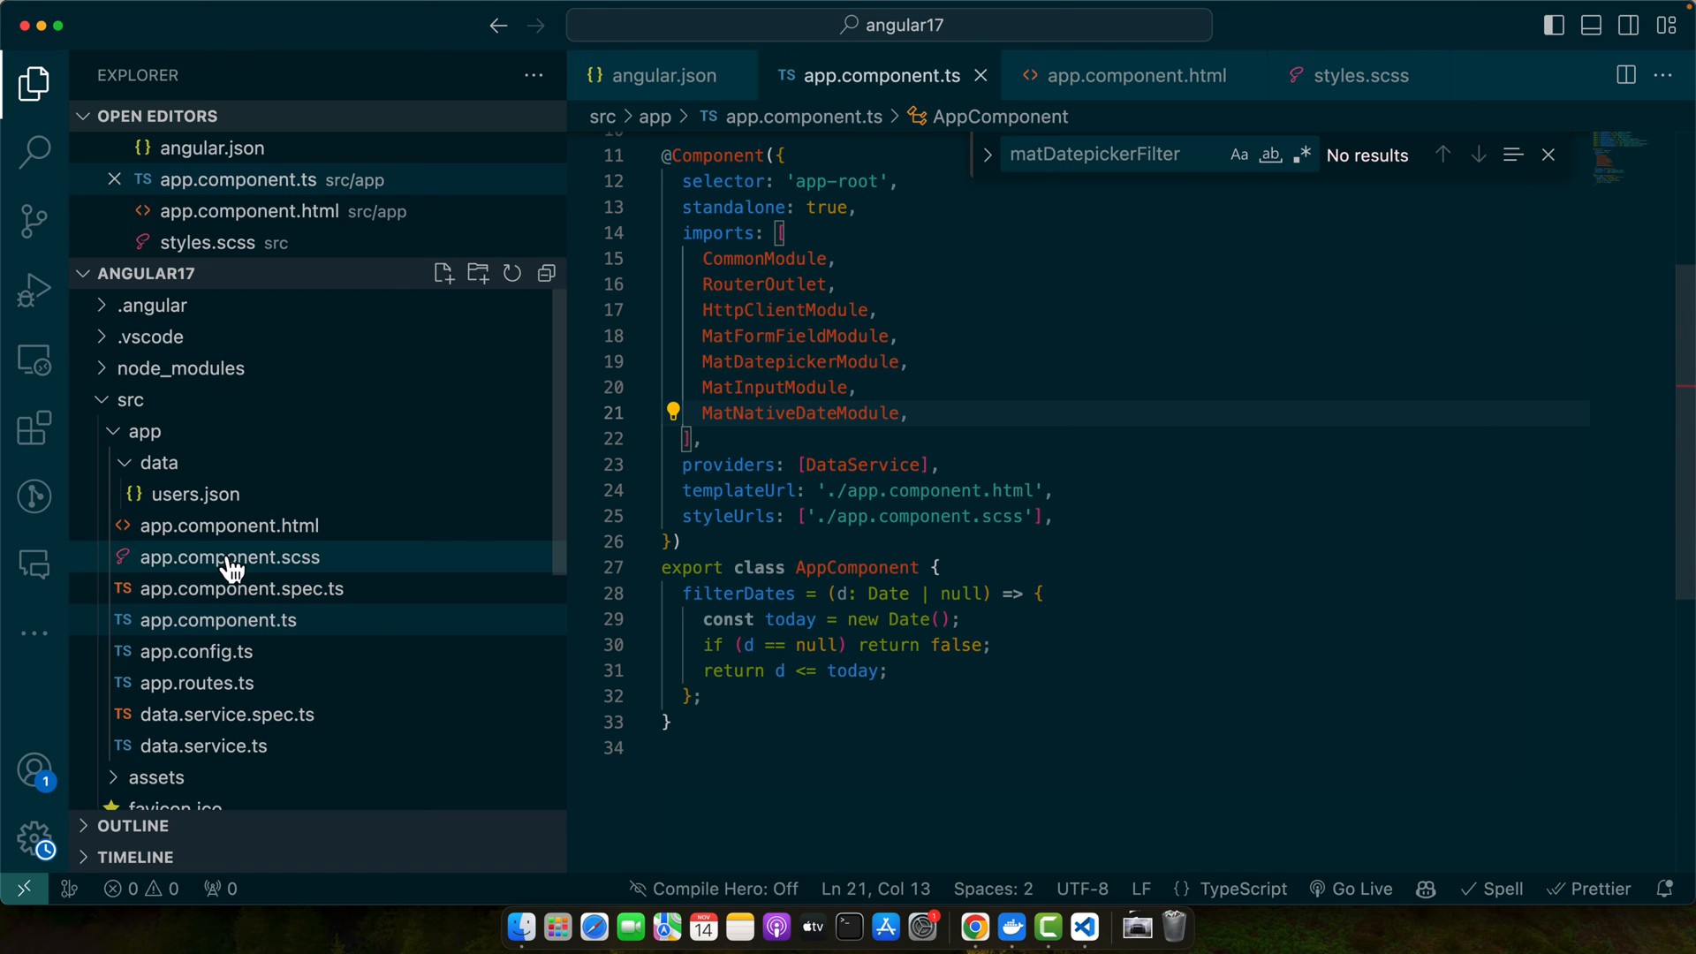
# Reopen the date field's calendar in Chrome to check that all November 2023 days are enabled.
pyautogui.click(1129, 76)
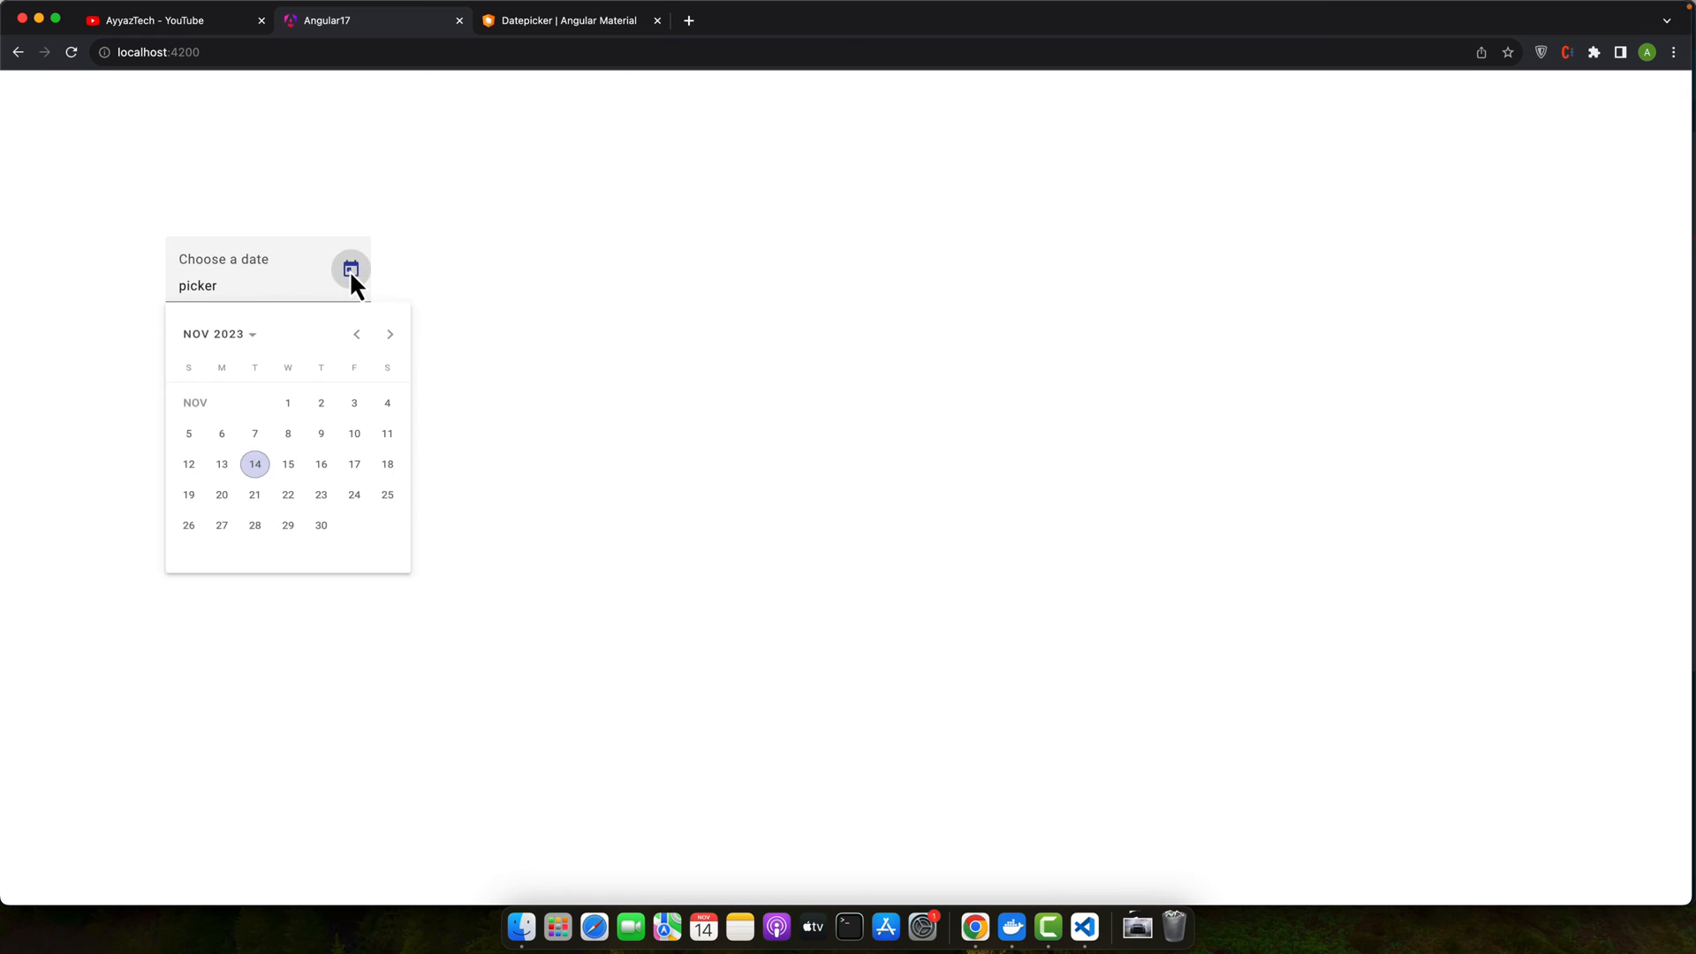
pyautogui.click(320, 544)
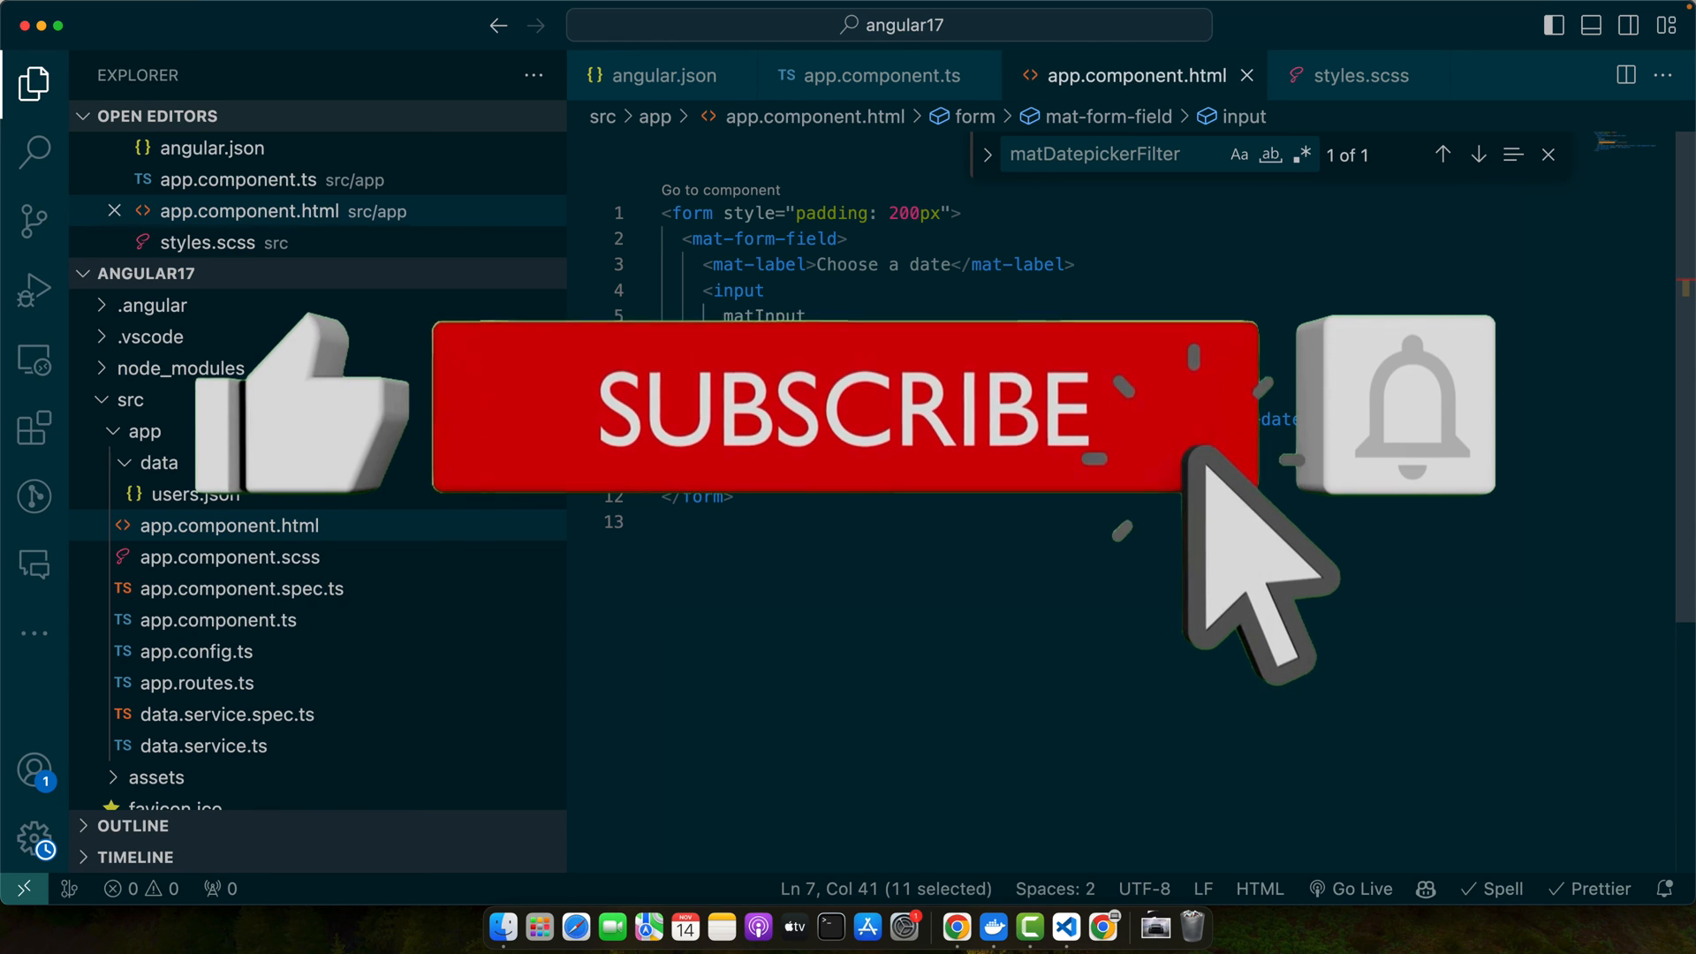
pyautogui.moveTo(1515, 703)
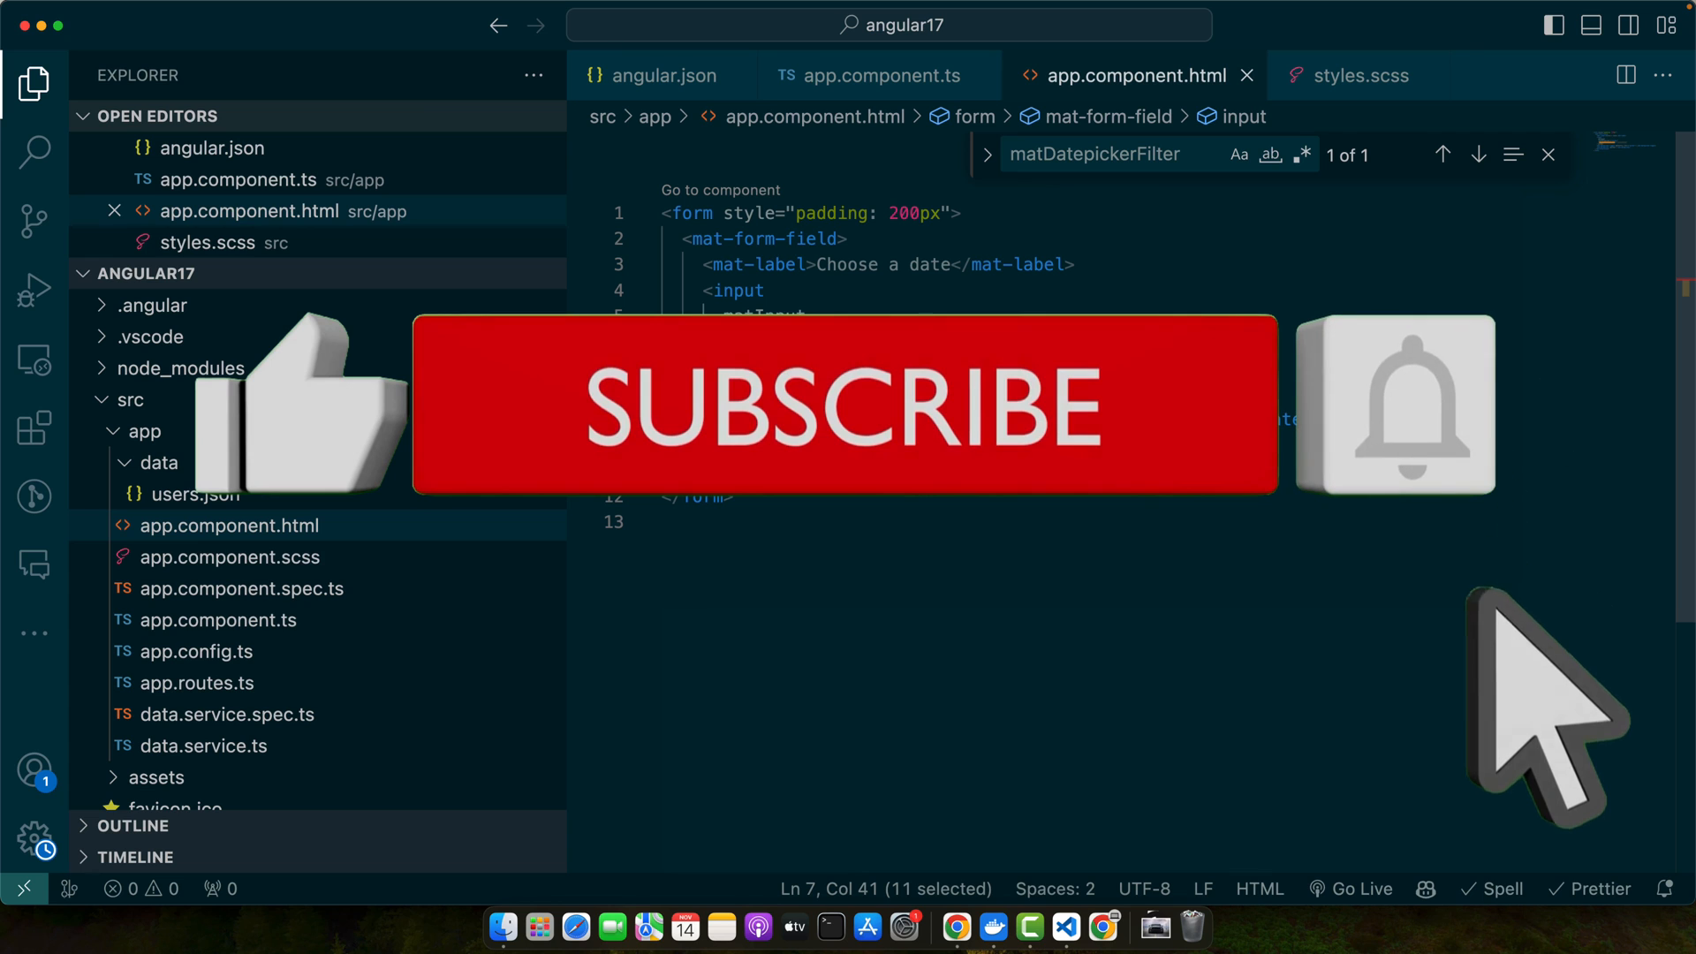